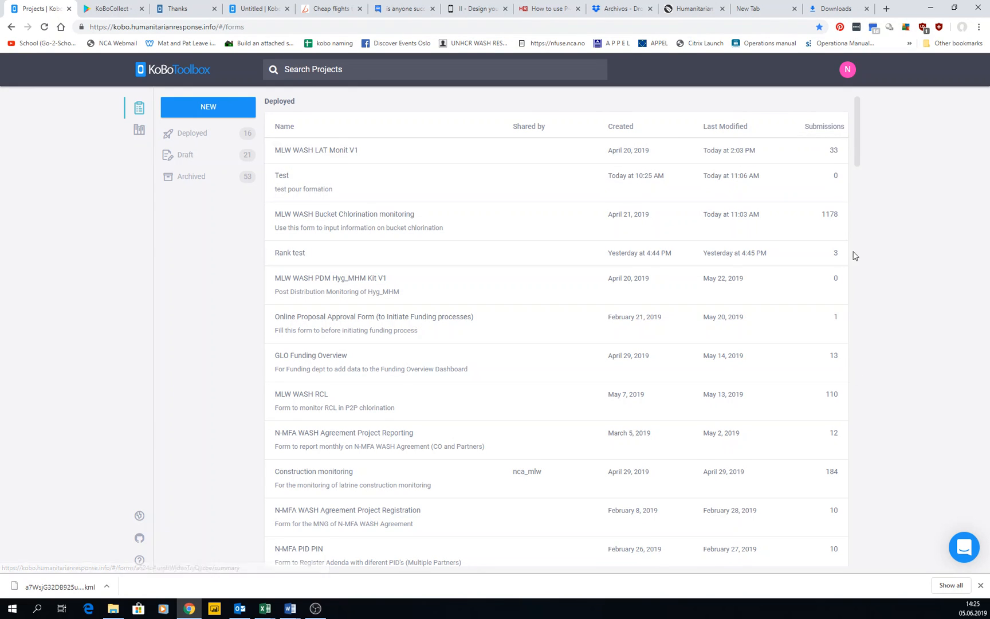
mouse_move(916, 197)
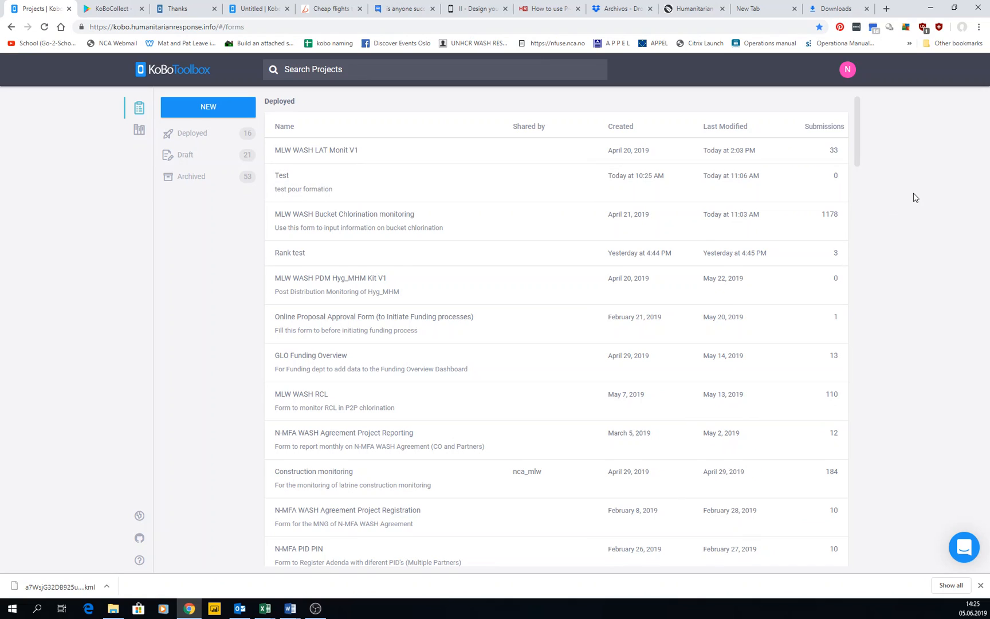
mouse_move(904, 194)
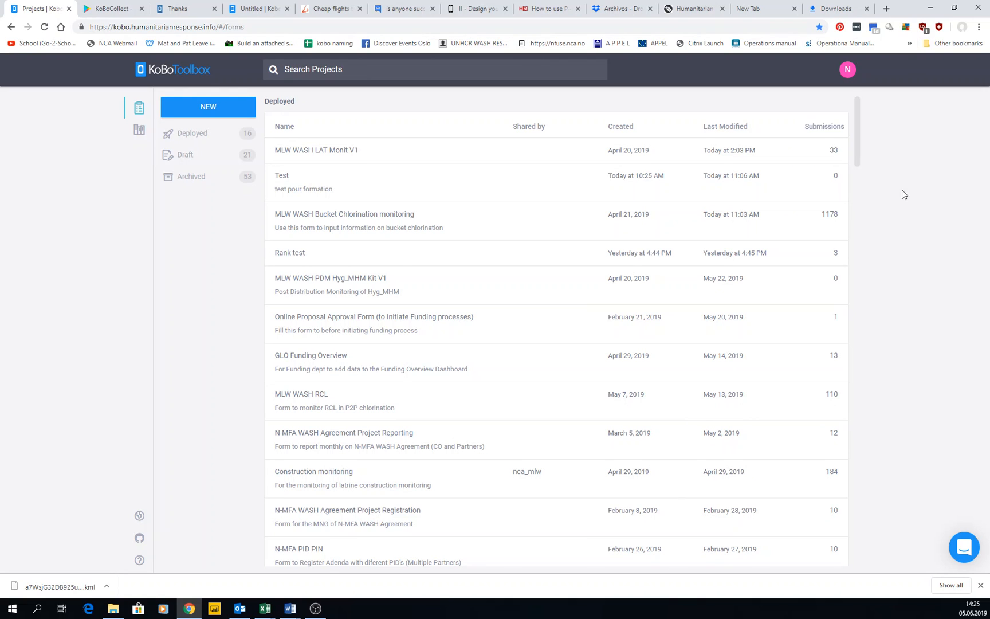
mouse_move(847, 69)
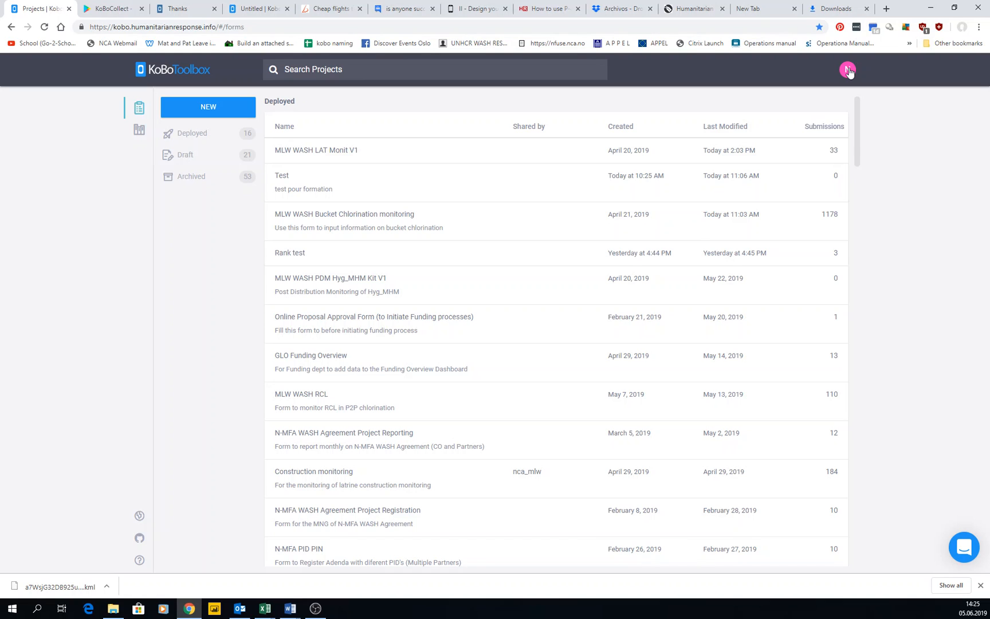
mouse_move(850, 81)
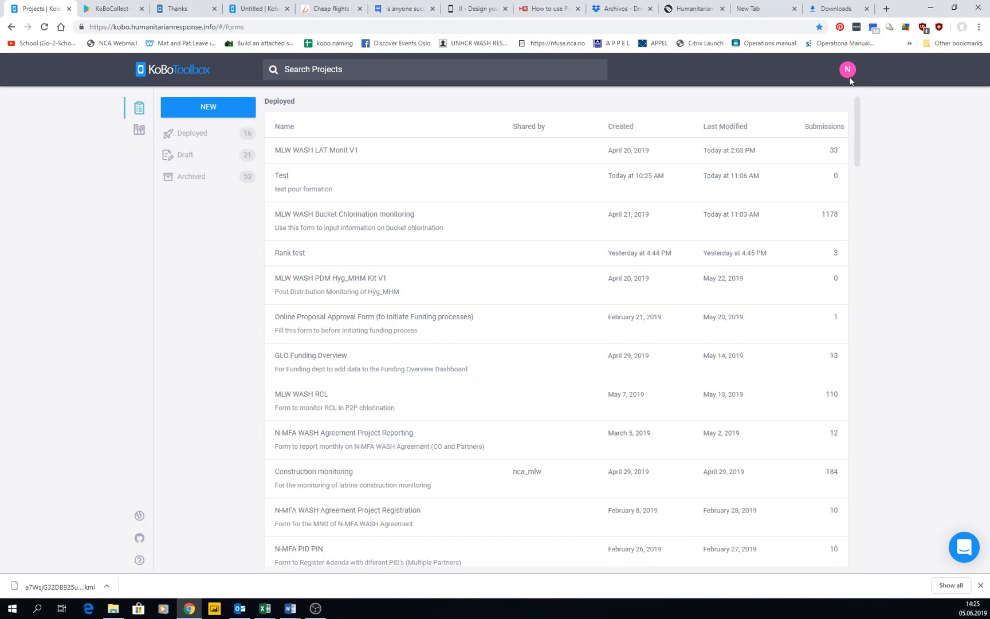
Switch the interface to Spanish and back to English, then browse the account settings profile.
left_click(848, 69)
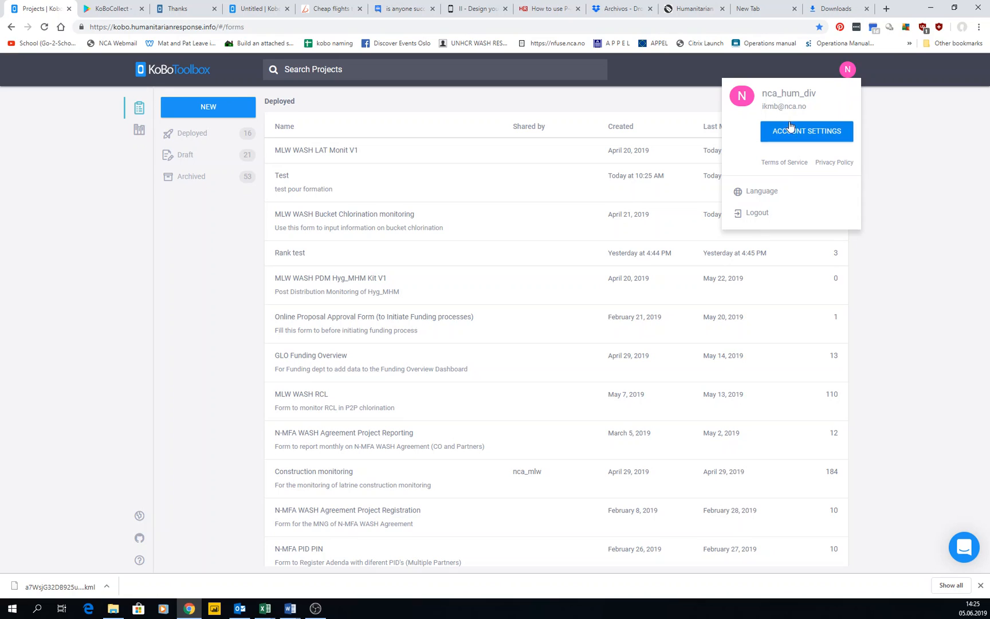
mouse_move(763, 100)
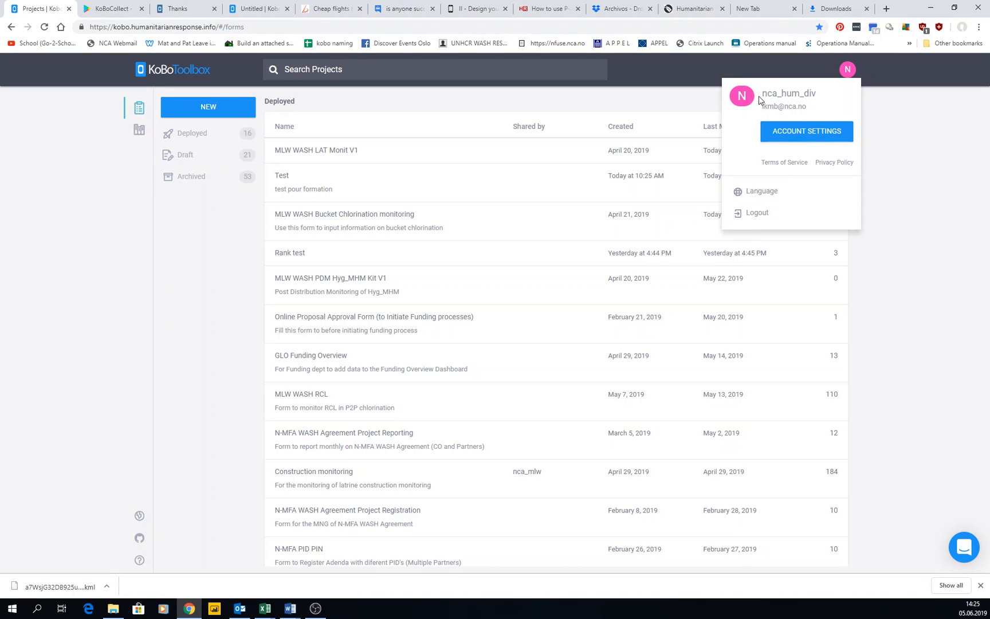
mouse_move(806, 131)
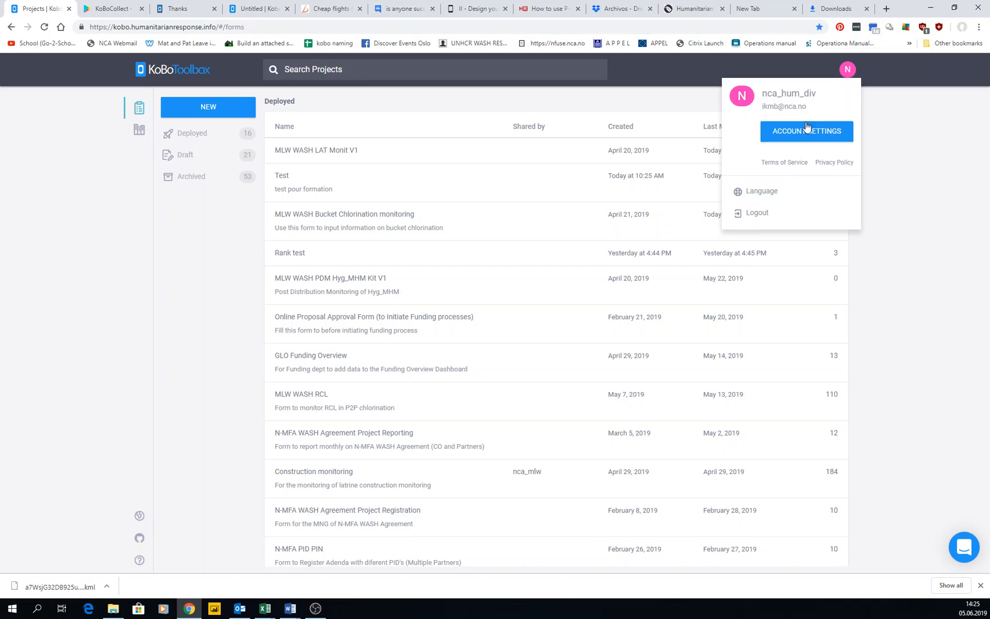
mouse_move(763, 191)
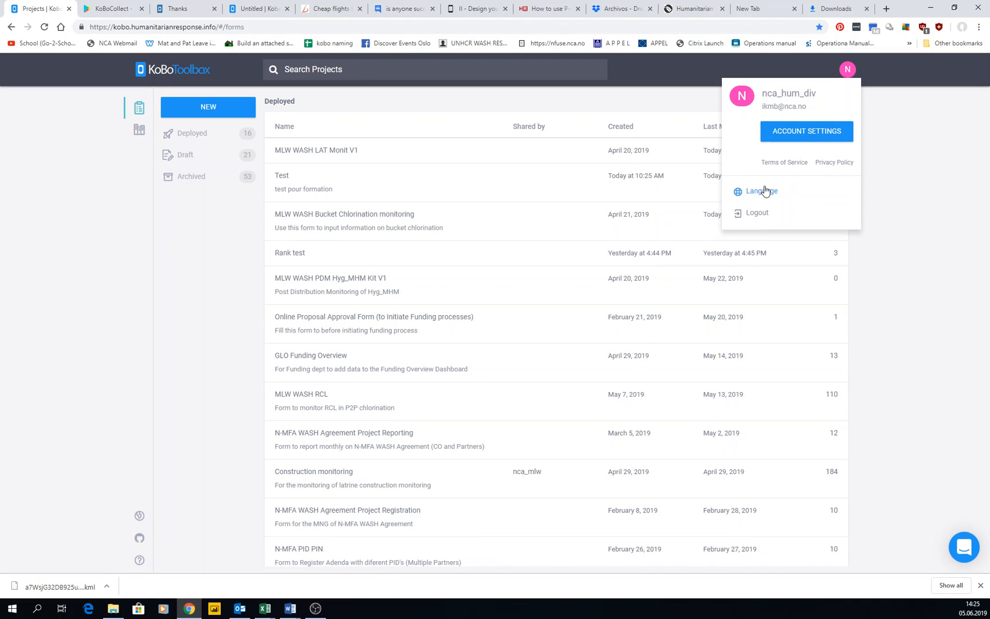
left_click(762, 191)
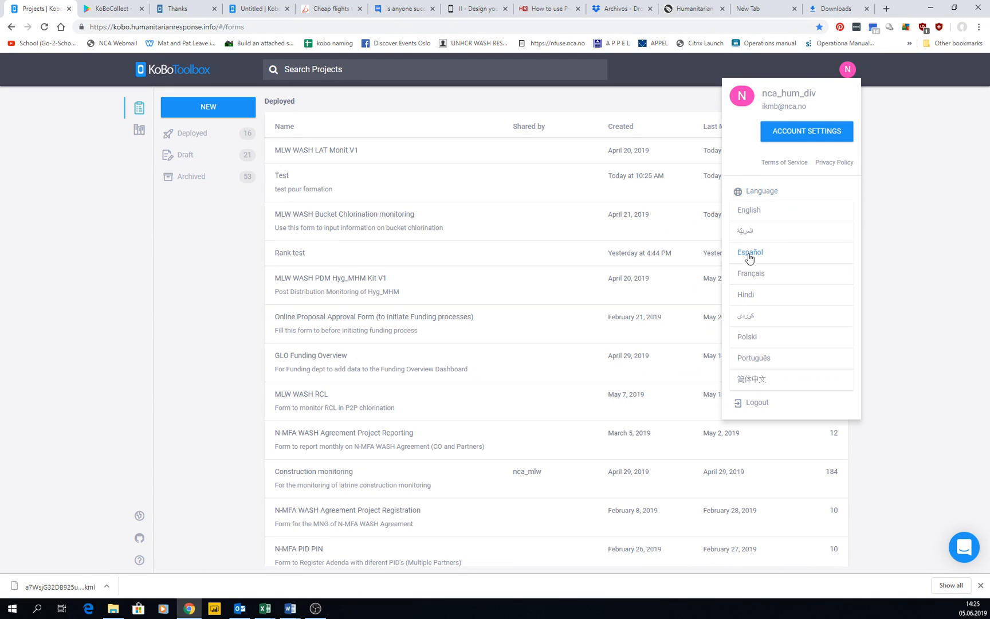
left_click(750, 252)
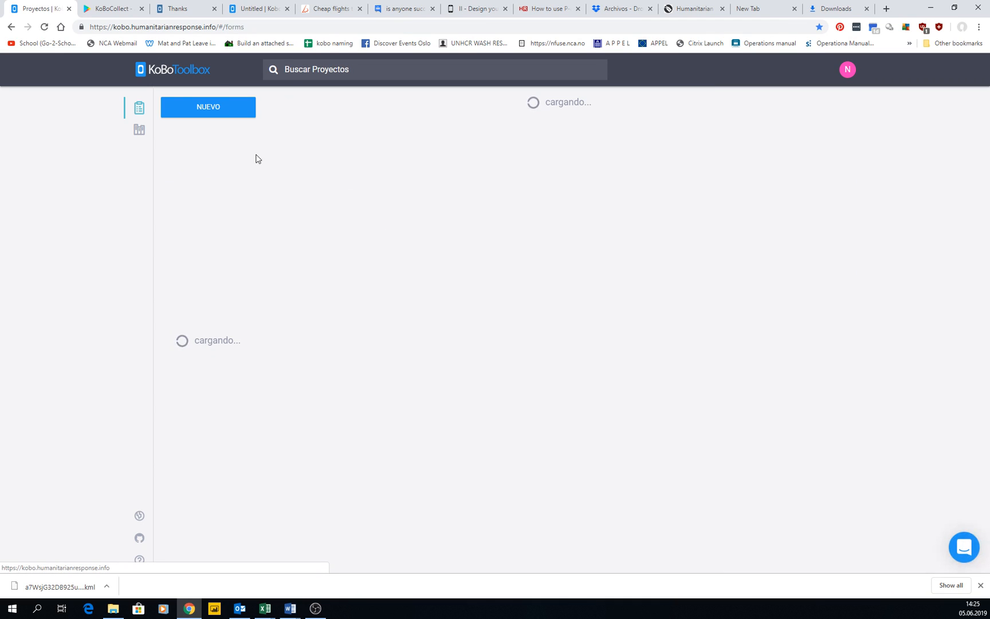
mouse_move(725, 95)
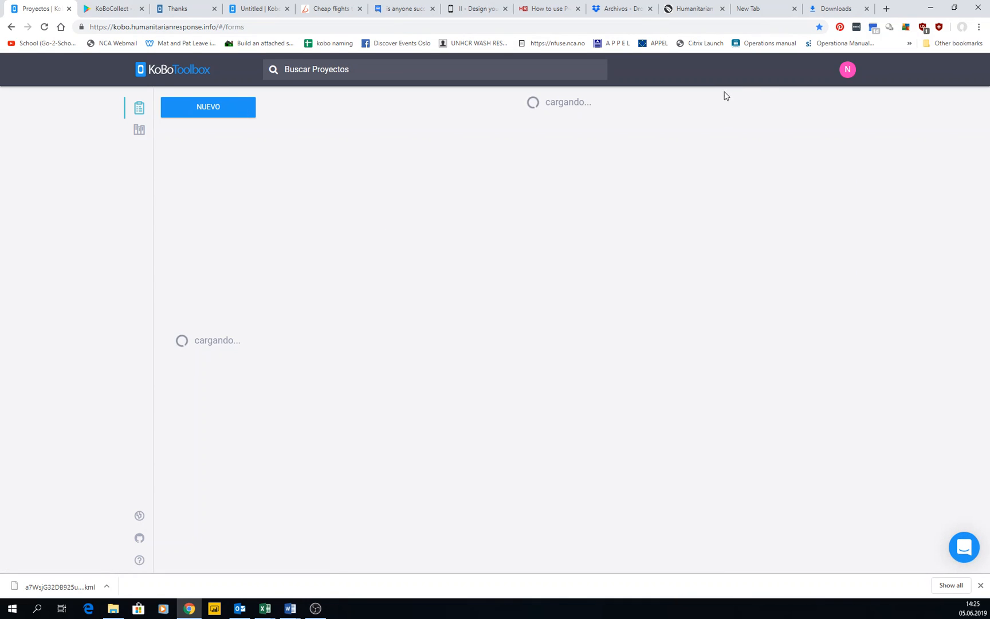
left_click(847, 70)
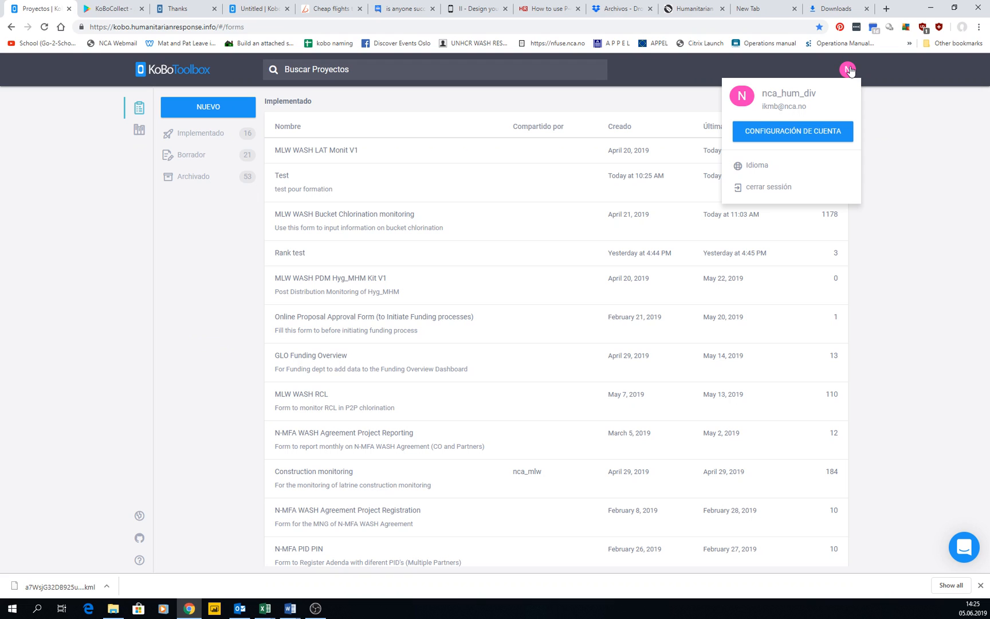
left_click(756, 165)
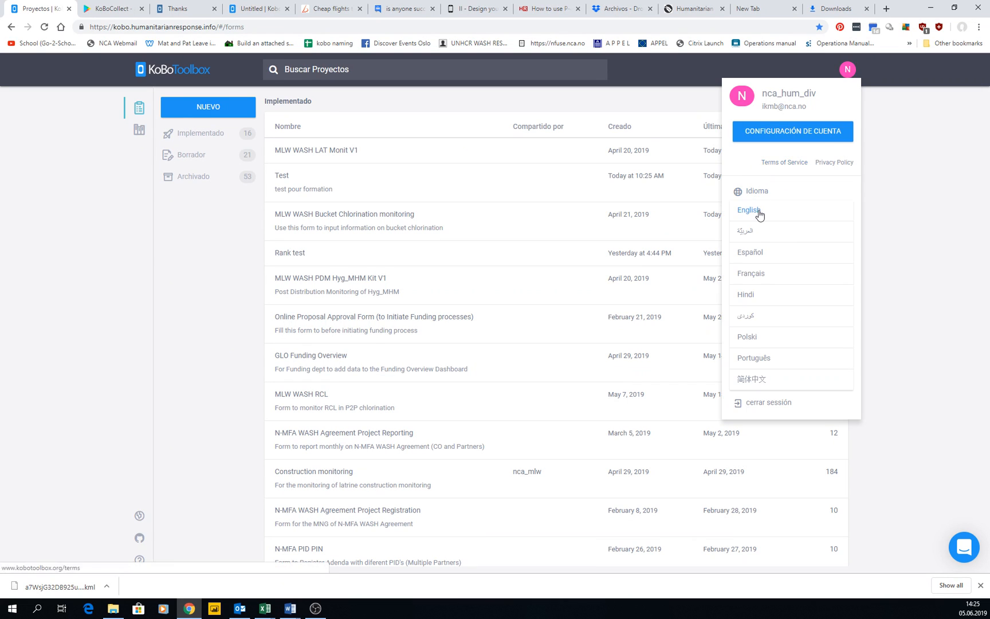
left_click(748, 210)
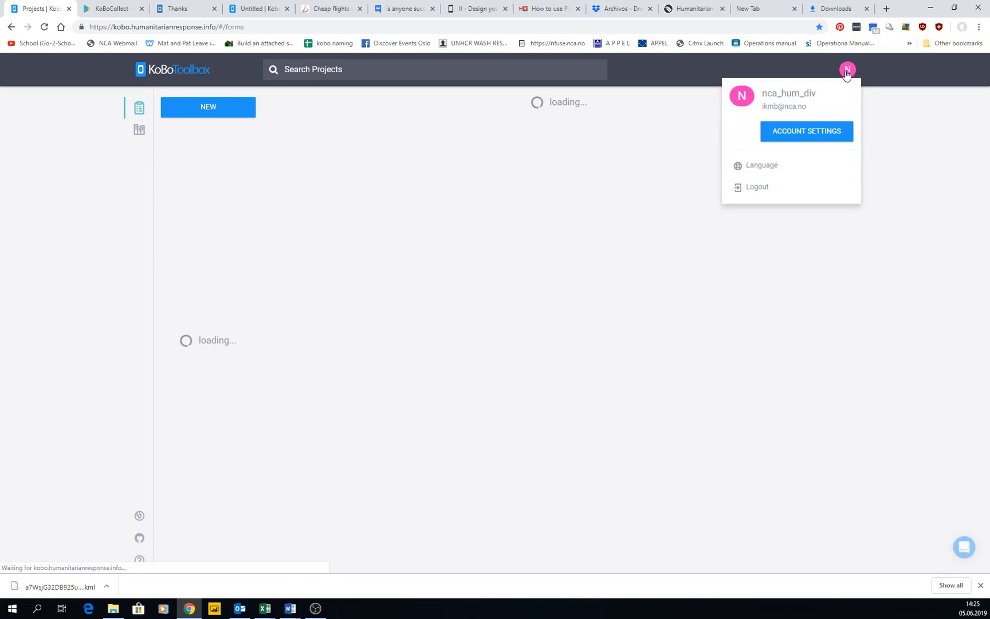
left_click(806, 131)
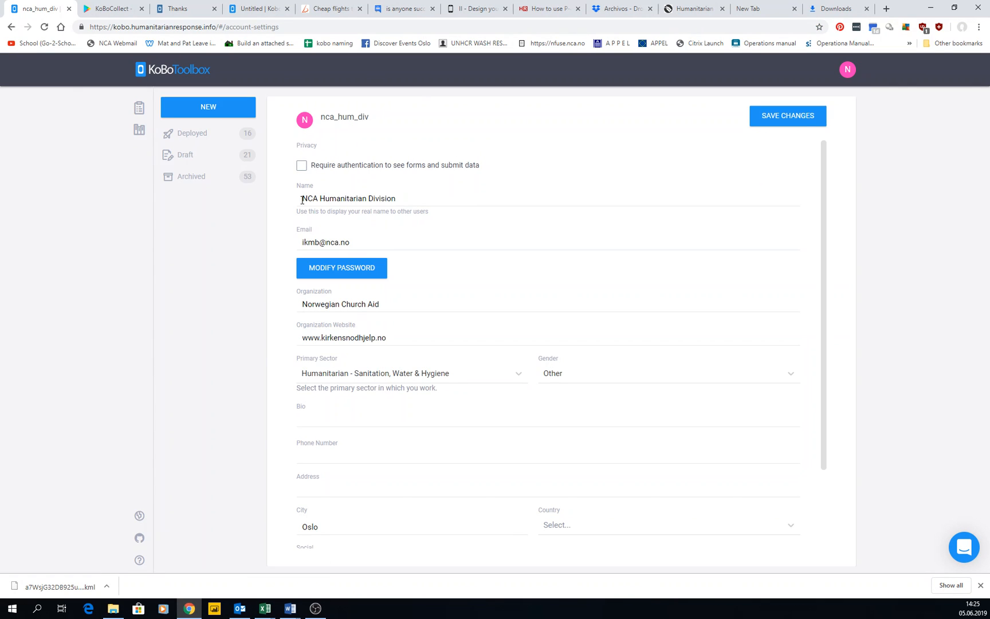
mouse_move(355, 289)
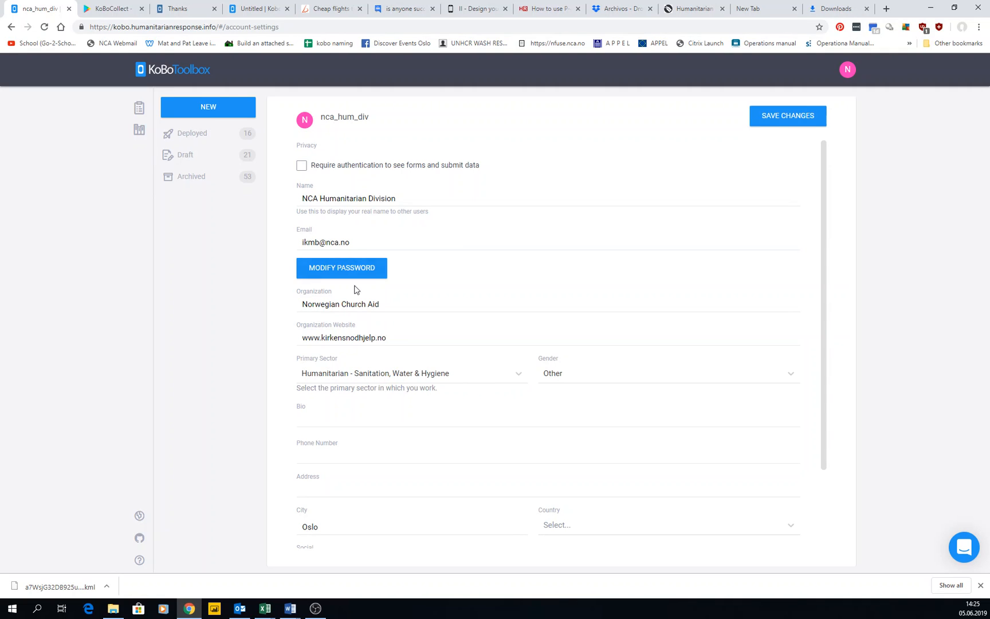
mouse_move(350, 219)
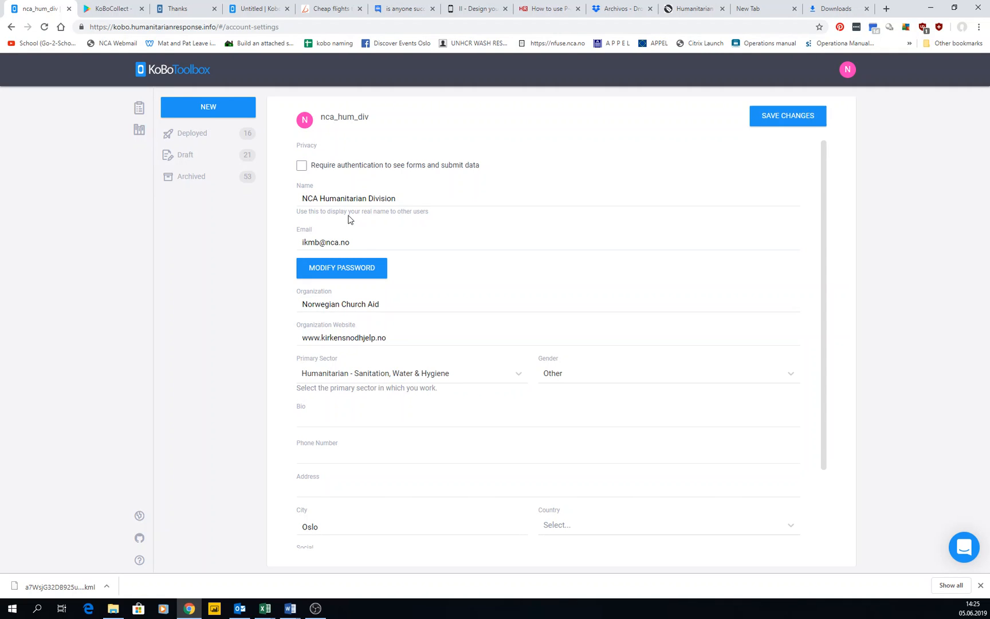
mouse_move(417, 236)
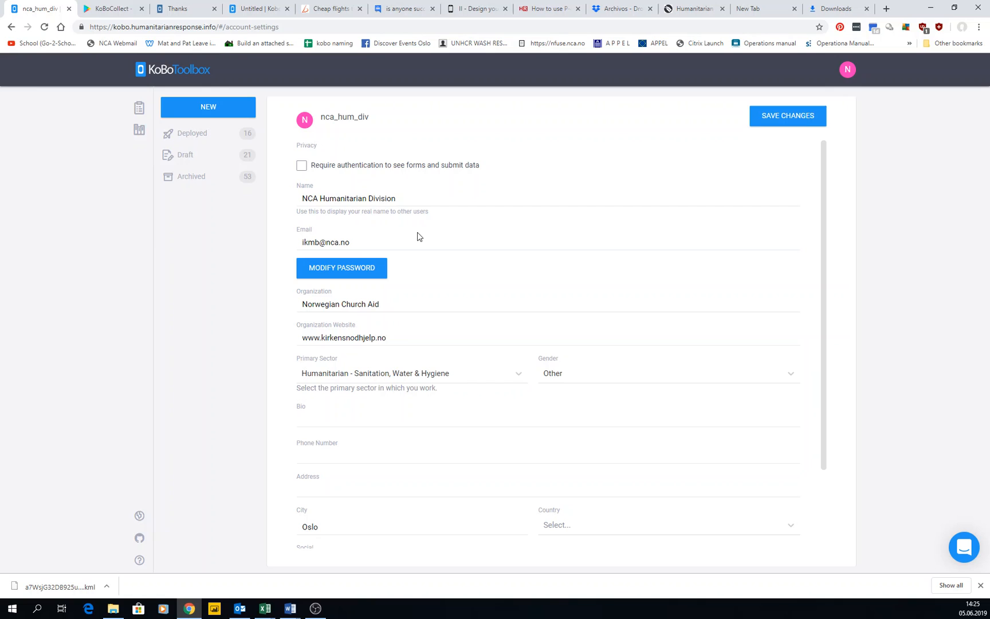
mouse_move(336, 354)
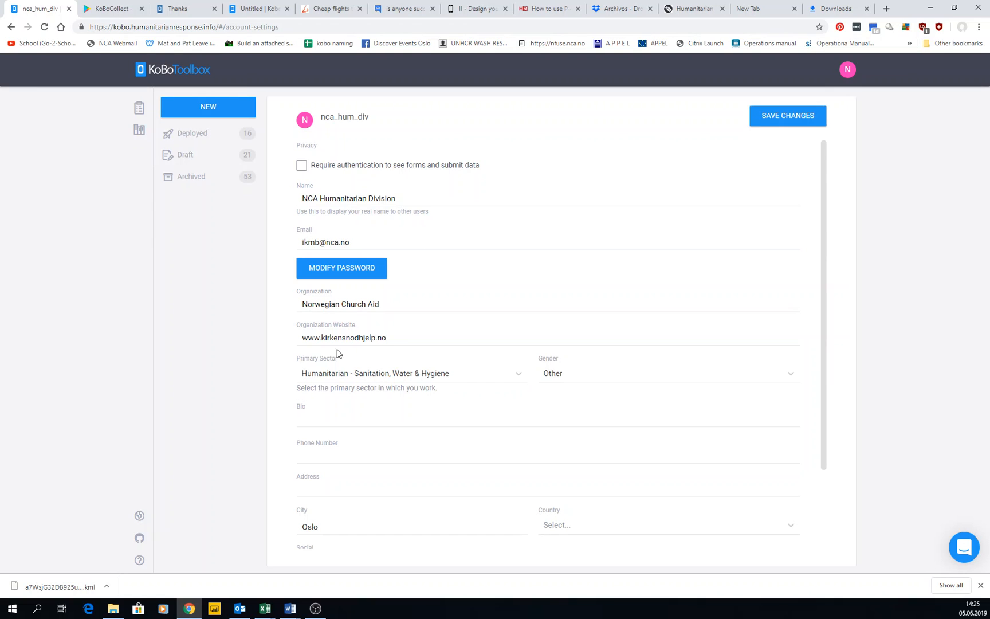
mouse_move(273, 280)
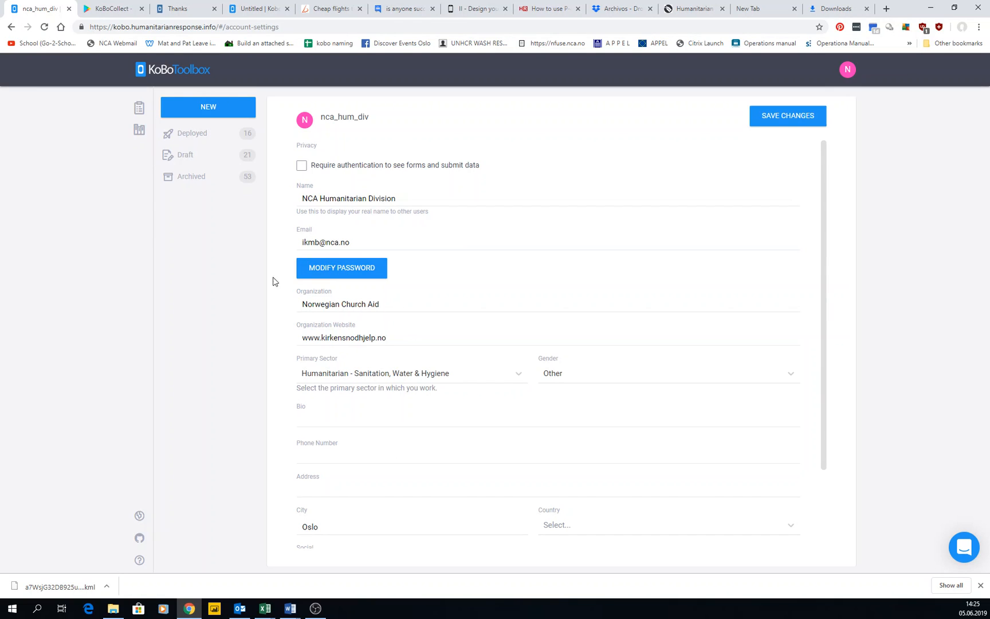
scroll("down", 3)
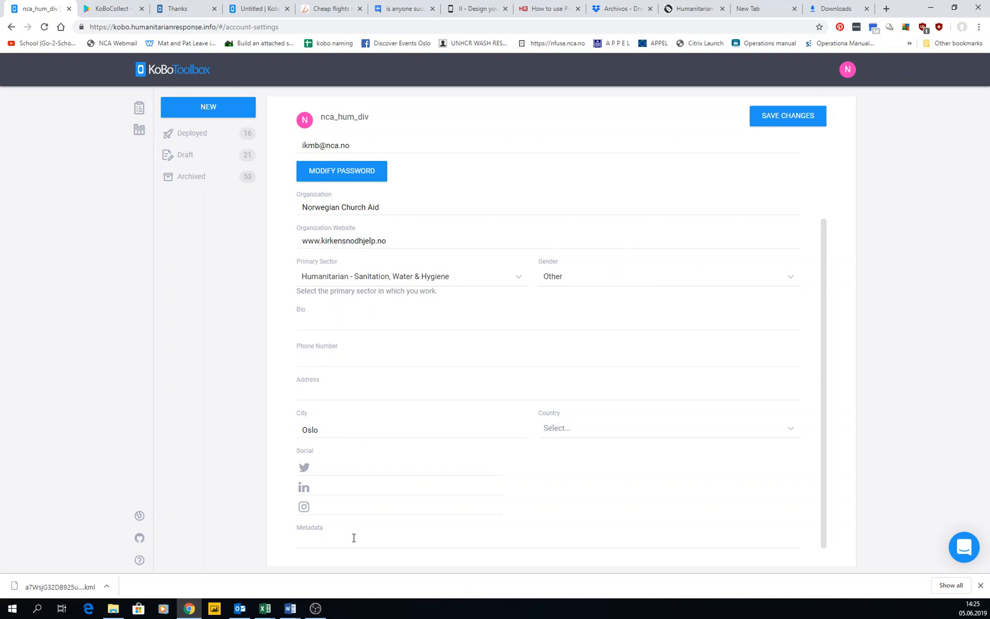
mouse_move(848, 69)
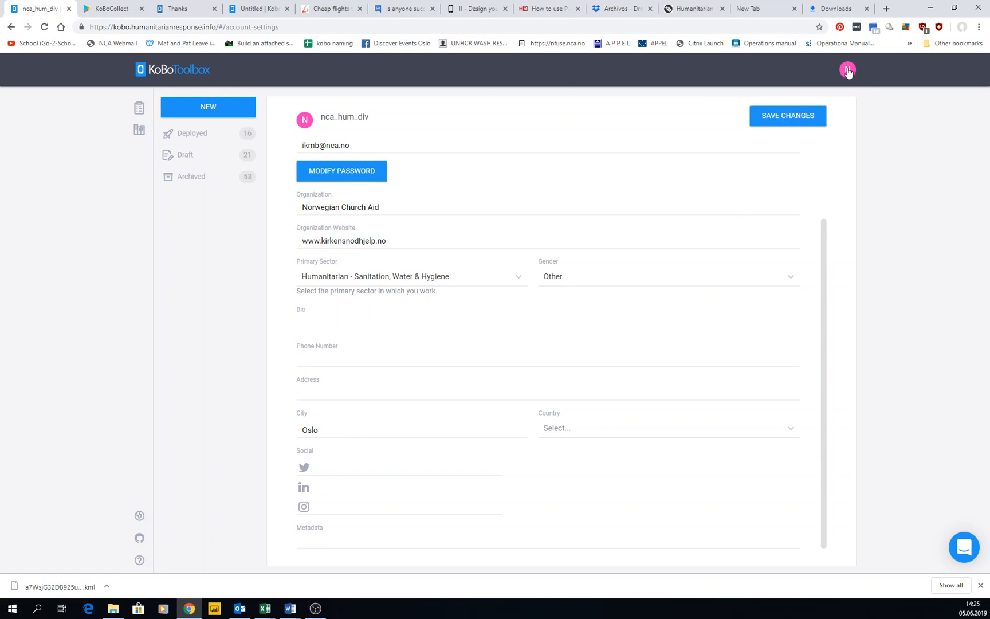
mouse_move(192, 132)
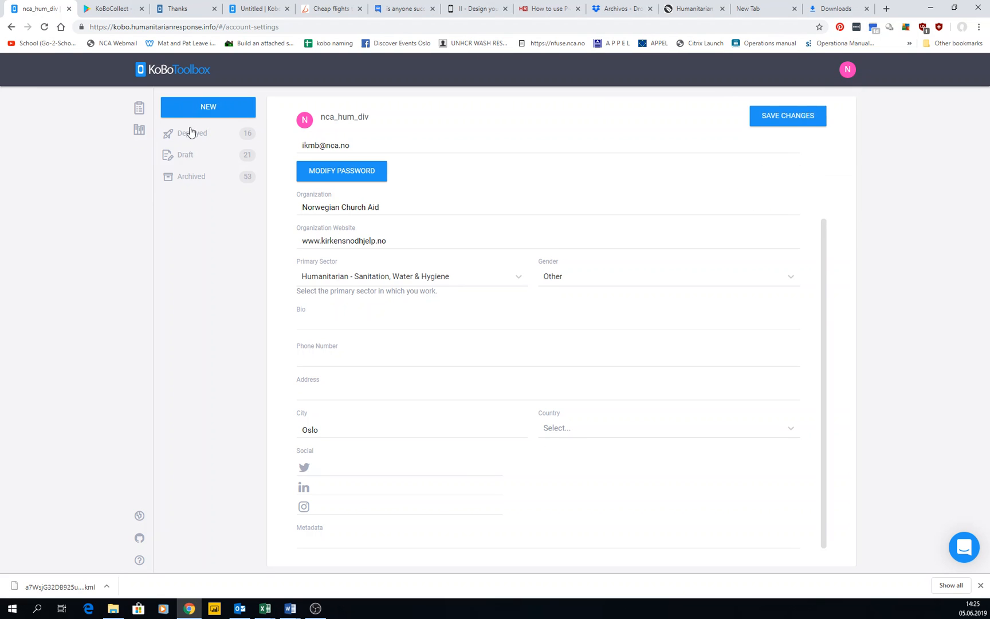
Go back to the Deployed projects list from the account settings.
left_click(787, 116)
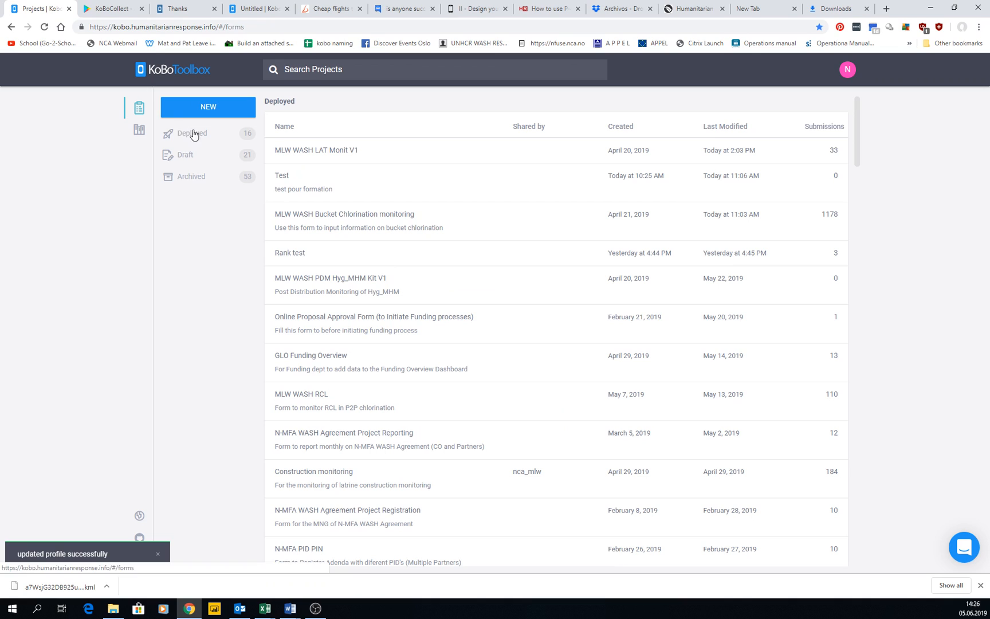
mouse_move(830, 90)
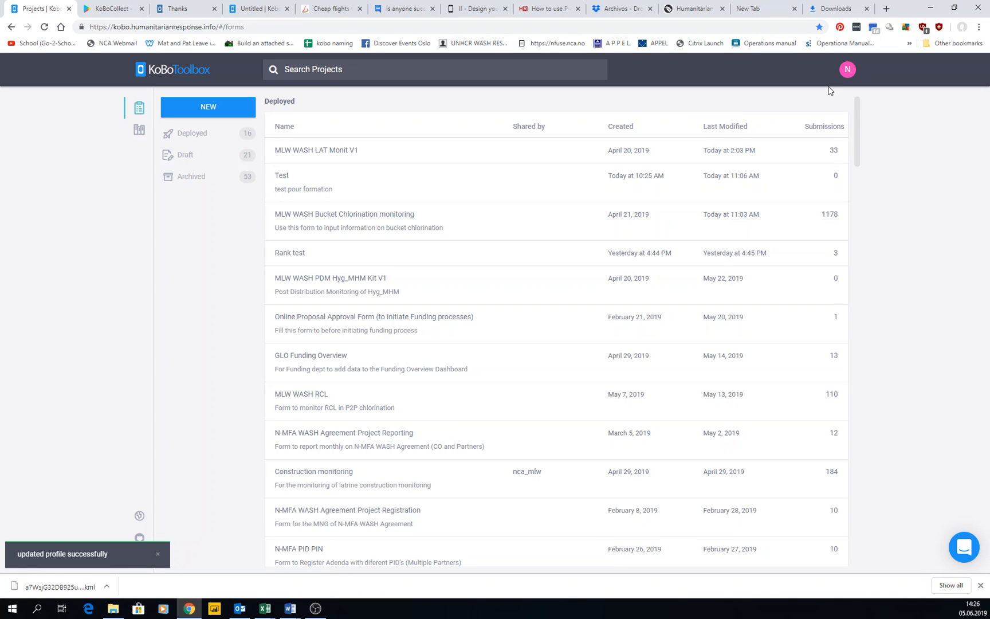
mouse_move(824, 89)
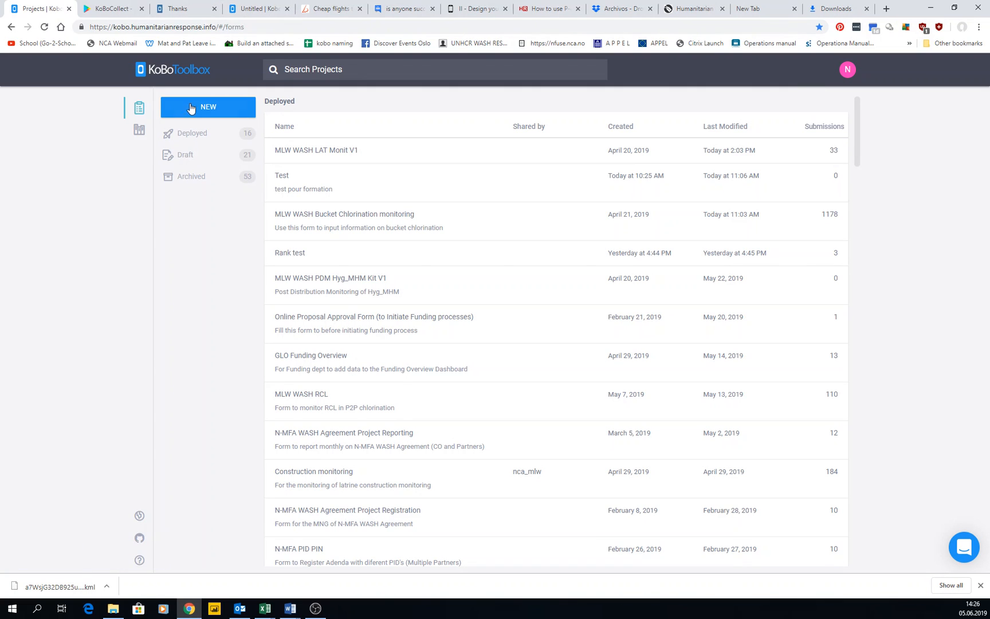
Create a draft project from the Template Test template and dismiss its Project details form.
left_click(207, 107)
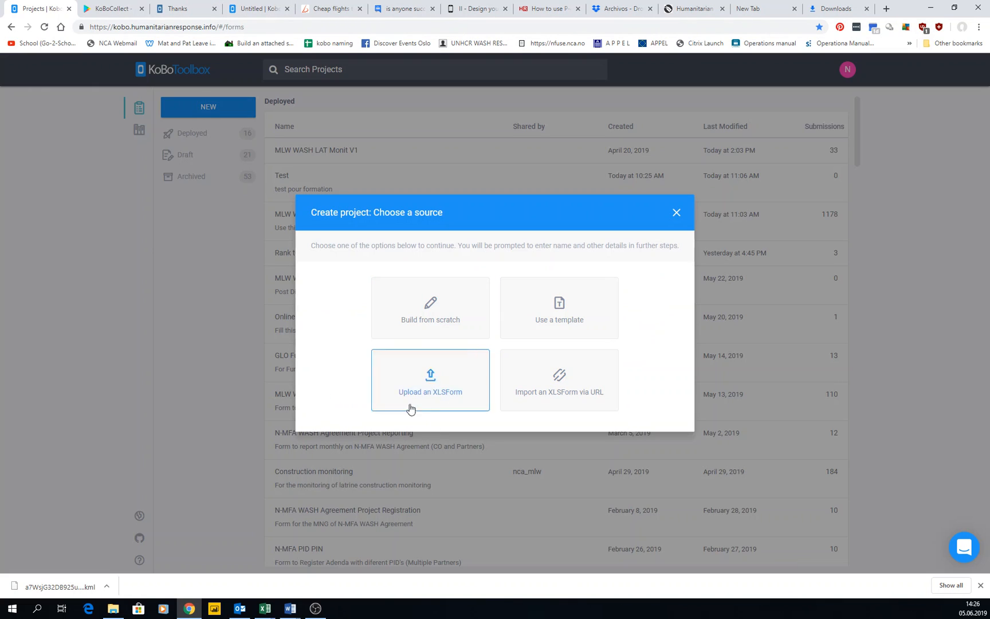
mouse_move(531, 330)
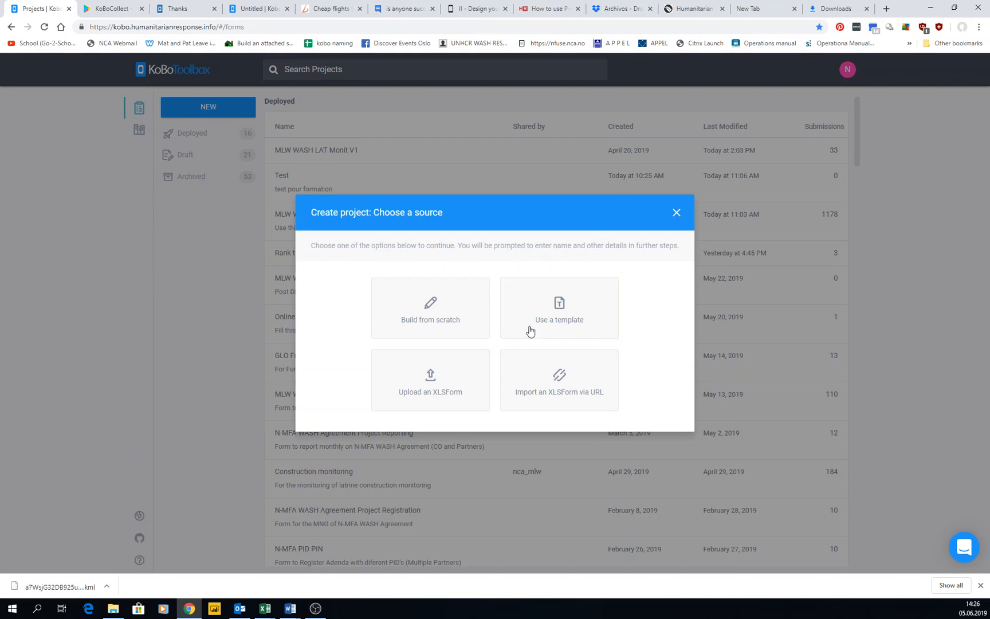
mouse_move(430, 308)
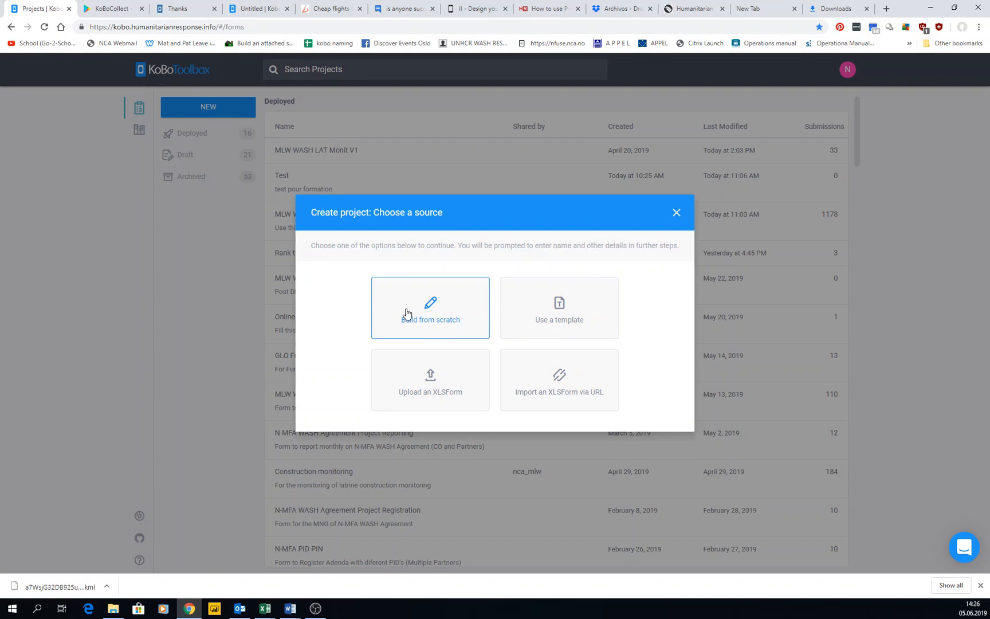
mouse_move(558, 308)
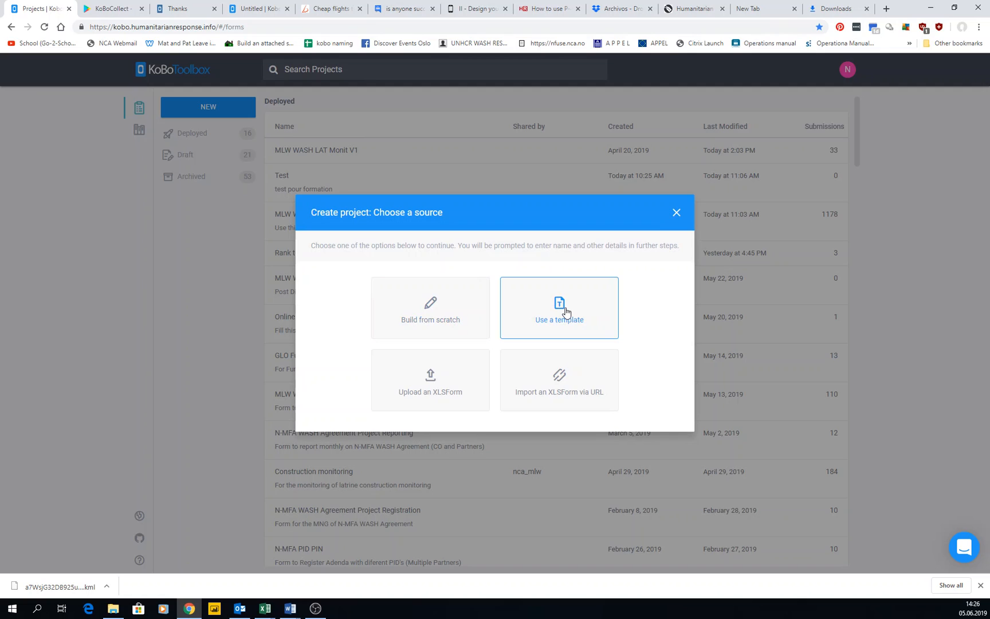
left_click(558, 307)
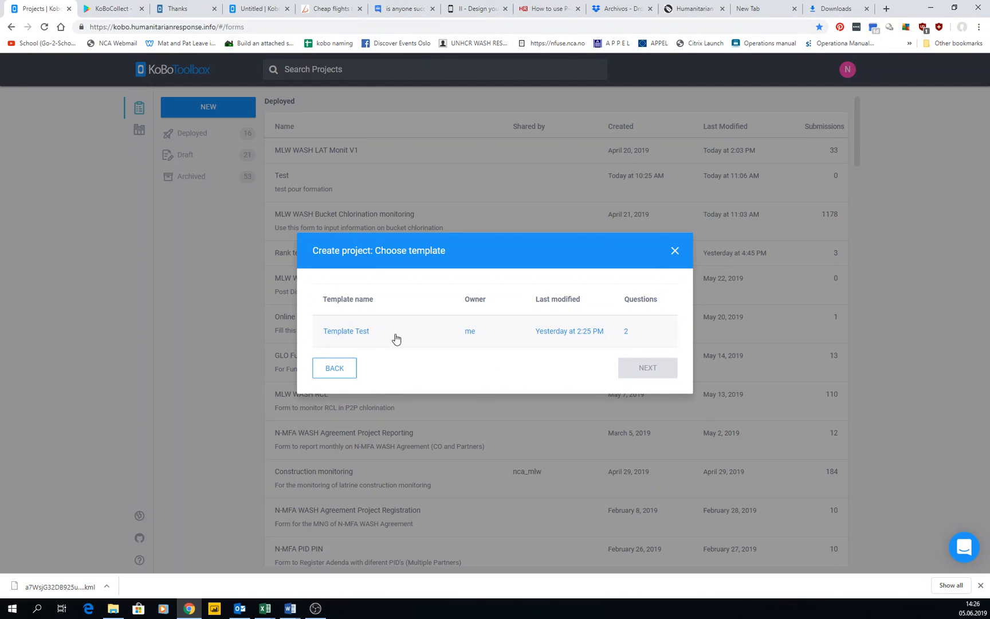
mouse_move(353, 339)
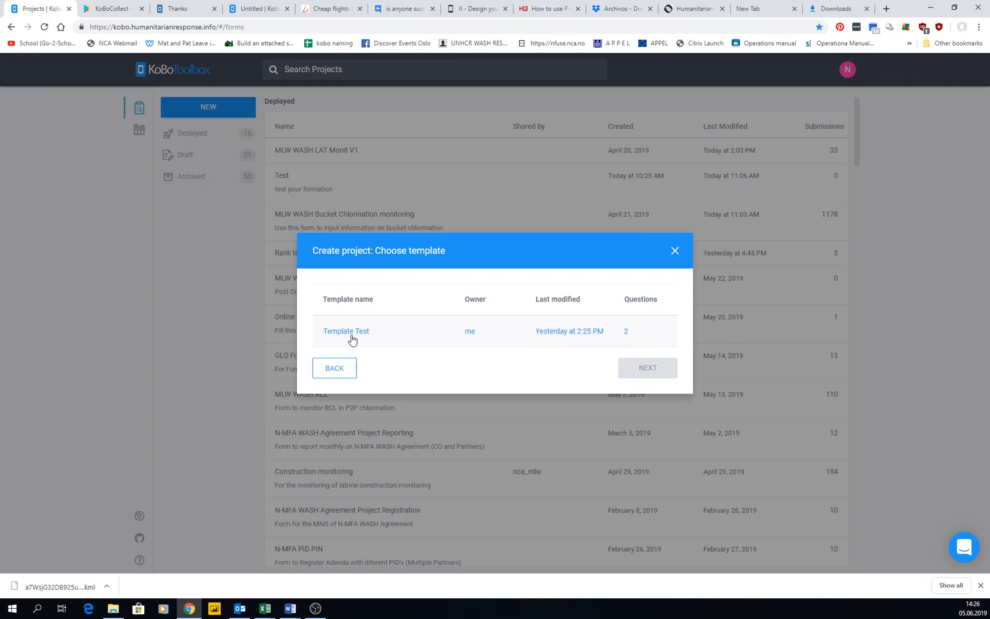
left_click(346, 331)
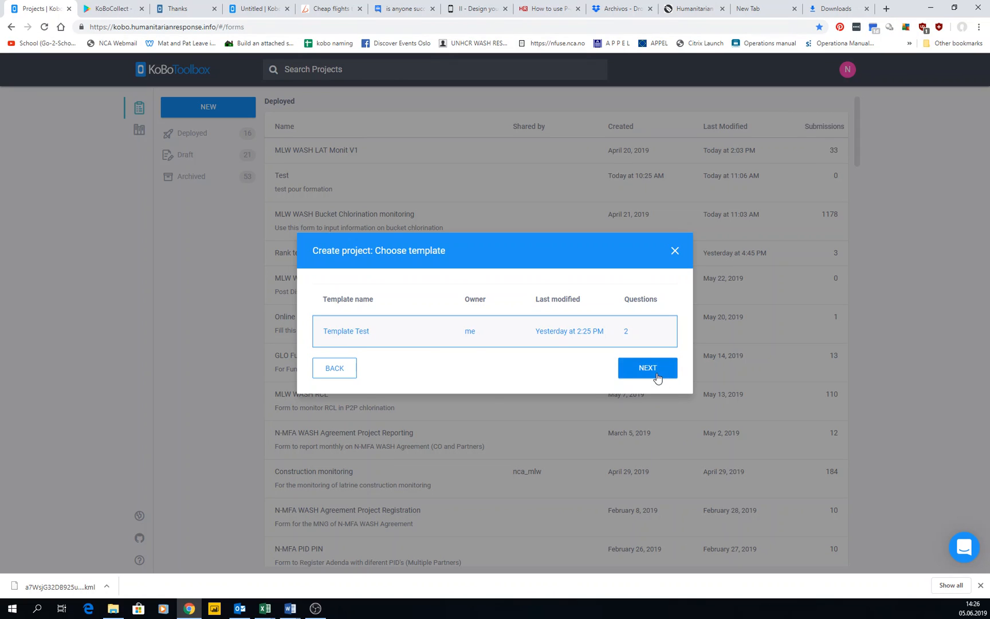
left_click(646, 368)
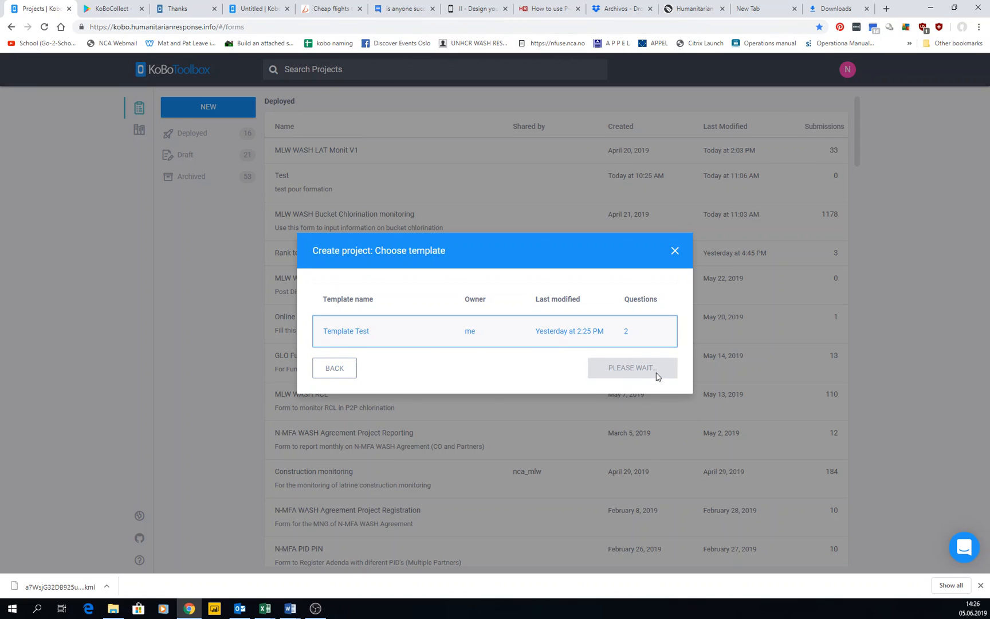
left_click(631, 367)
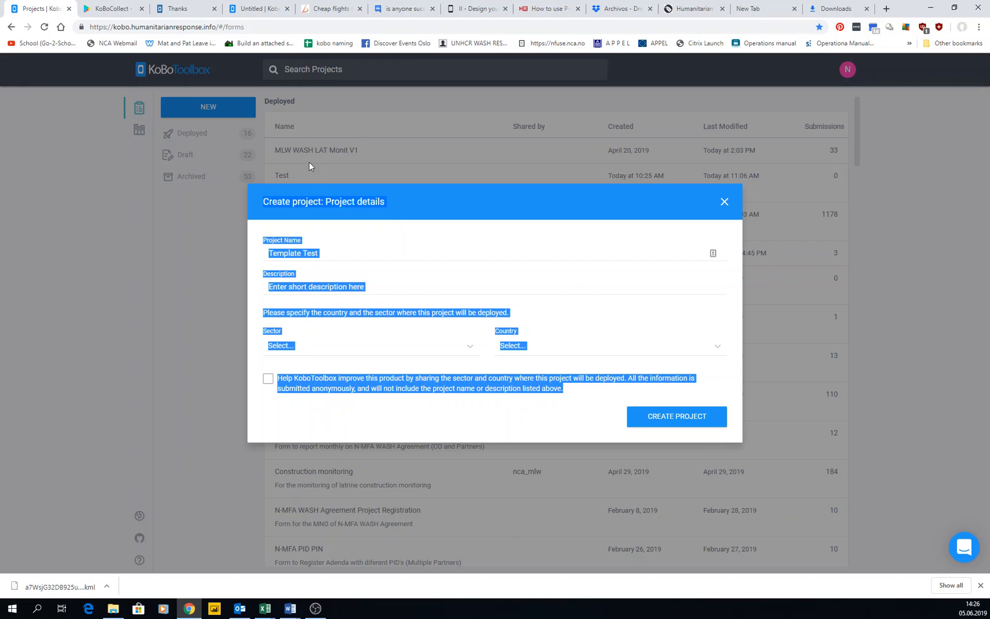
left_click(304, 253)
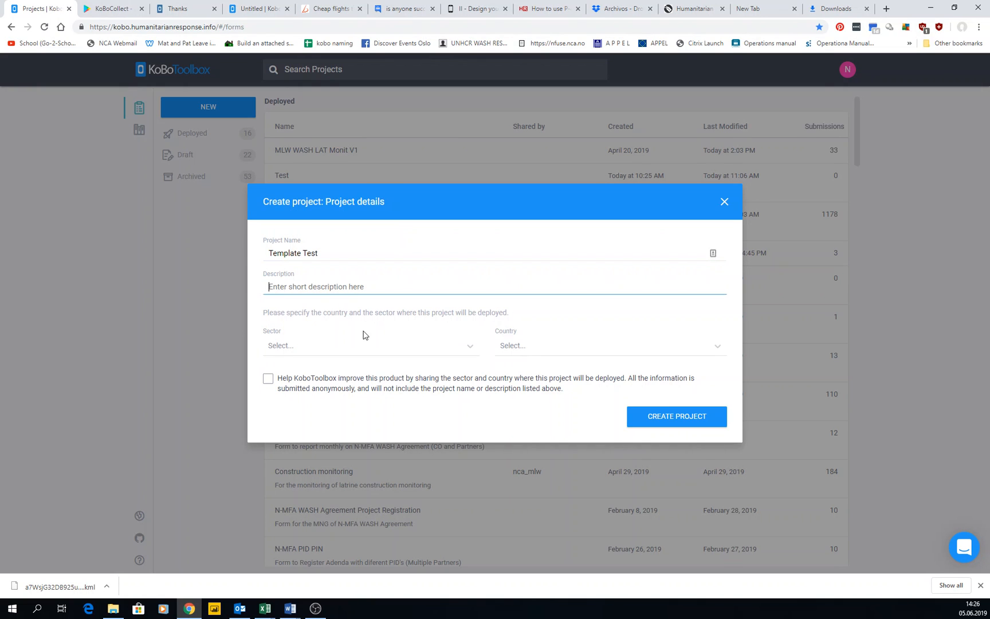
left_click(724, 200)
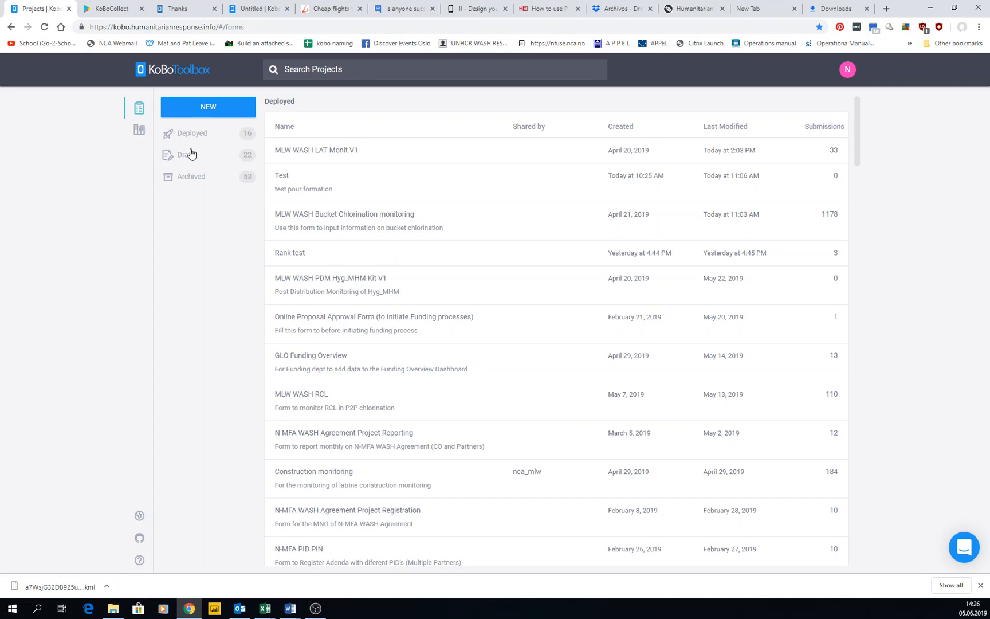
Start a new project by uploading an XLSForm file chosen from the computer.
left_click(208, 106)
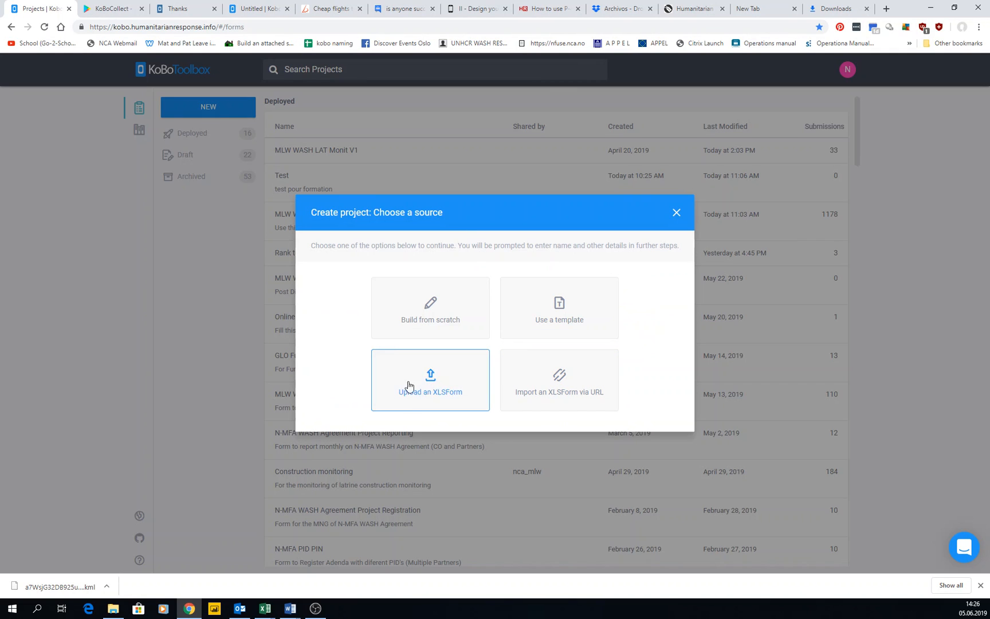
mouse_move(430, 387)
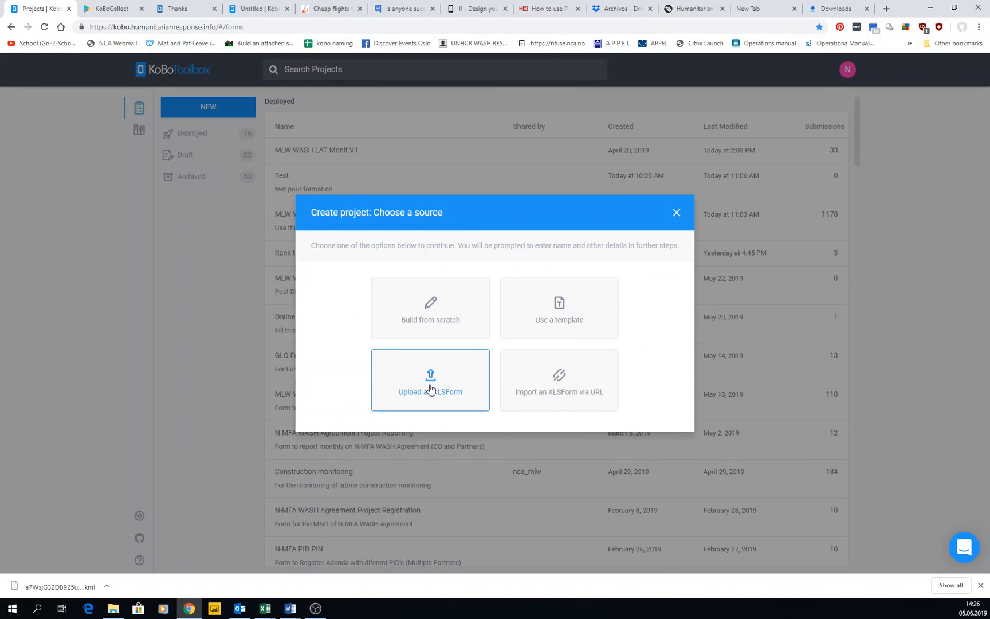
left_click(430, 379)
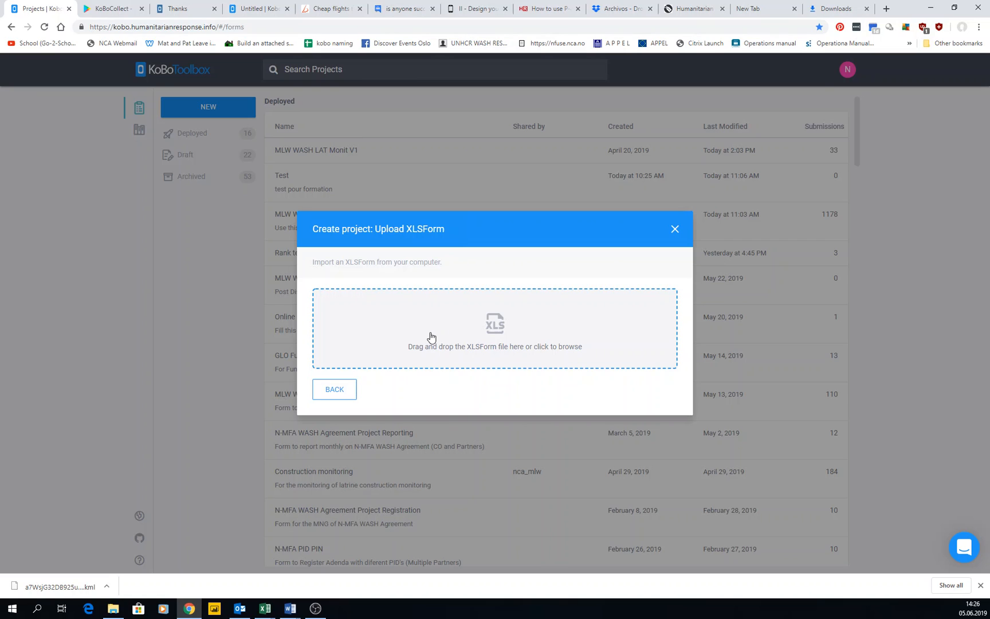
mouse_move(484, 351)
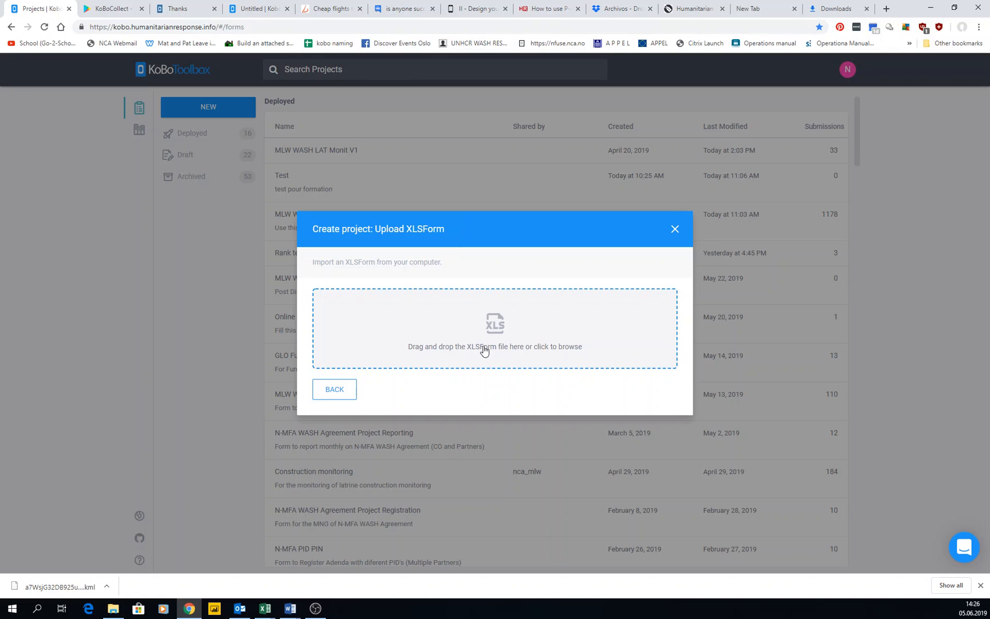
left_click(495, 346)
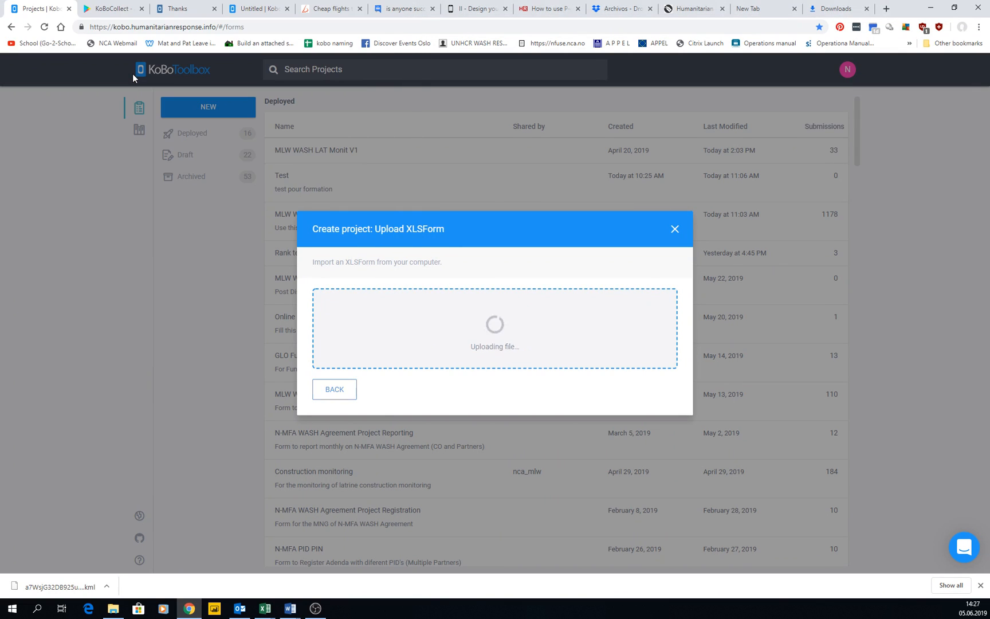
mouse_move(516, 303)
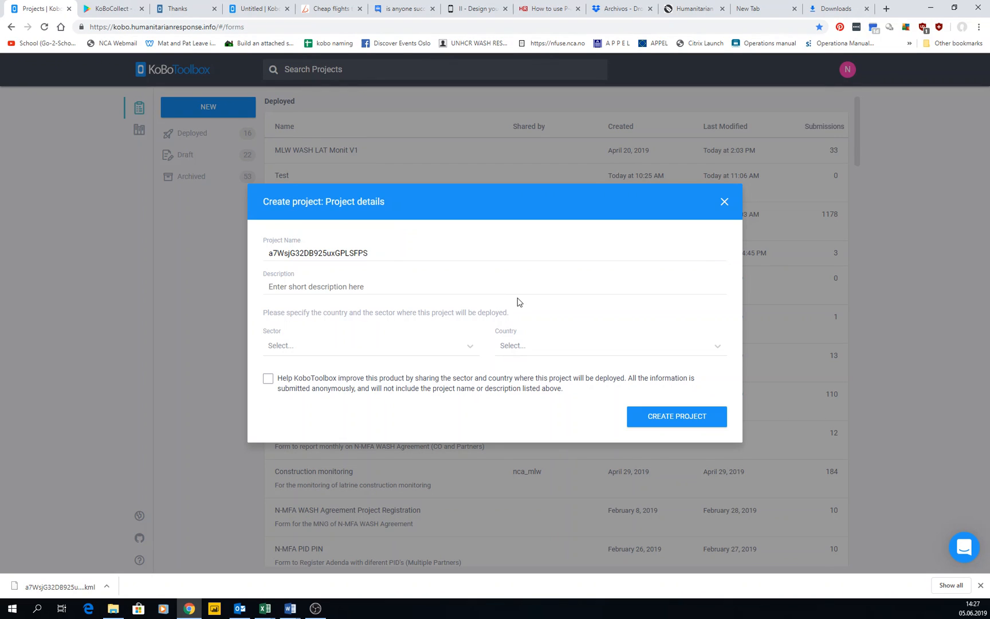
mouse_move(725, 201)
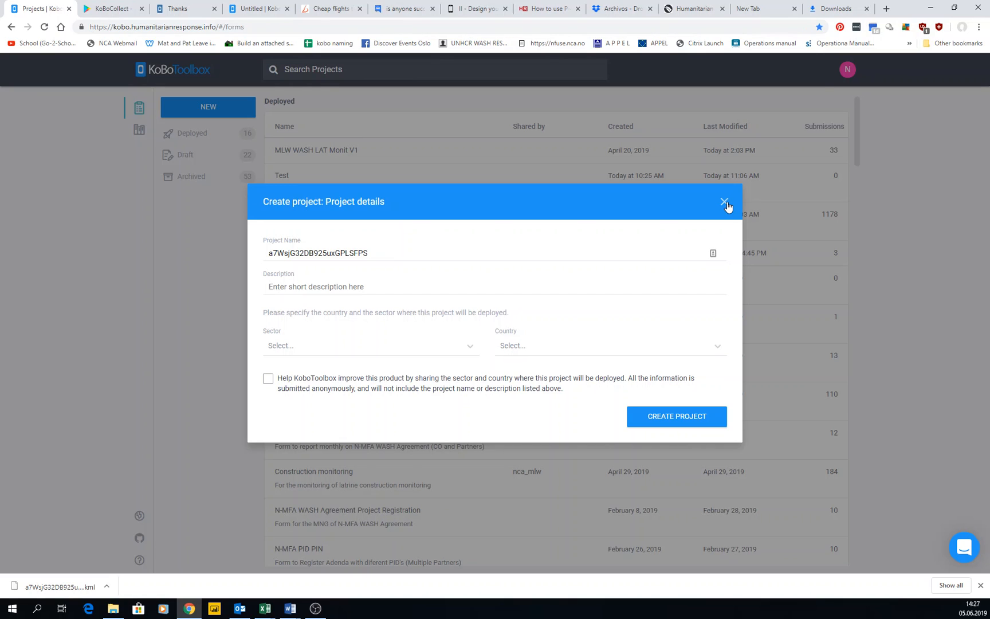
mouse_move(705, 206)
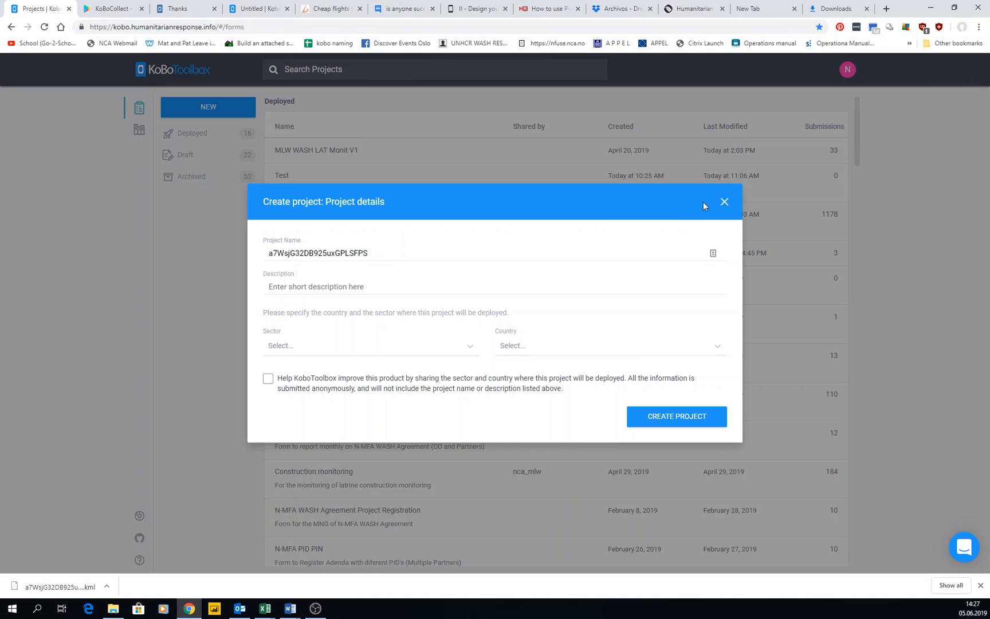
mouse_move(724, 206)
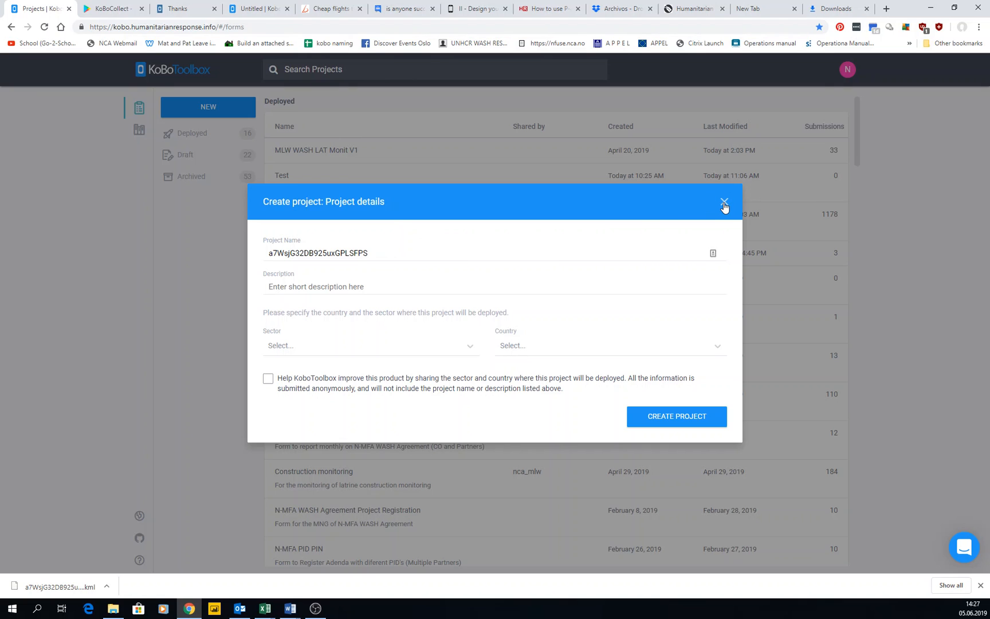
Close the uploaded project's details form, then open and close the Test project's actions menu.
left_click(724, 205)
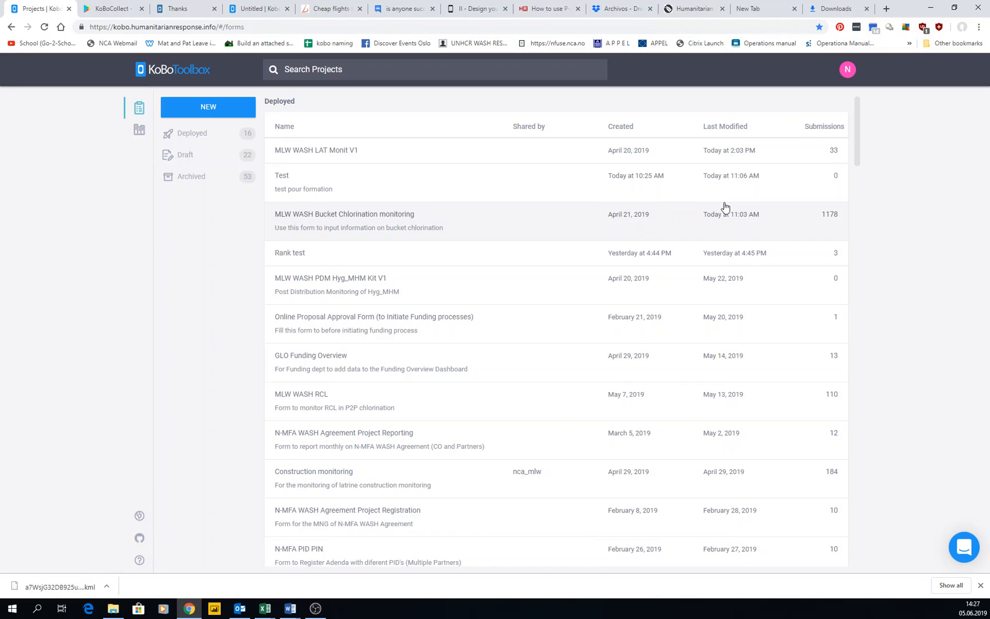
mouse_move(832, 129)
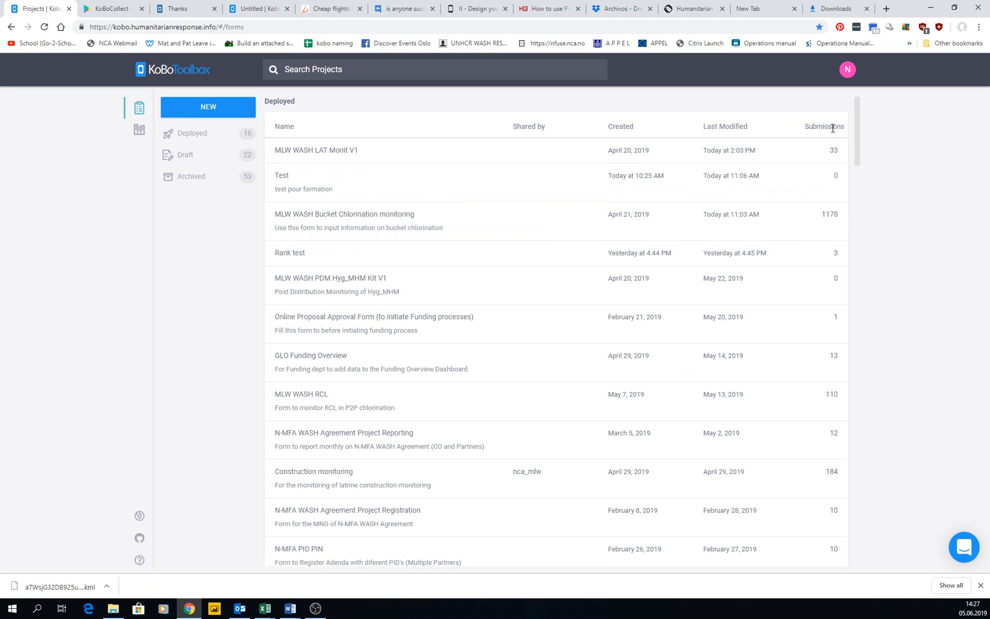
mouse_move(799, 176)
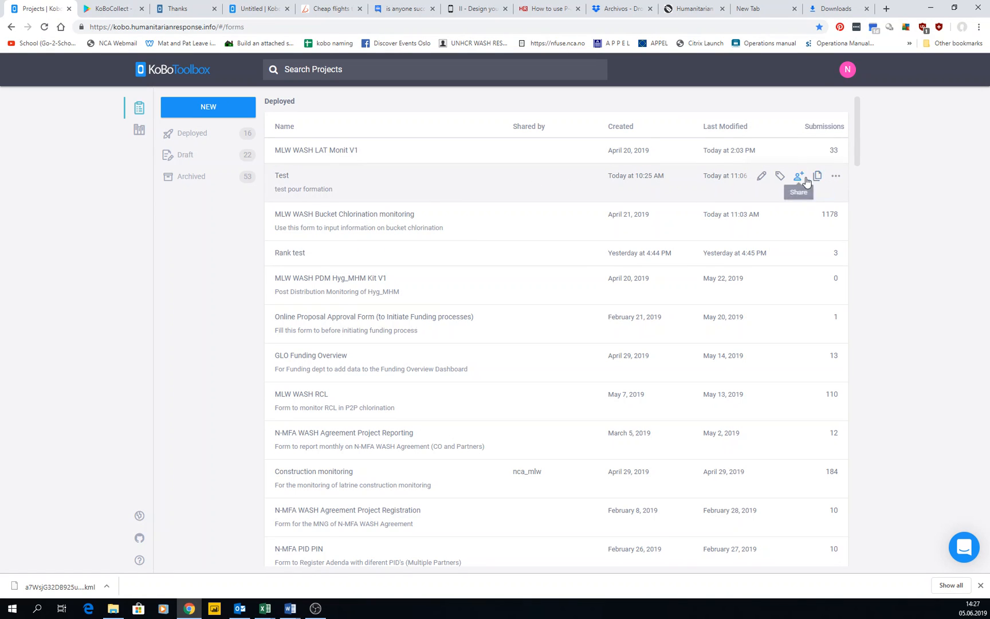
left_click(835, 176)
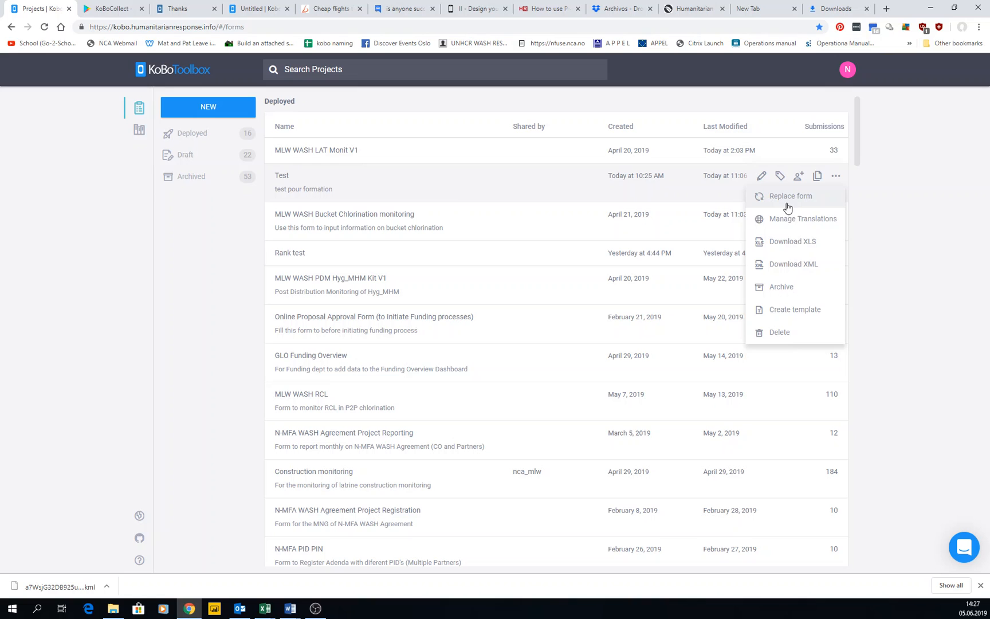
left_click(166, 374)
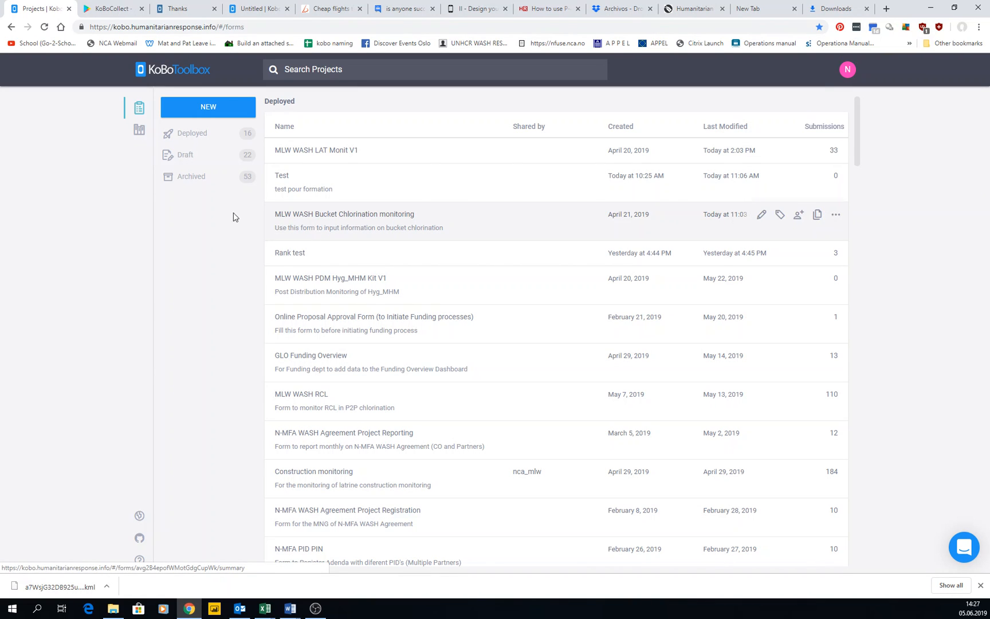
Start a new project via Import an XLSForm via URL and open its help article.
left_click(208, 107)
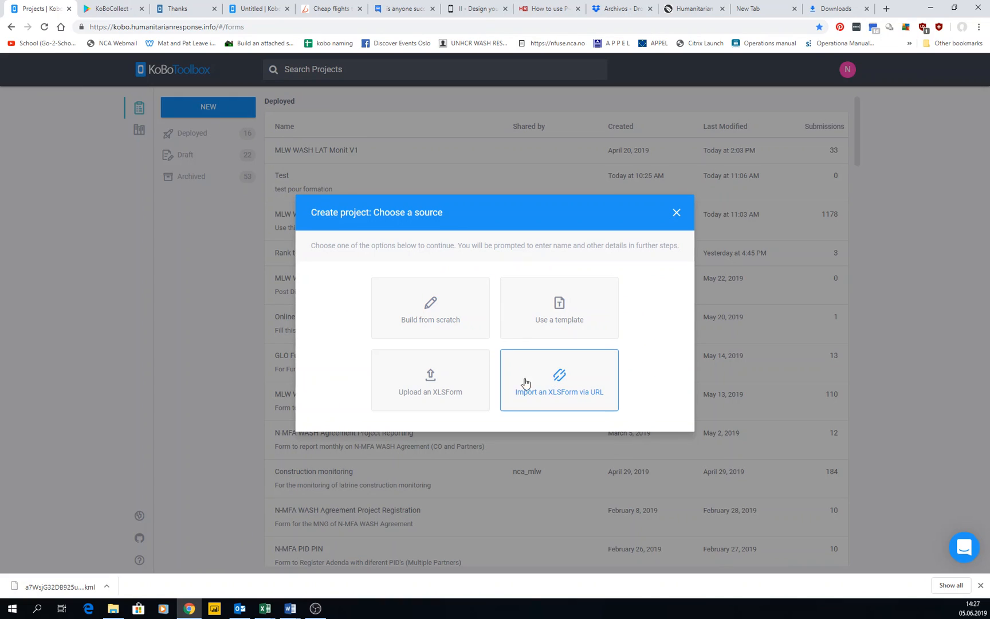
mouse_move(557, 399)
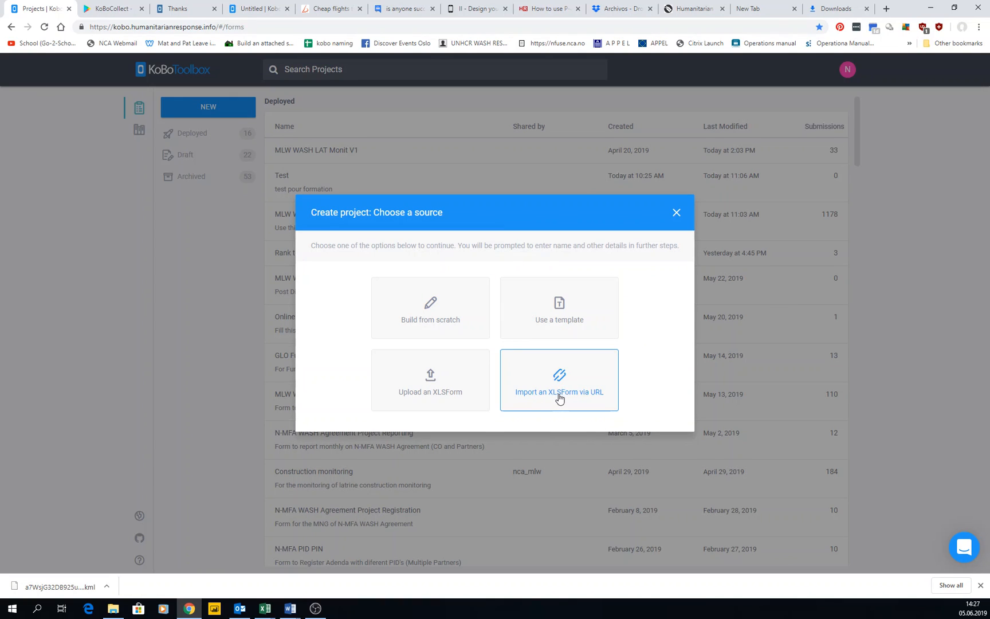
mouse_move(565, 394)
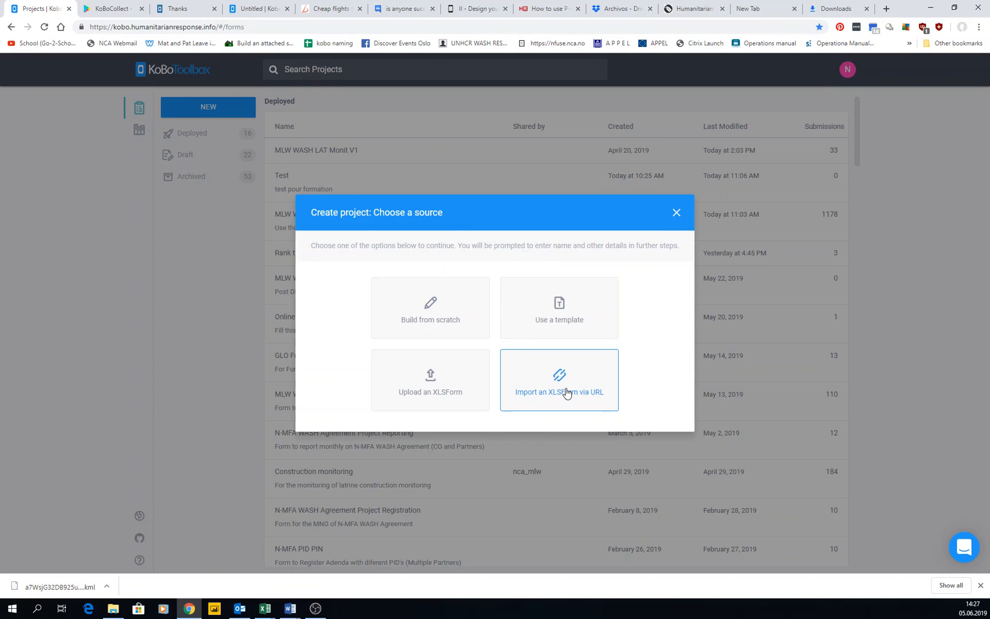
left_click(558, 379)
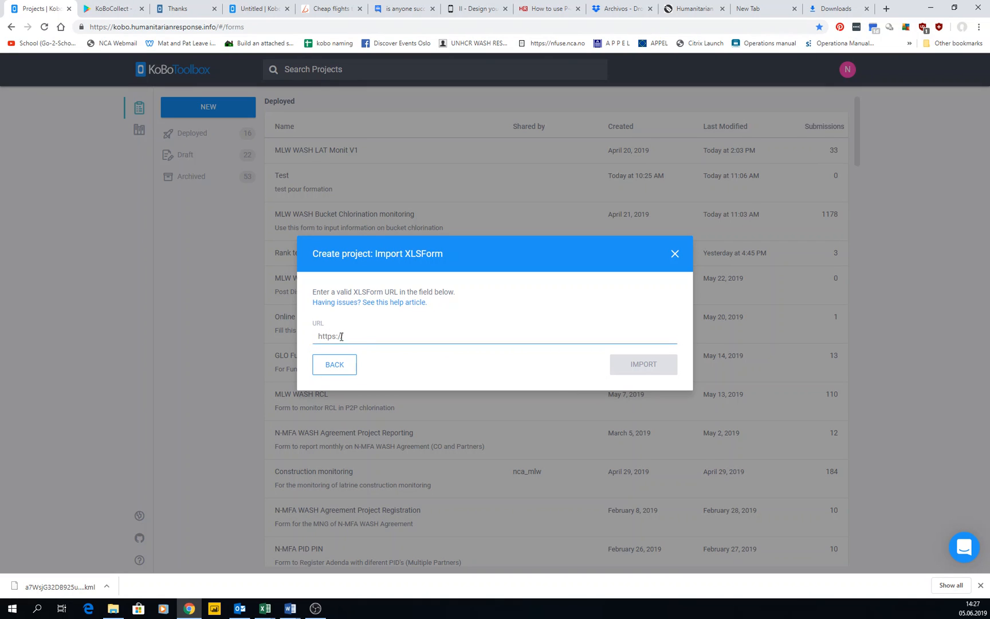
mouse_move(362, 308)
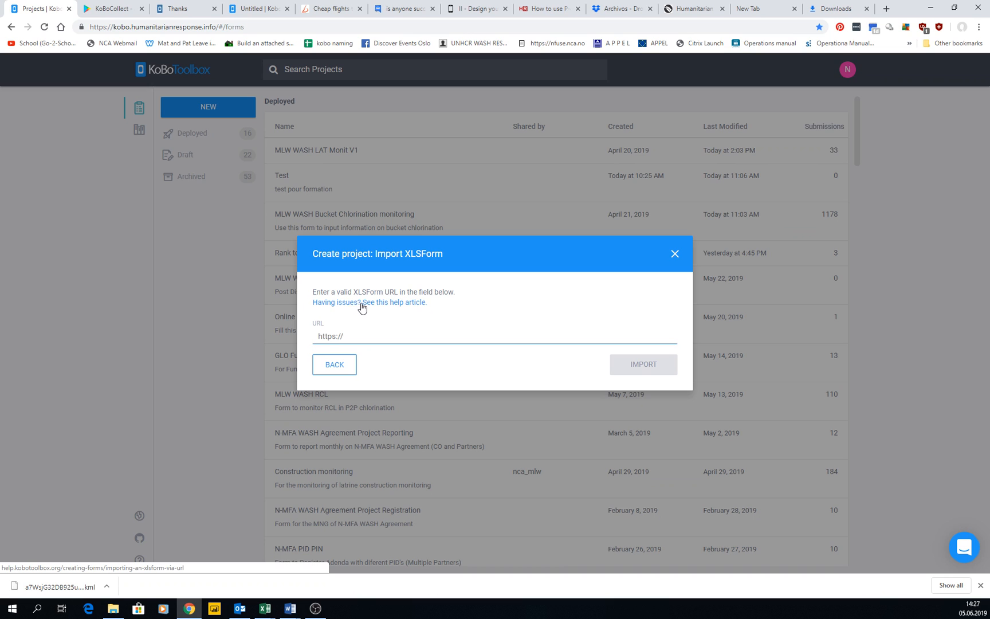
left_click(386, 302)
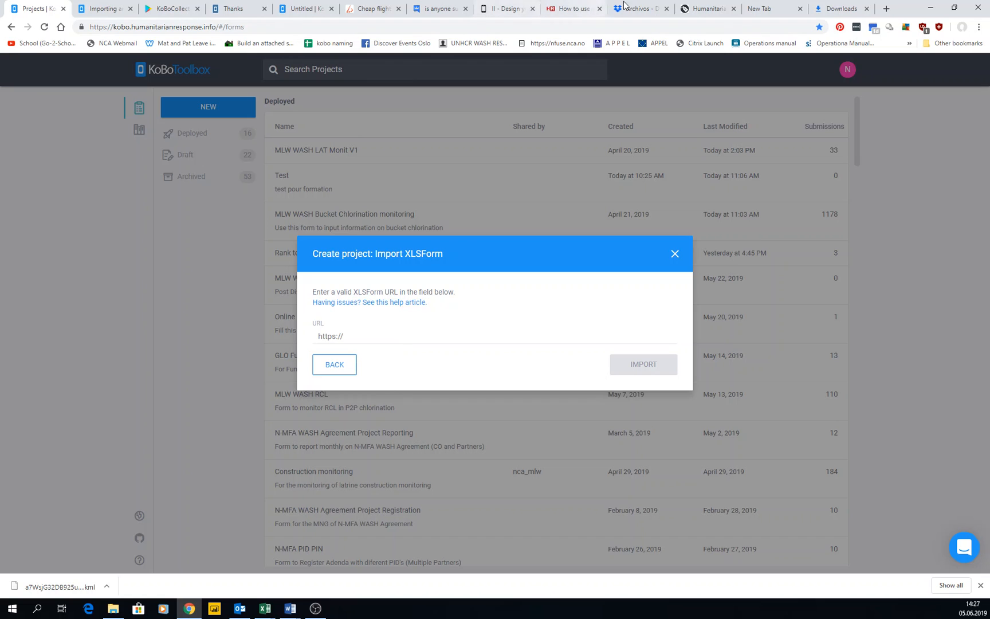
Copy the Dropbox share link for MLW.xls and return to KoboToolbox's import dialog.
left_click(639, 8)
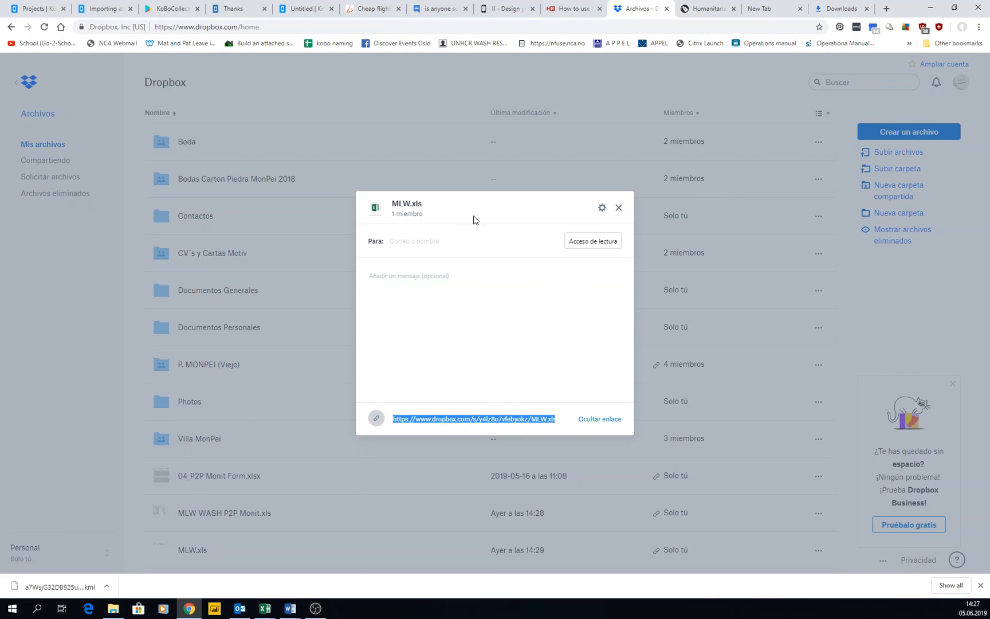
left_click(618, 207)
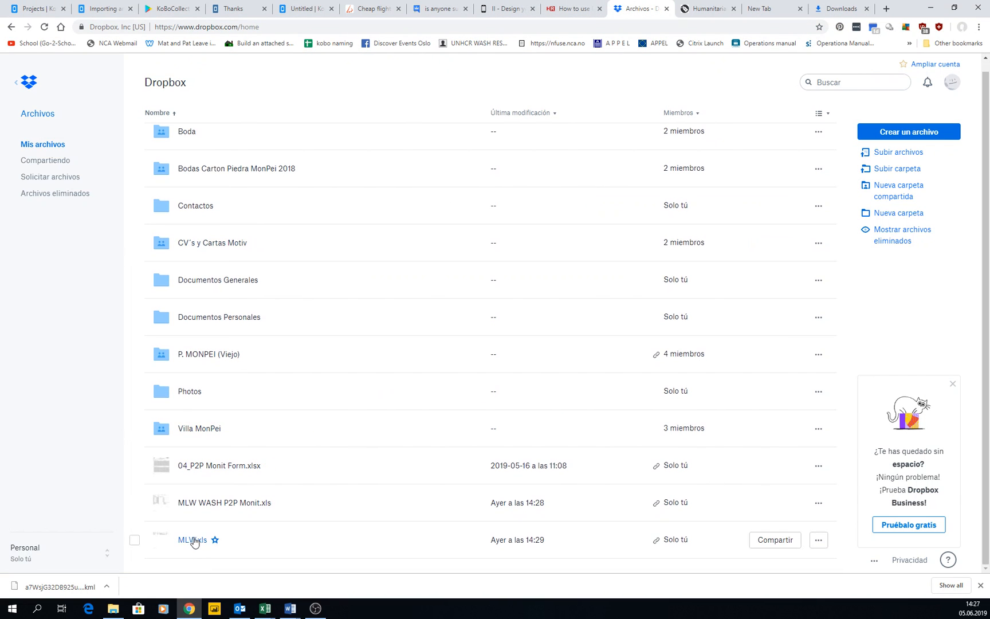
mouse_move(755, 550)
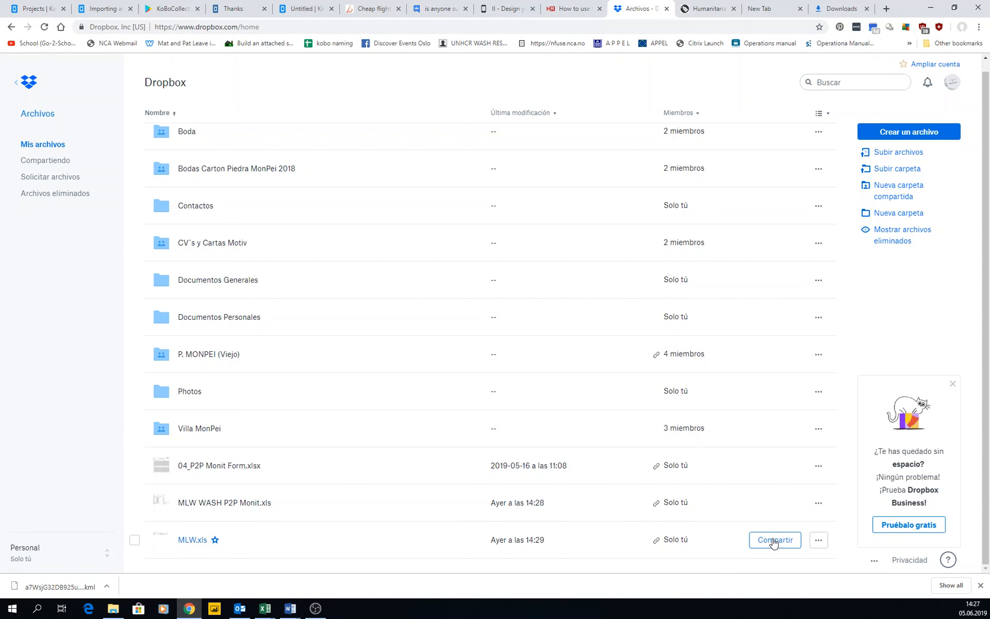
left_click(774, 540)
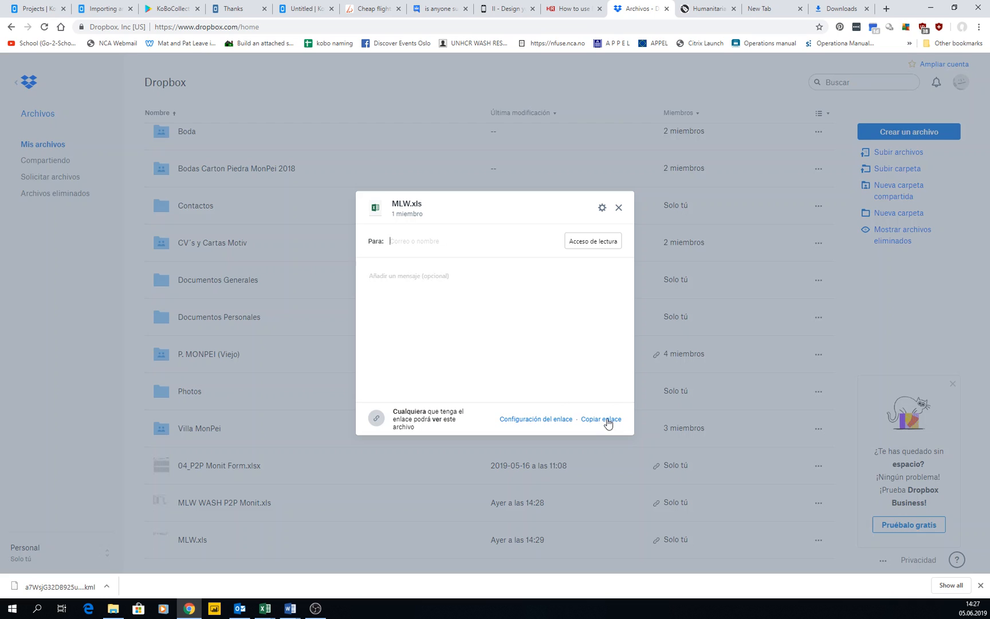
left_click(600, 418)
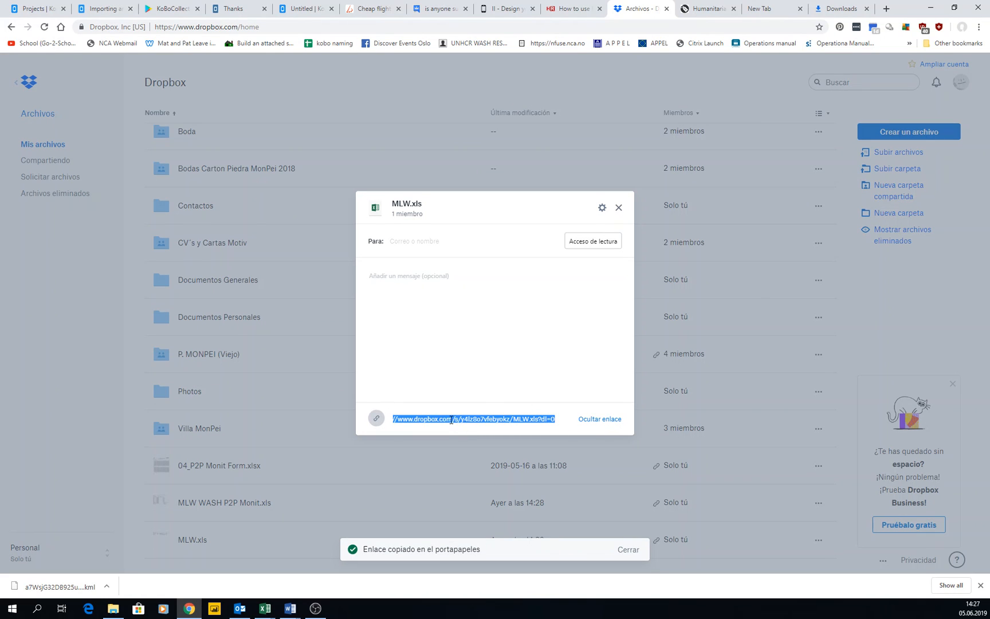
right_click(474, 418)
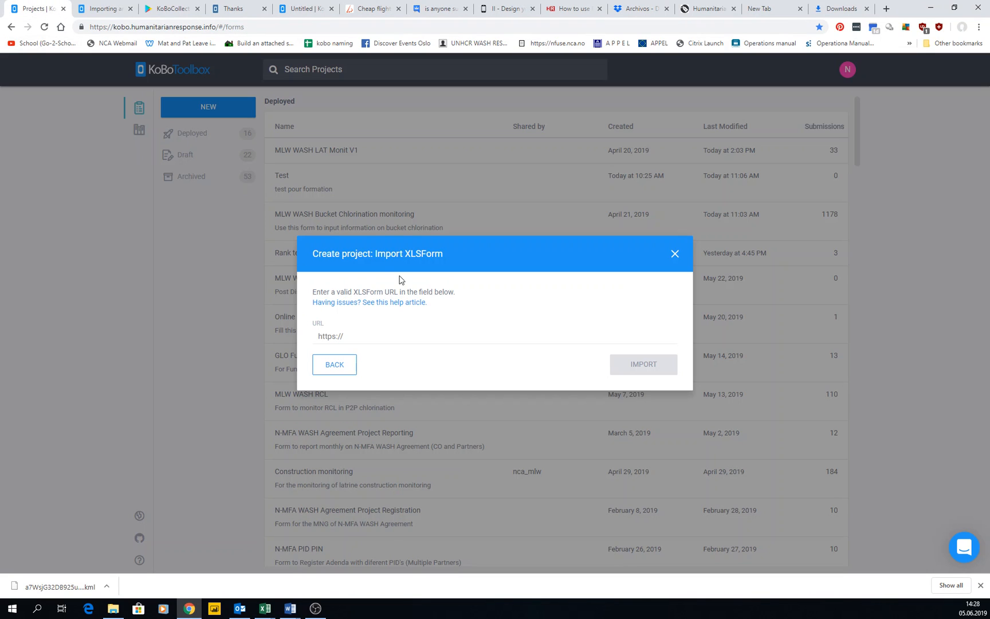
Paste the MLW.xls Dropbox link into the import URL field, changing dl=0 to dl=1.
right_click(371, 335)
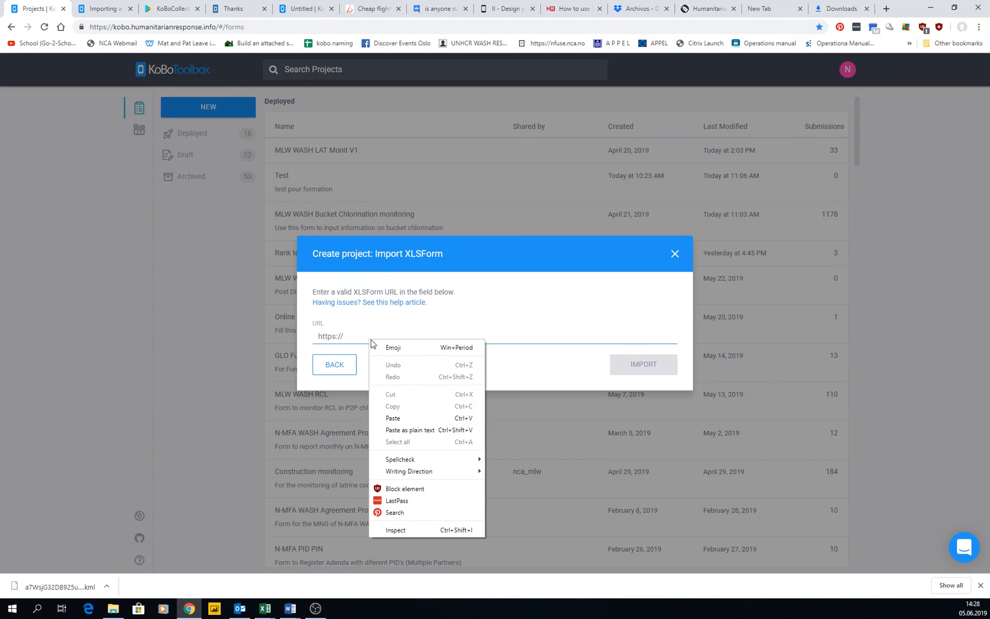
left_click(391, 418)
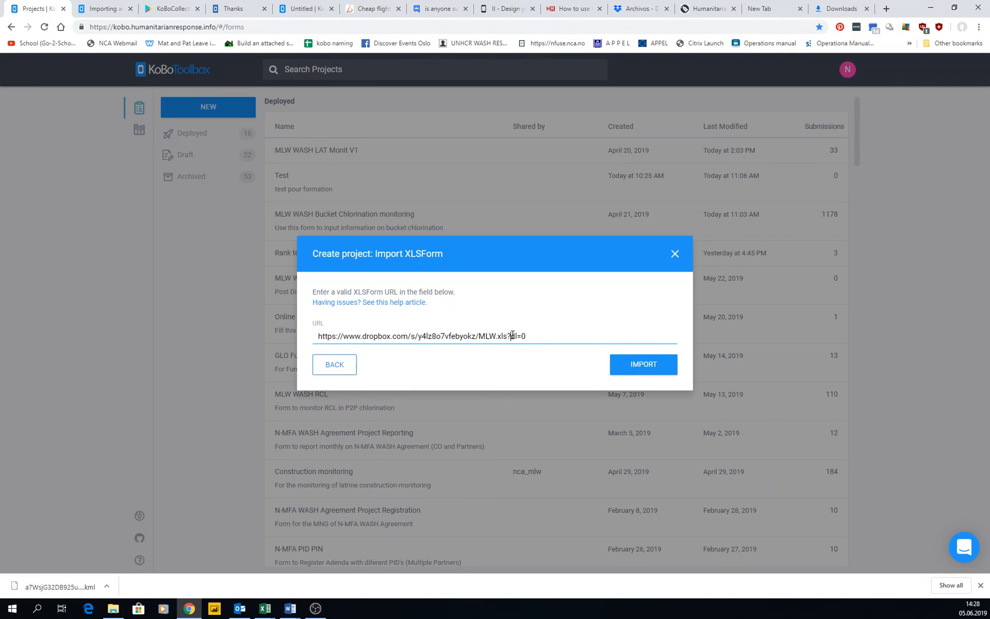
double_click(518, 335)
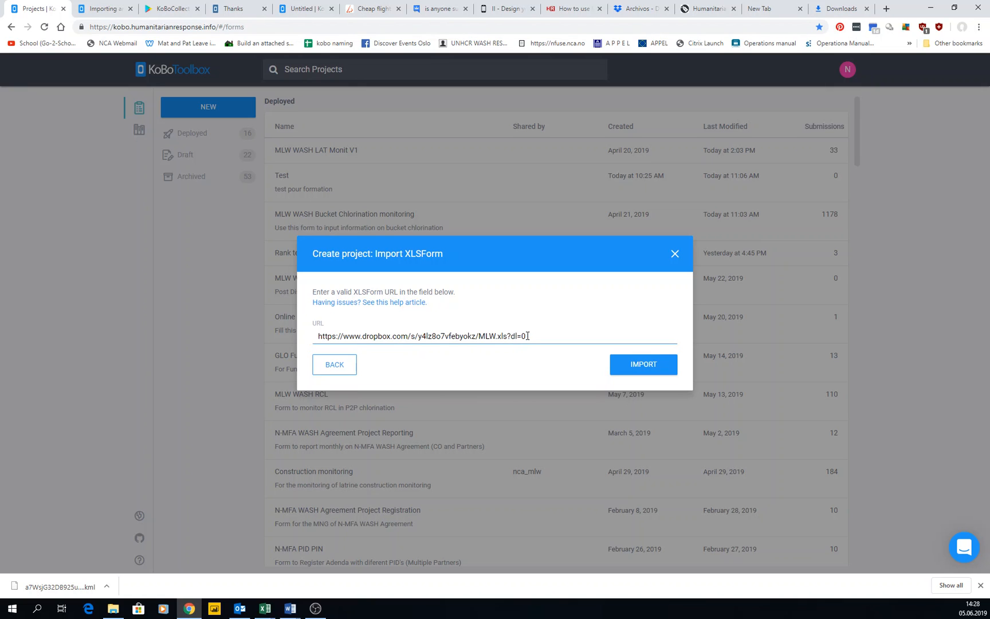
type("1")
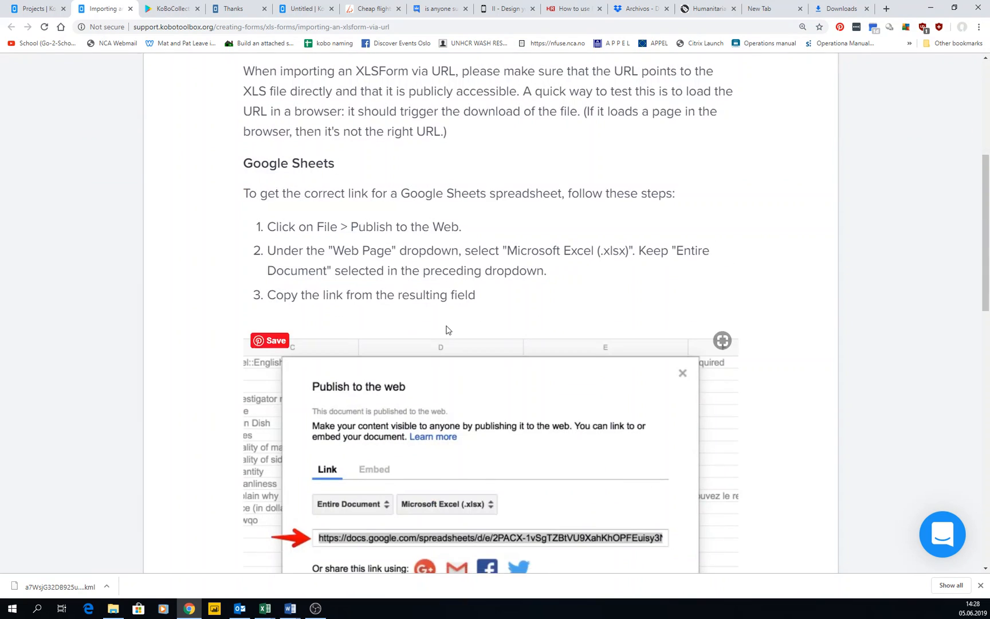
scroll("down", 3)
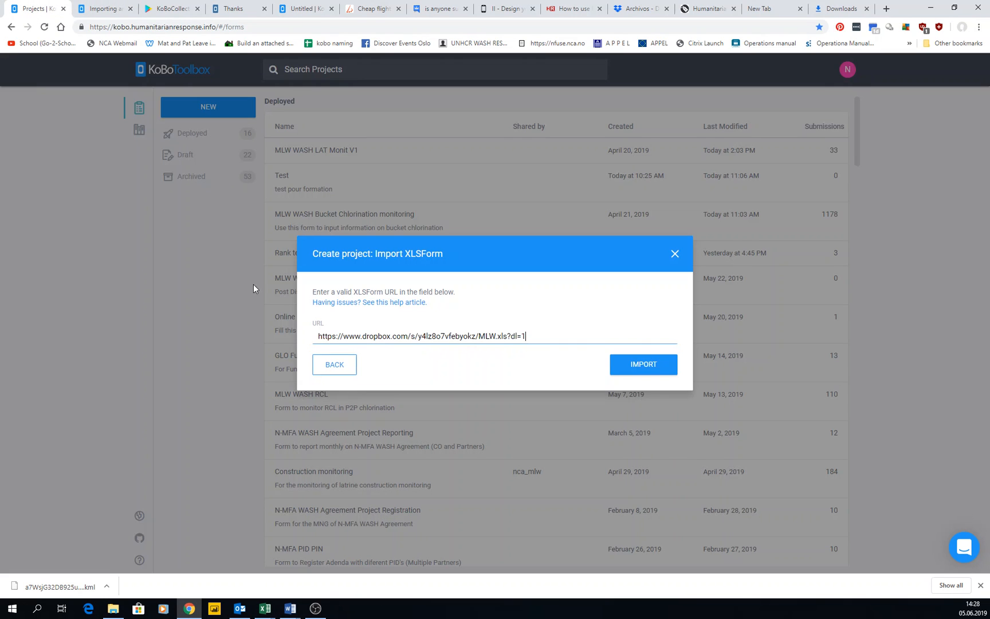
Import MLW.xls from the Dropbox link until the MLW project details appear.
left_click(642, 363)
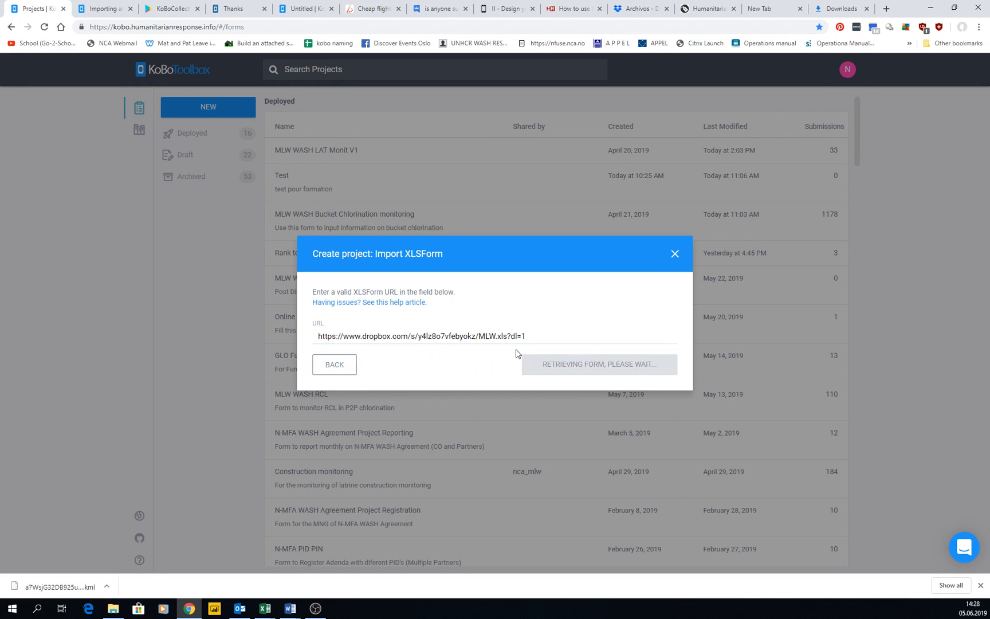
mouse_move(601, 374)
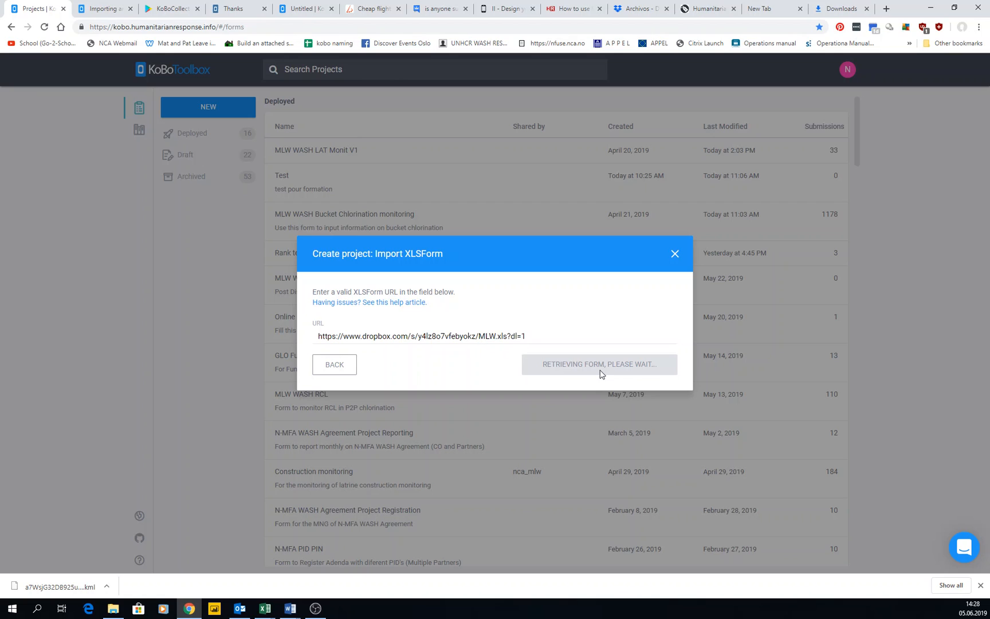
left_click(599, 364)
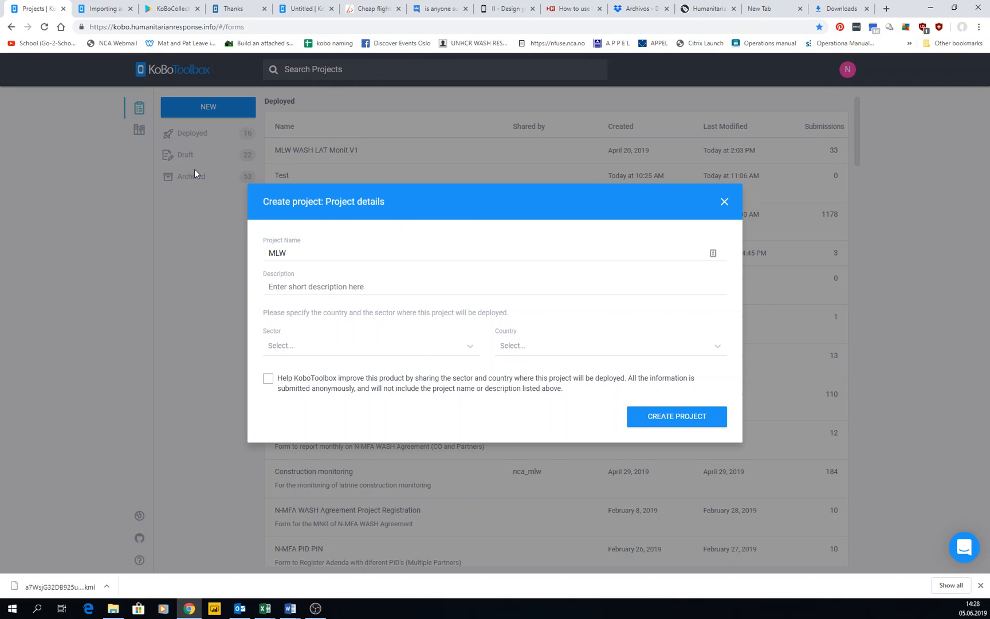
mouse_move(221, 327)
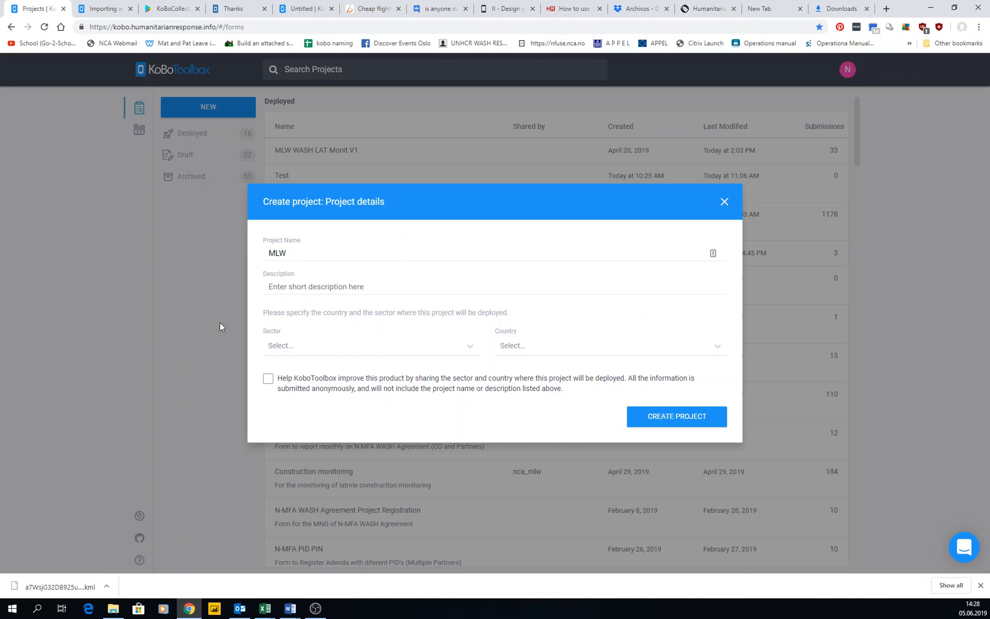
mouse_move(571, 191)
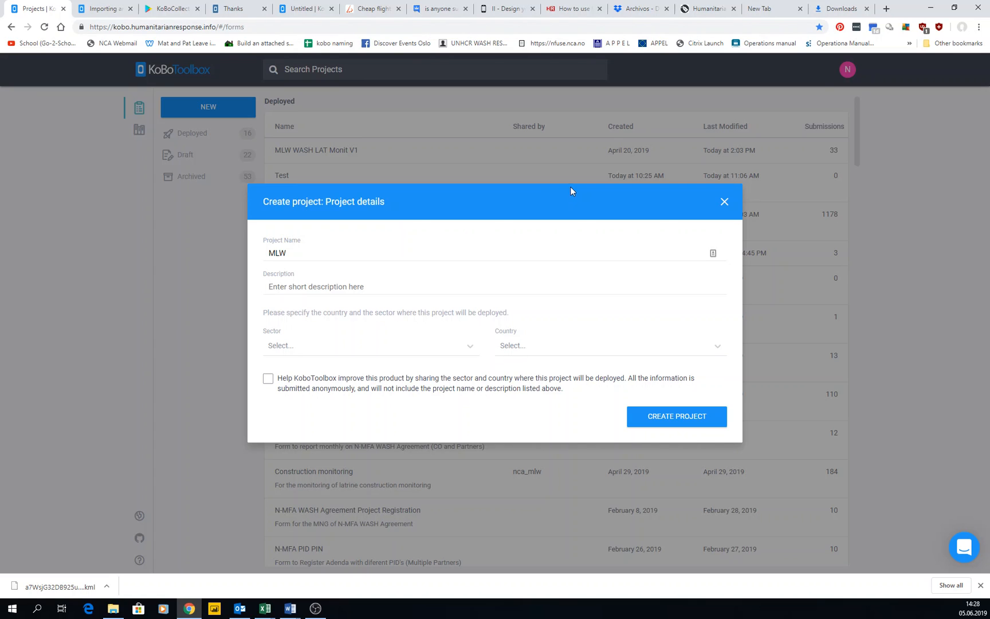
mouse_move(724, 203)
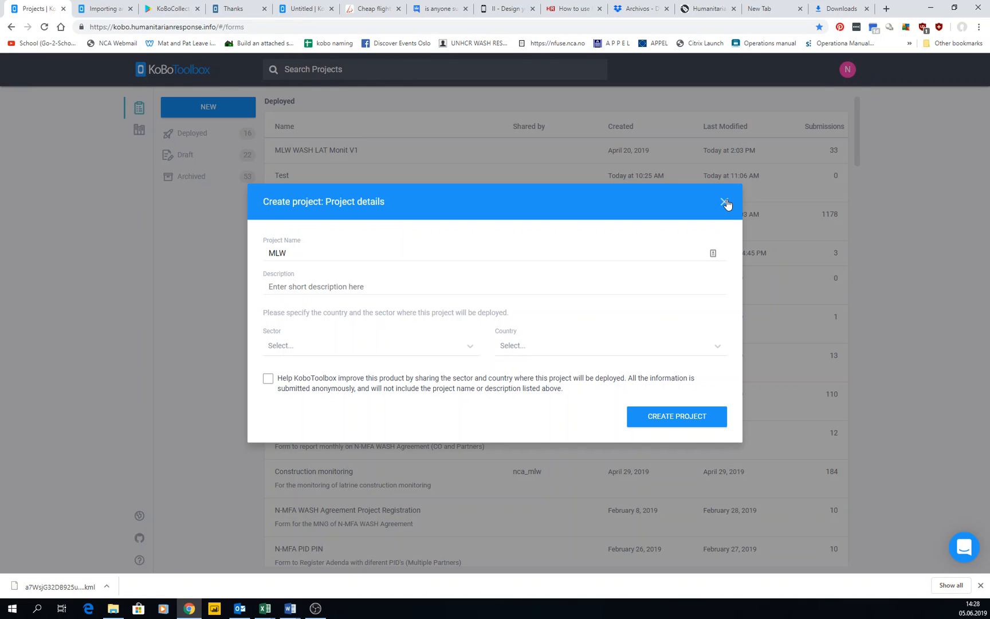
Close the MLW Project details dialog without creating the project.
left_click(725, 201)
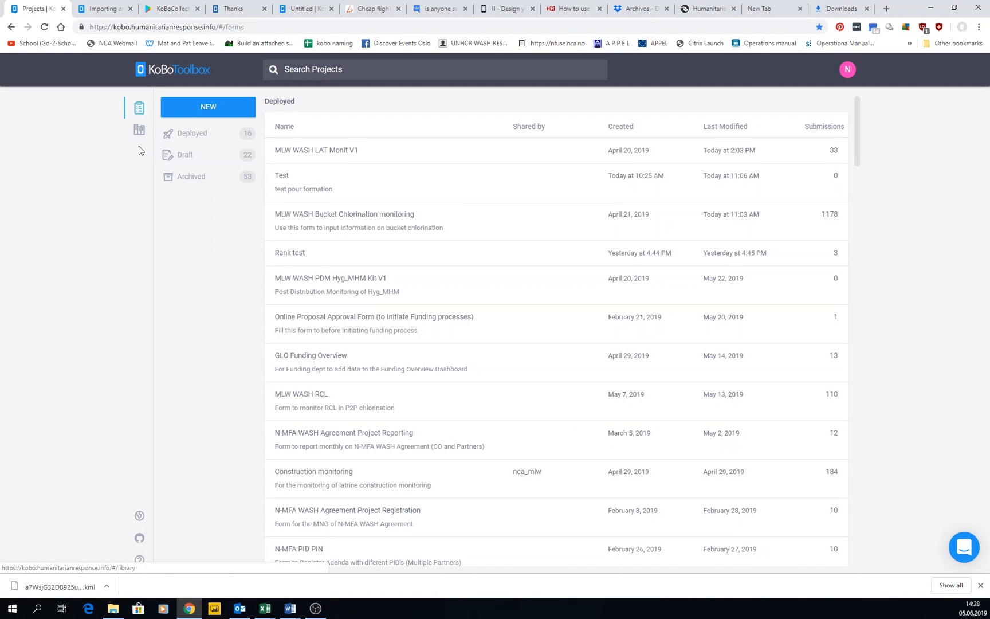
mouse_move(208, 107)
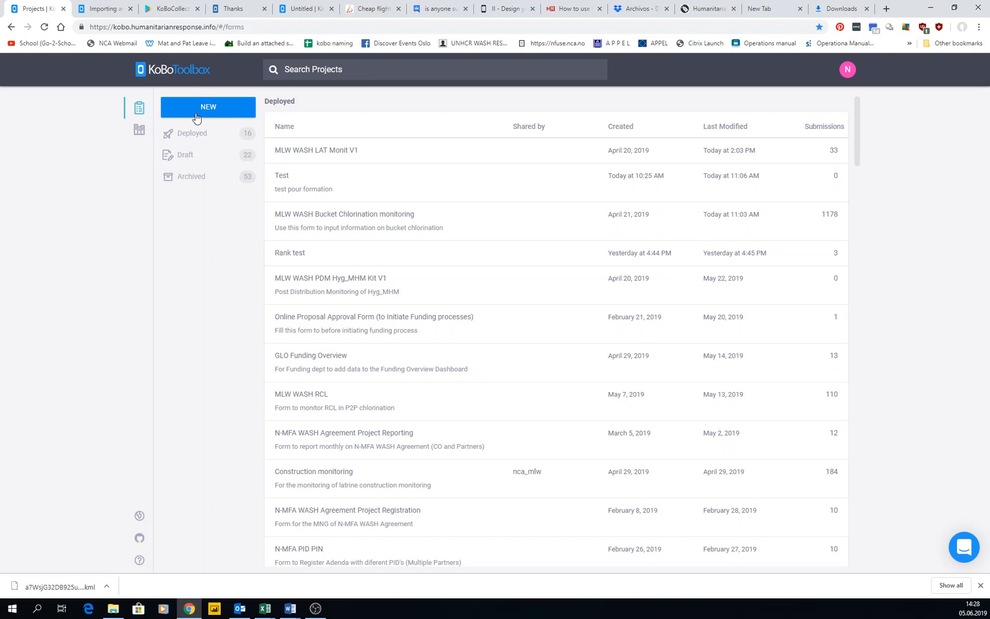
mouse_move(192, 127)
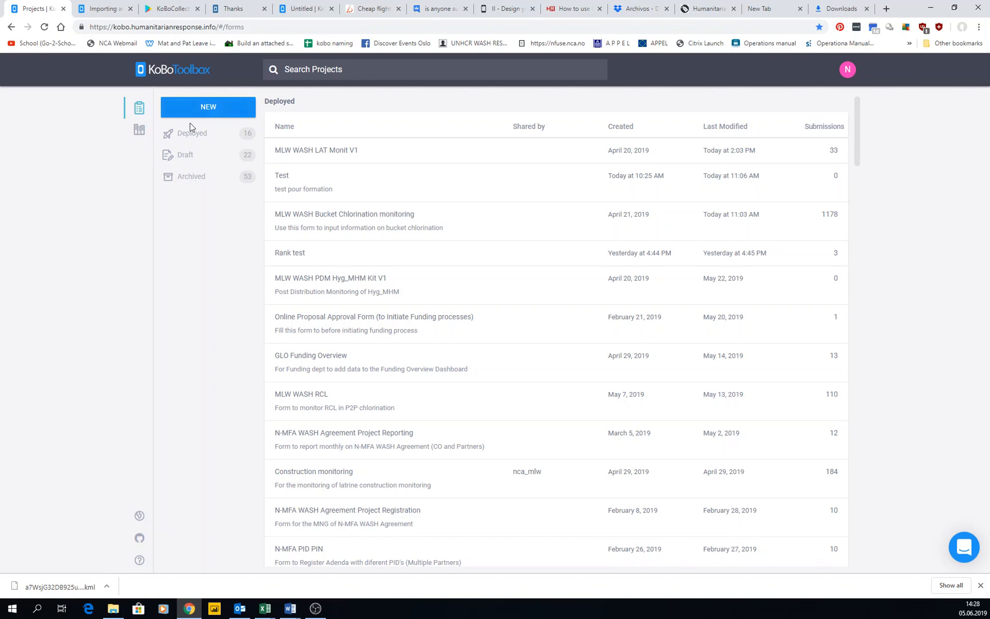
mouse_move(199, 156)
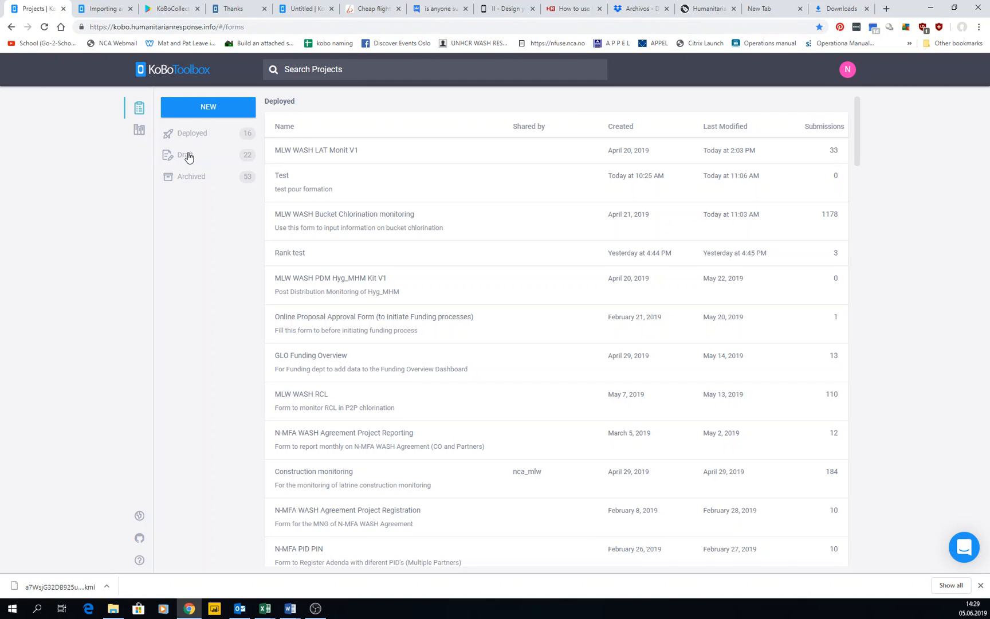
Open the Template Test draft from the Draft list, then expand the Deployed project list.
left_click(188, 155)
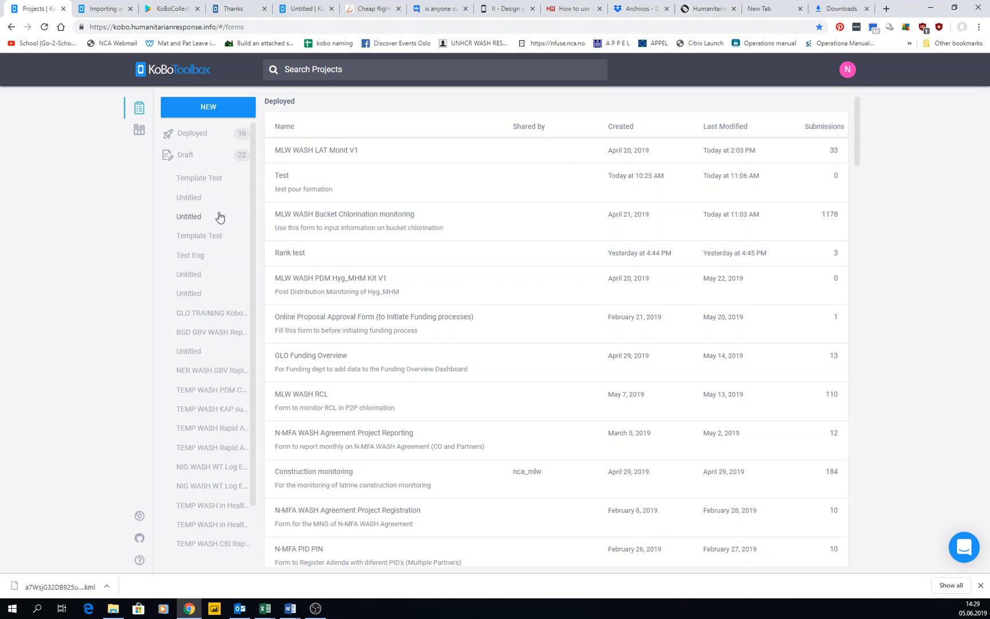
mouse_move(172, 220)
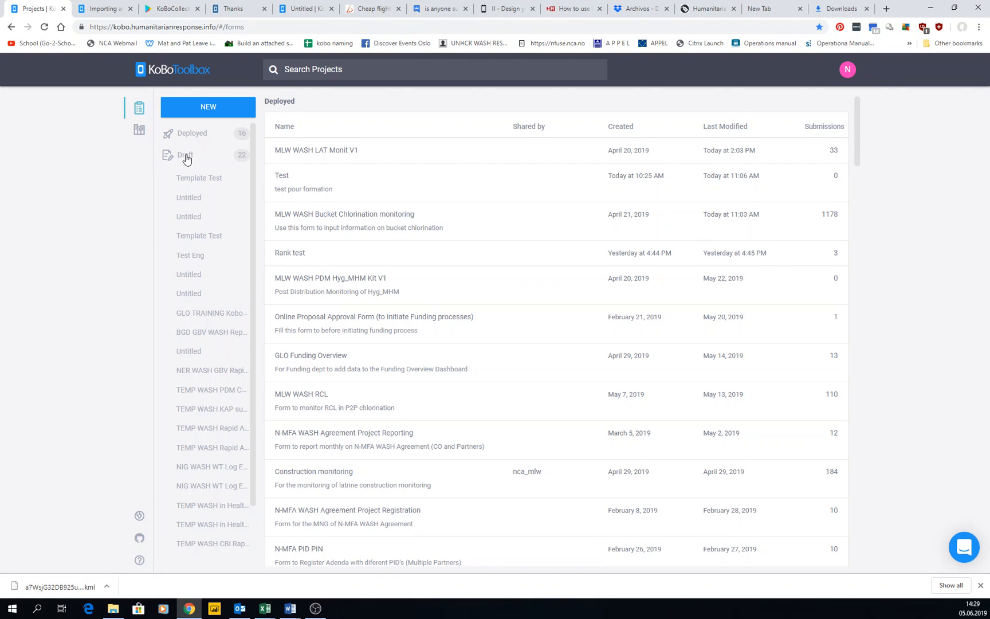
left_click(199, 177)
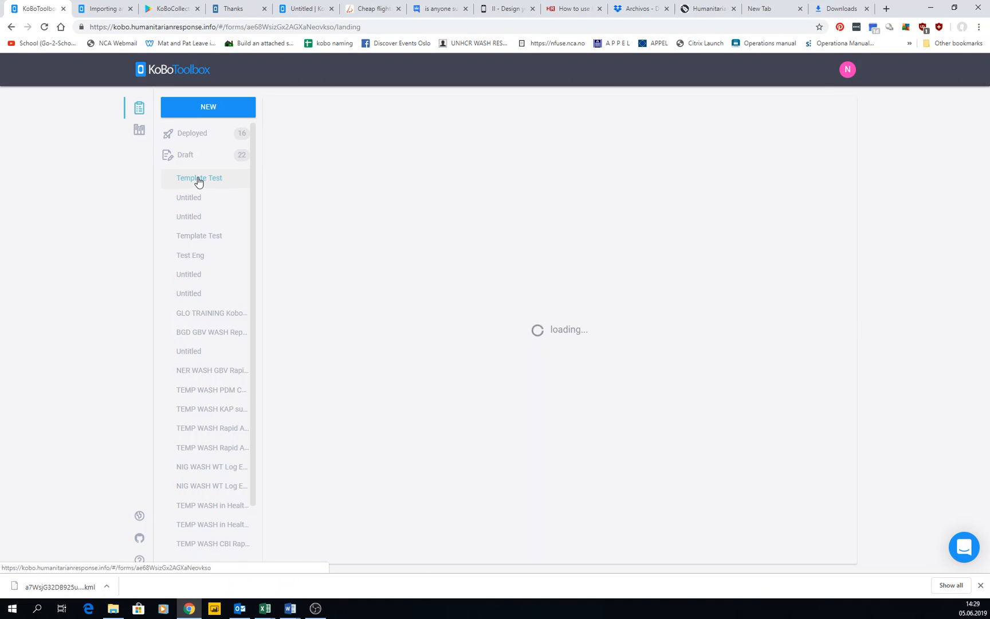
left_click(198, 177)
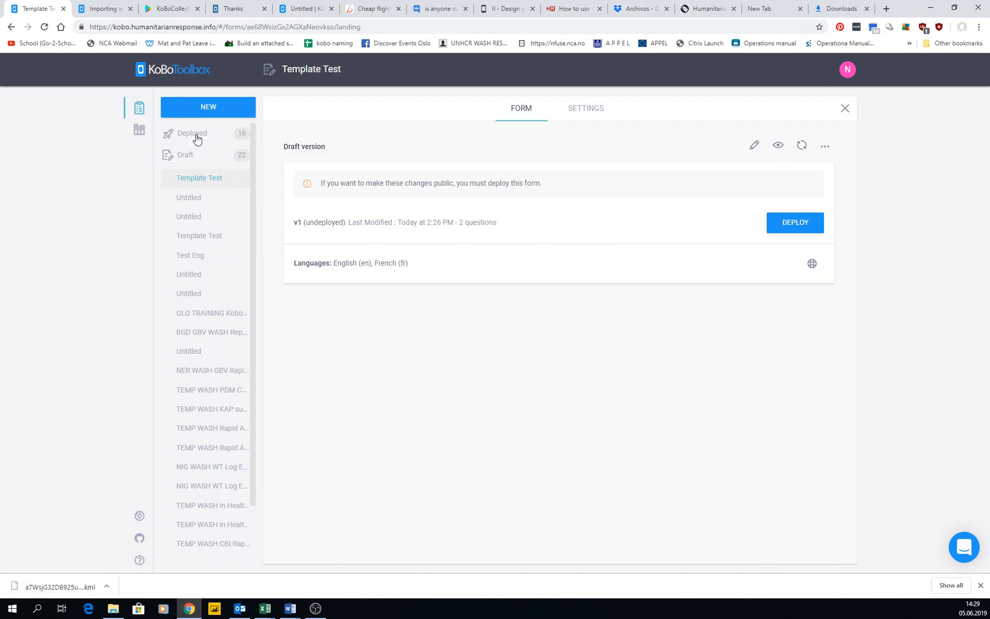
left_click(191, 132)
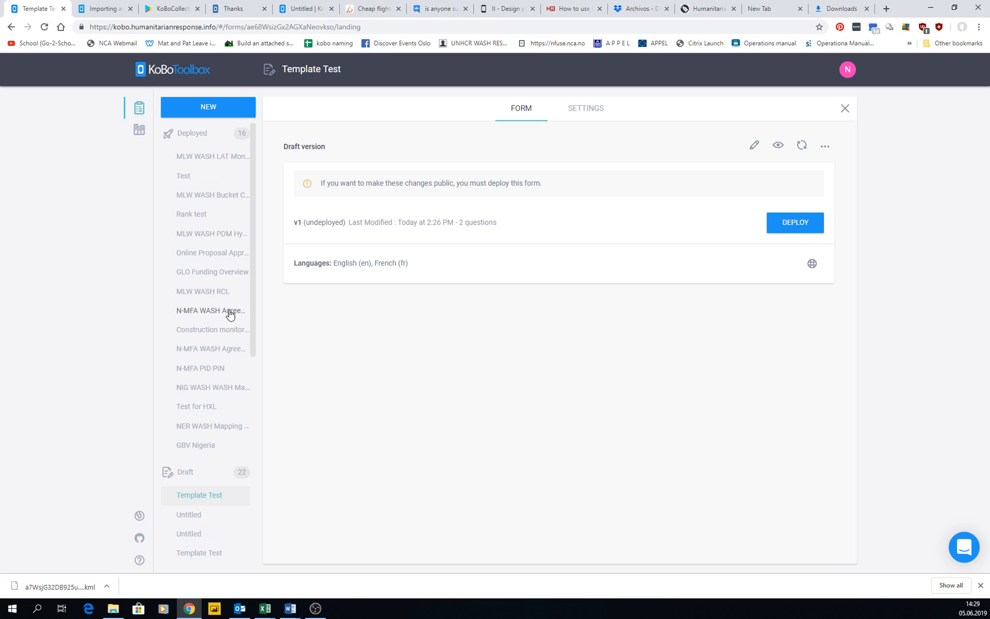
mouse_move(253, 213)
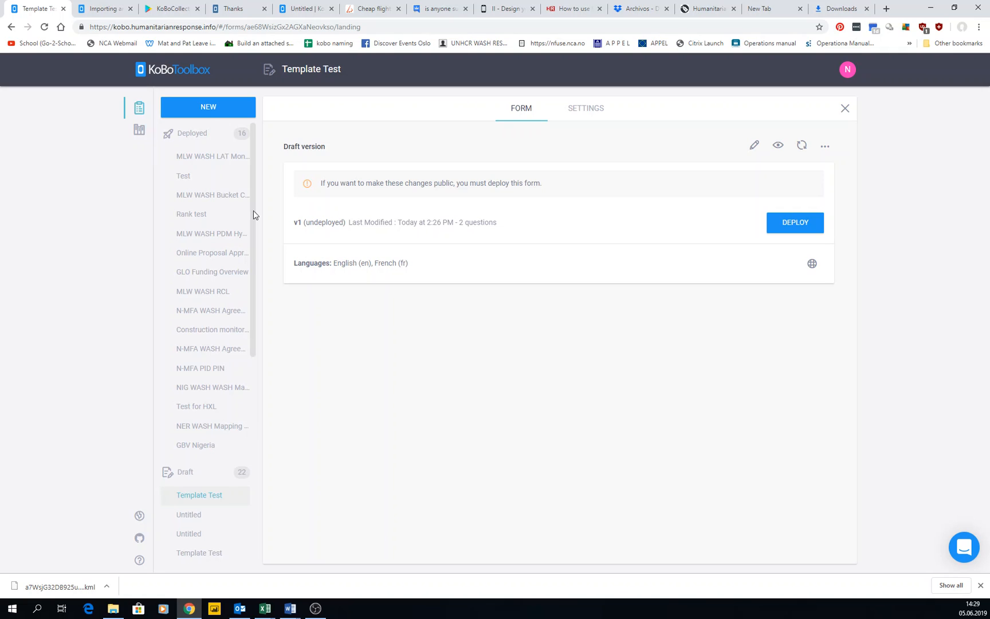
mouse_move(212, 195)
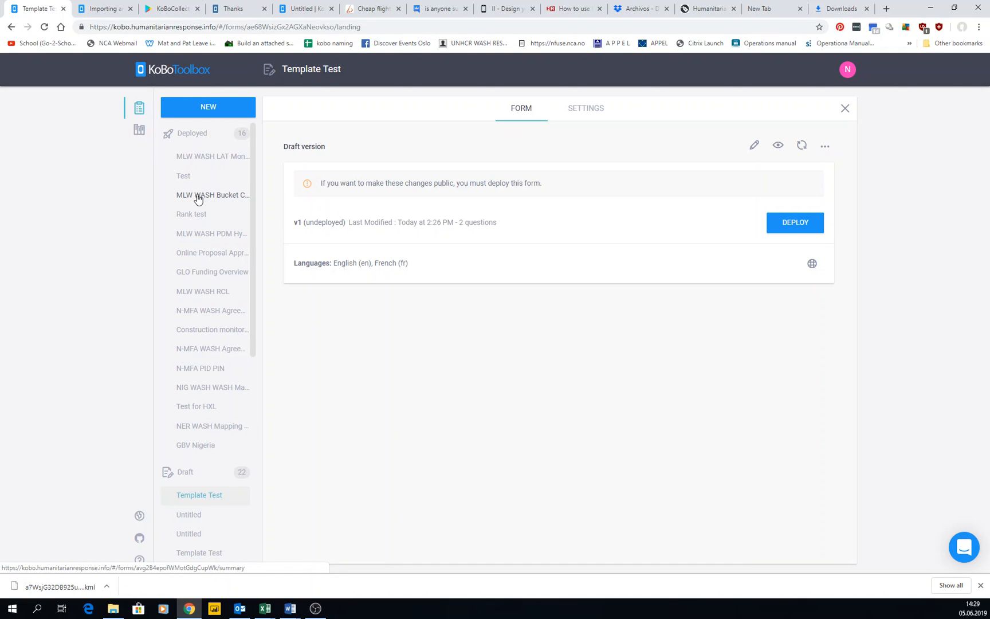
mouse_move(192, 213)
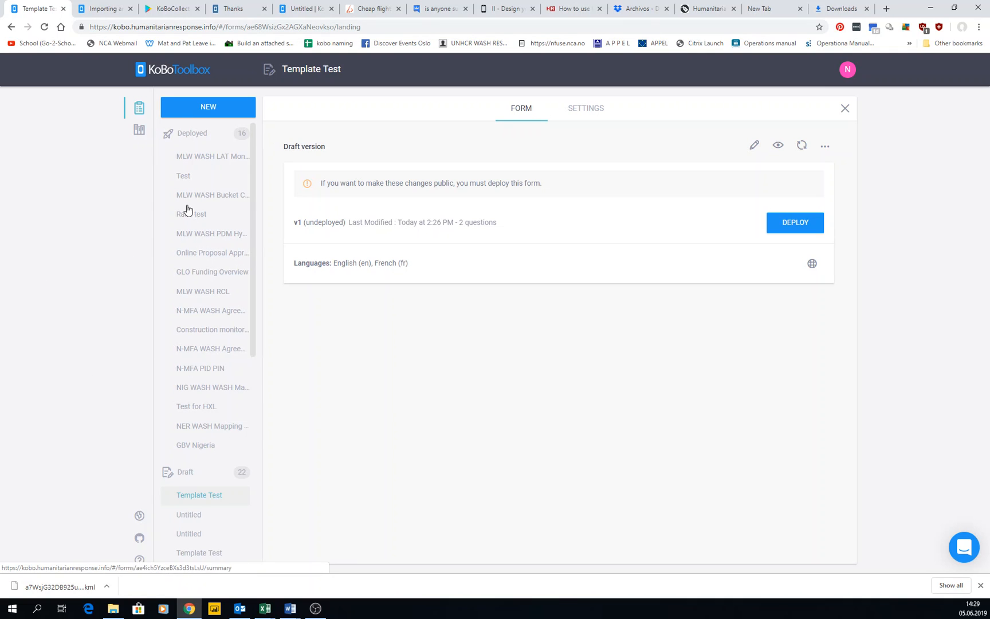
Show Template Test's Settings tab with its Archive Project and Delete Project buttons.
left_click(584, 108)
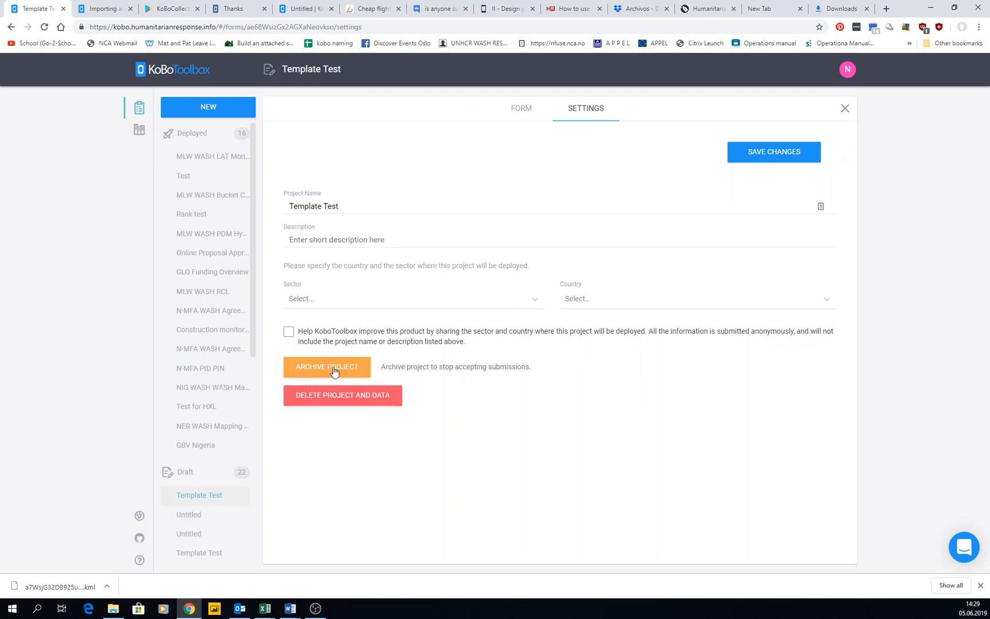
mouse_move(247, 366)
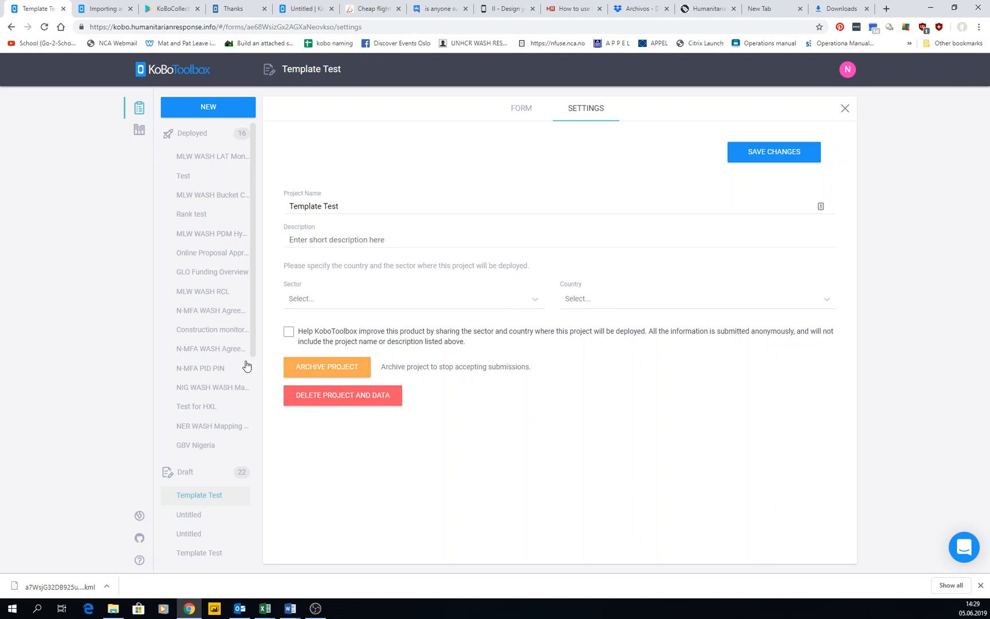
mouse_move(212, 252)
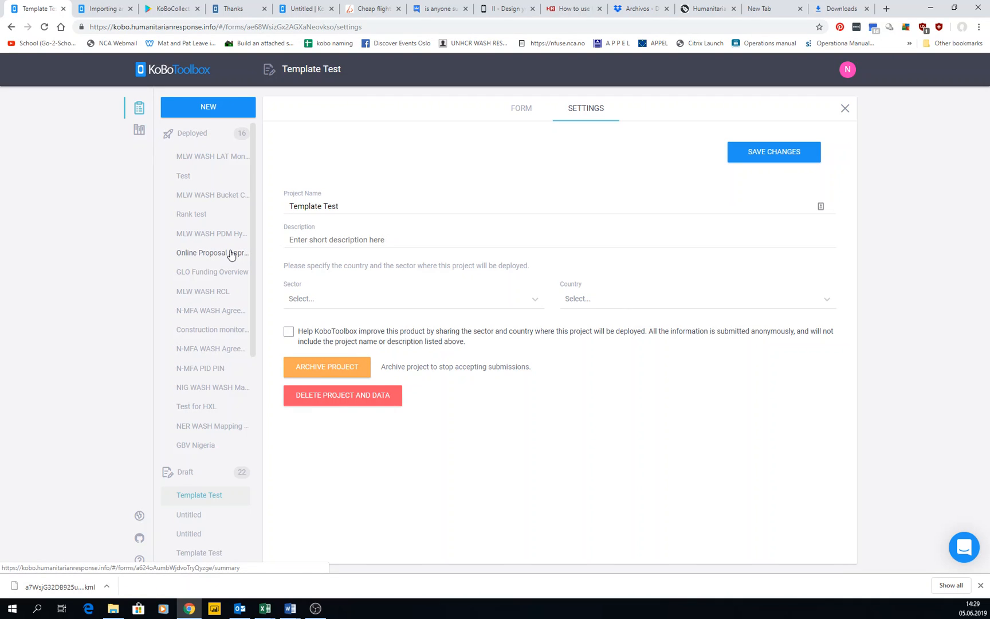
mouse_move(326, 367)
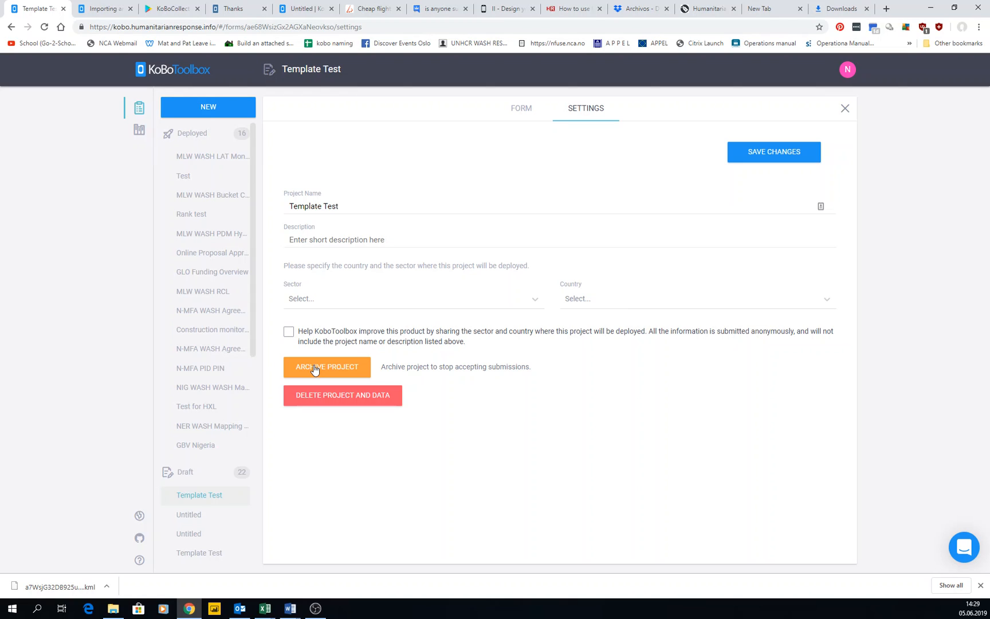
mouse_move(292, 314)
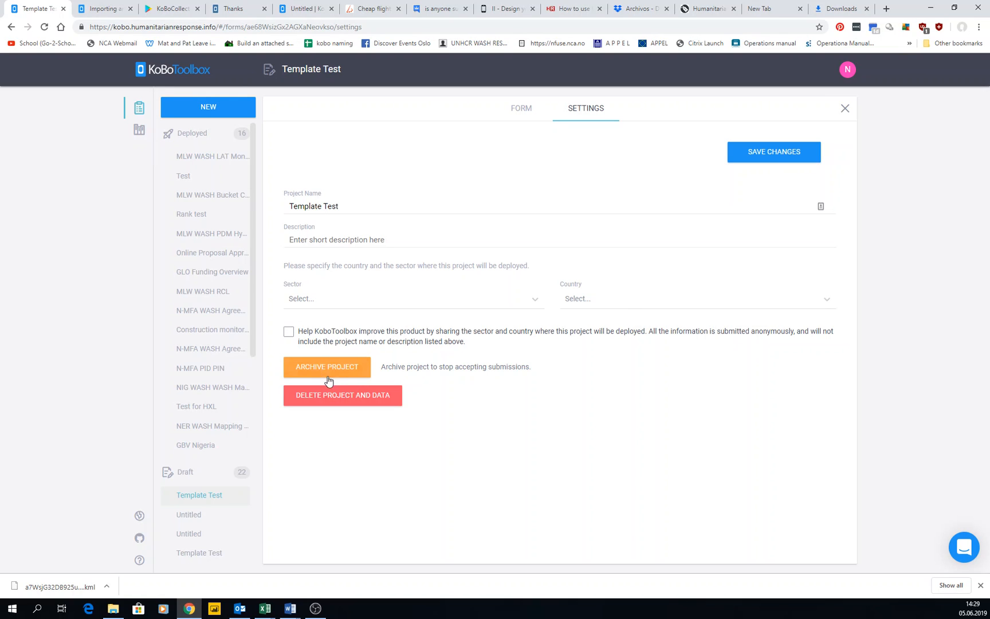
mouse_move(324, 368)
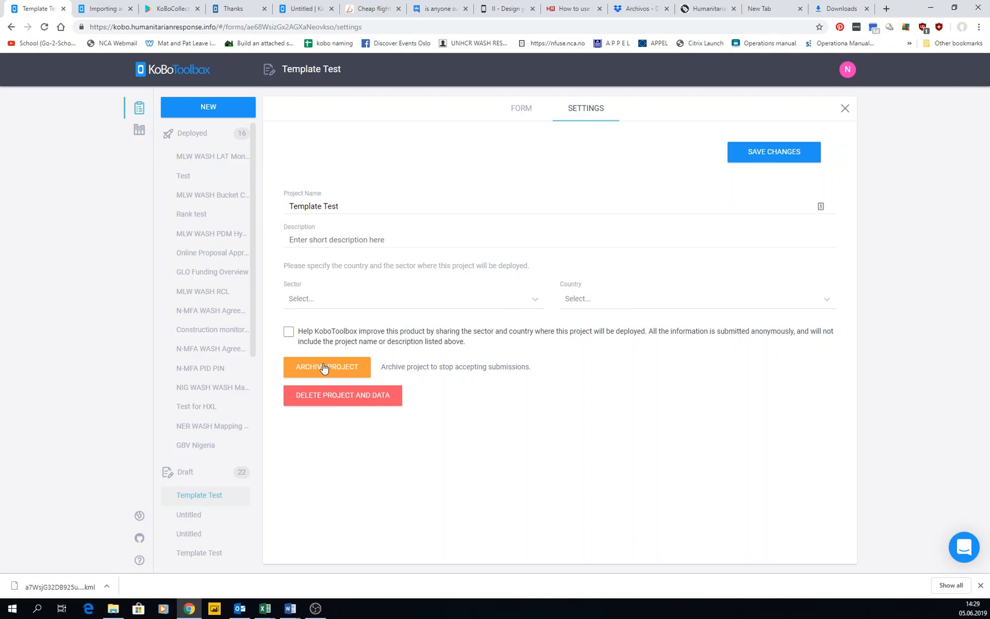
mouse_move(250, 210)
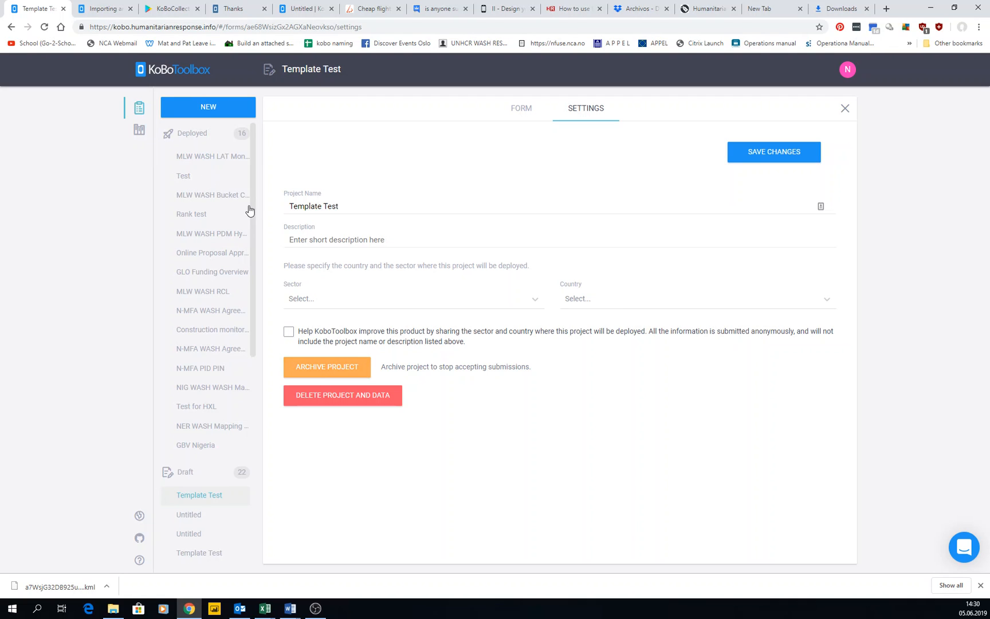
mouse_move(192, 142)
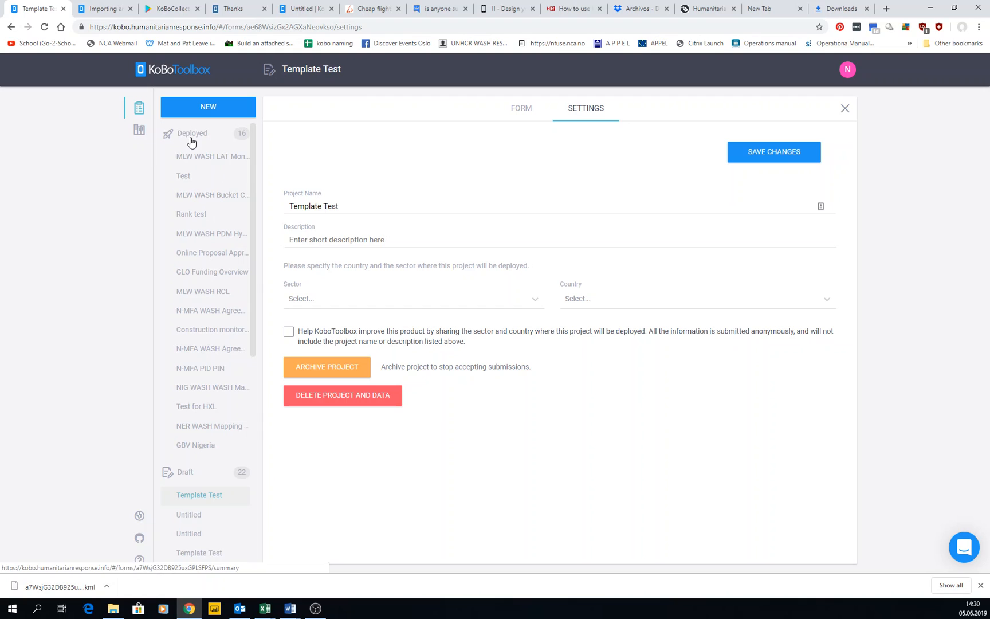
Close Template Test's settings and add the tag 'Test' to the Rank test project.
left_click(845, 108)
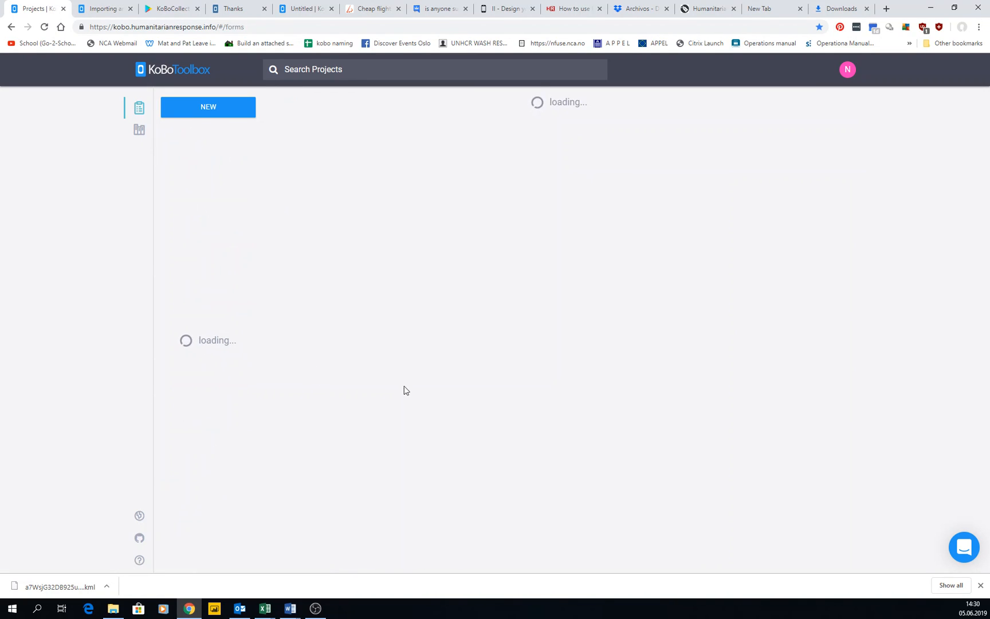
mouse_move(433, 308)
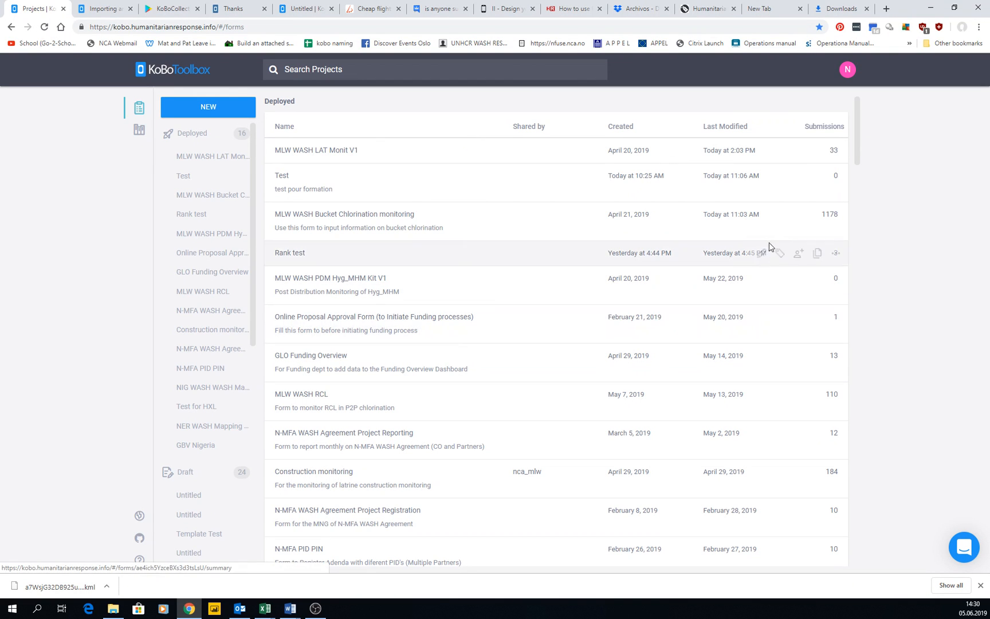
mouse_move(780, 150)
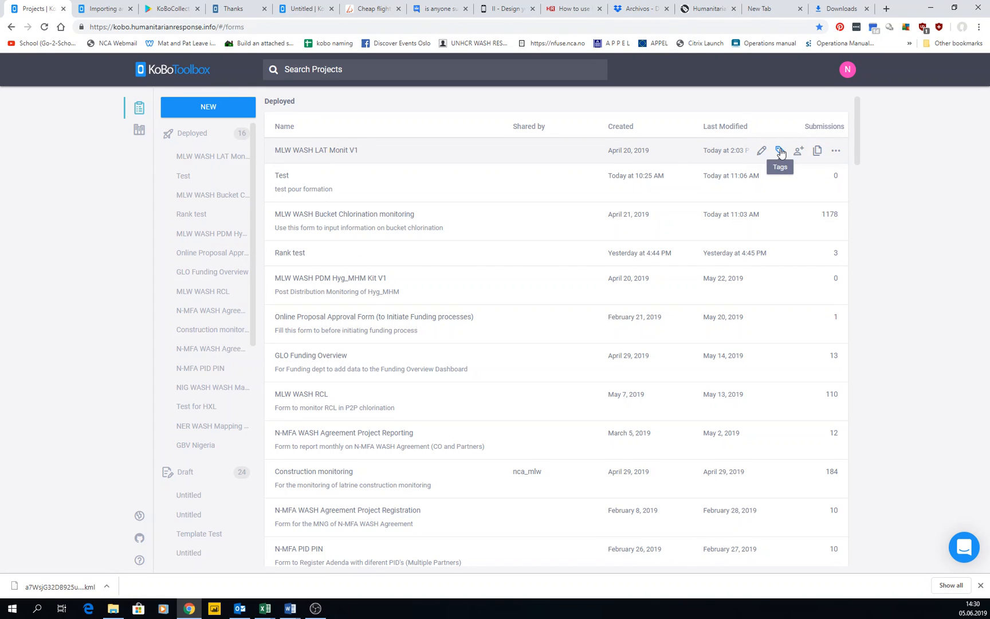
mouse_move(138, 131)
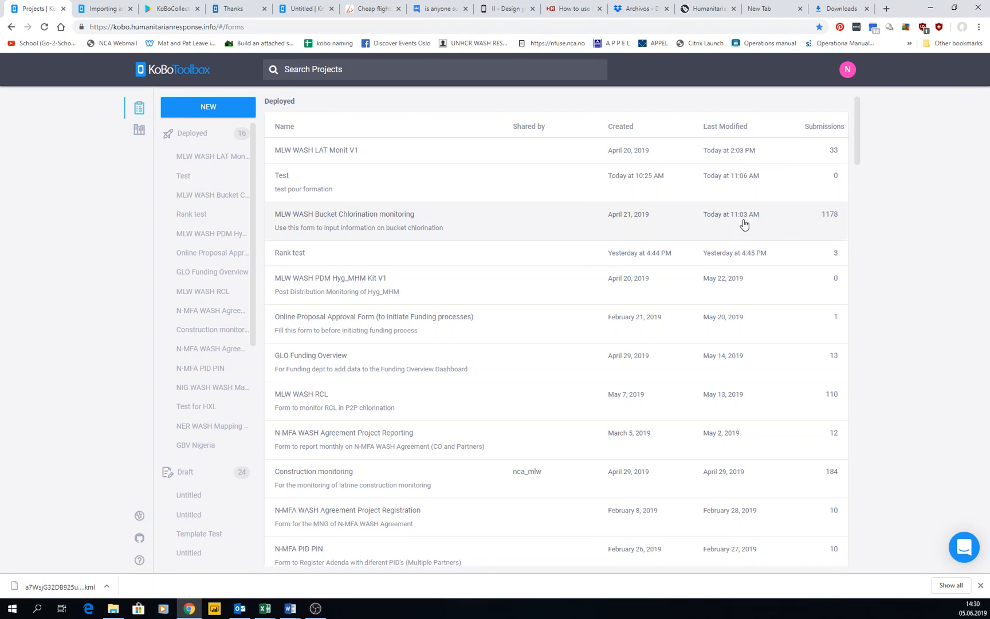
mouse_move(779, 253)
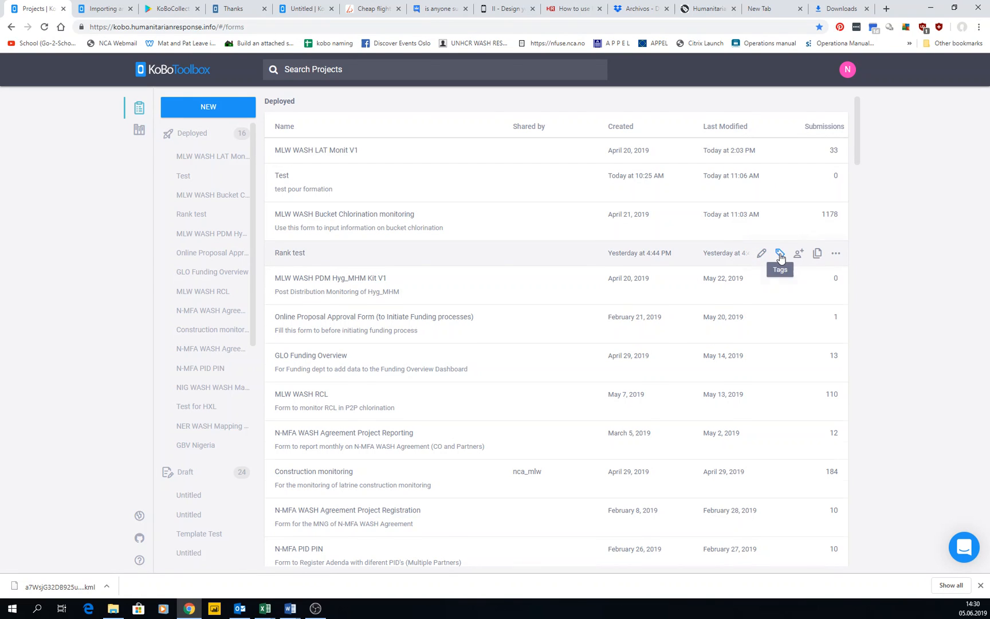
left_click(780, 253)
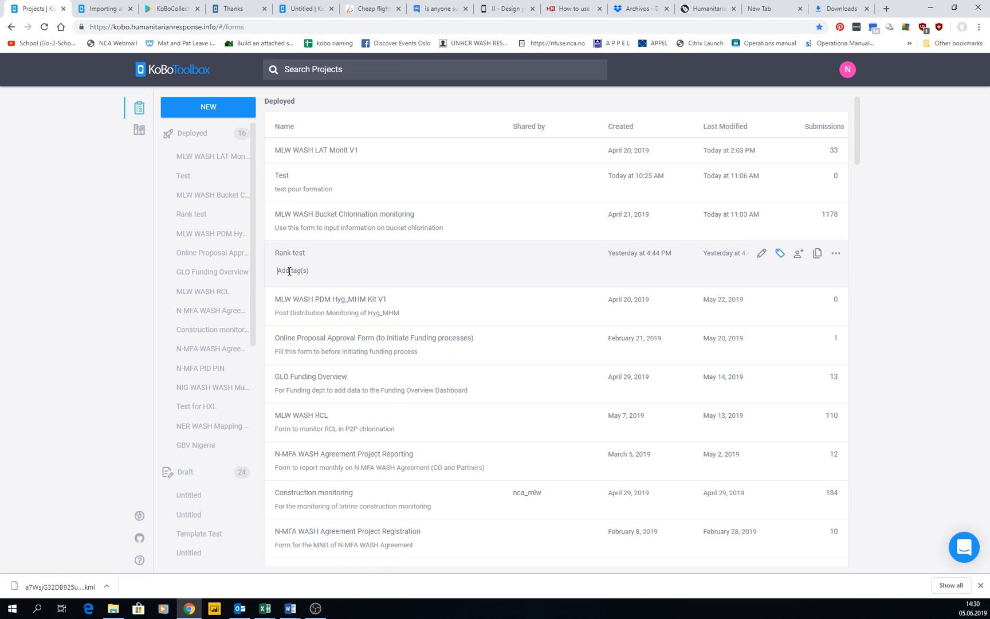
type("Test")
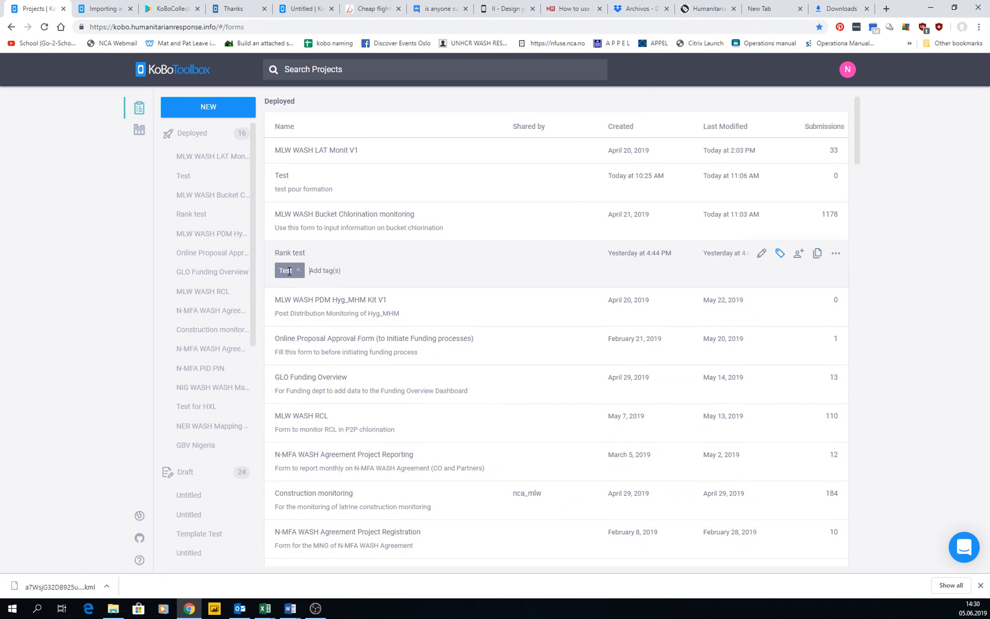
mouse_move(761, 175)
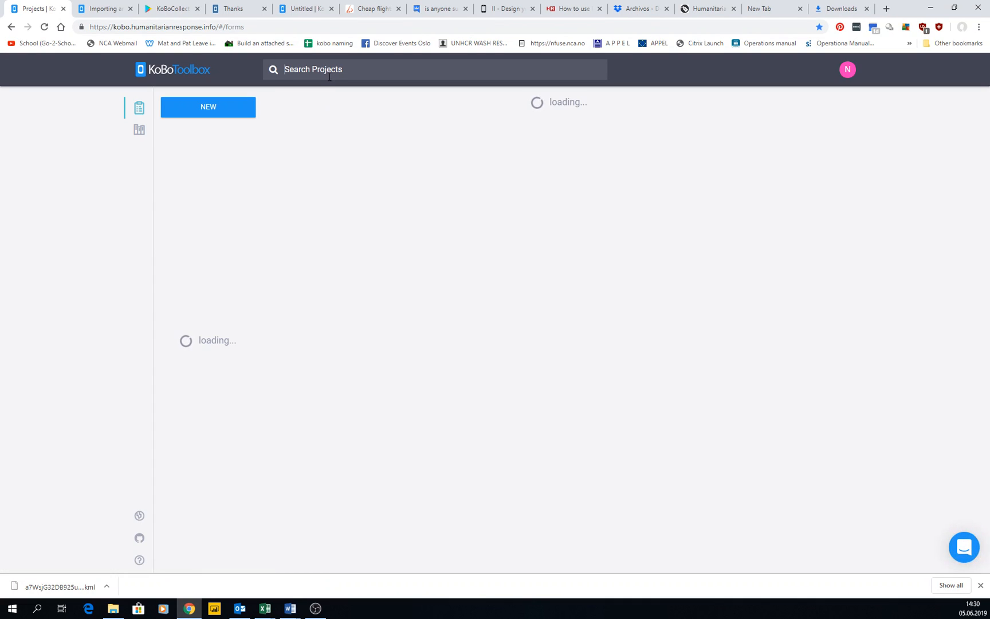
Search projects for 'Test', view Rank test's tags, and briefly open Test for HXL.
type("Test")
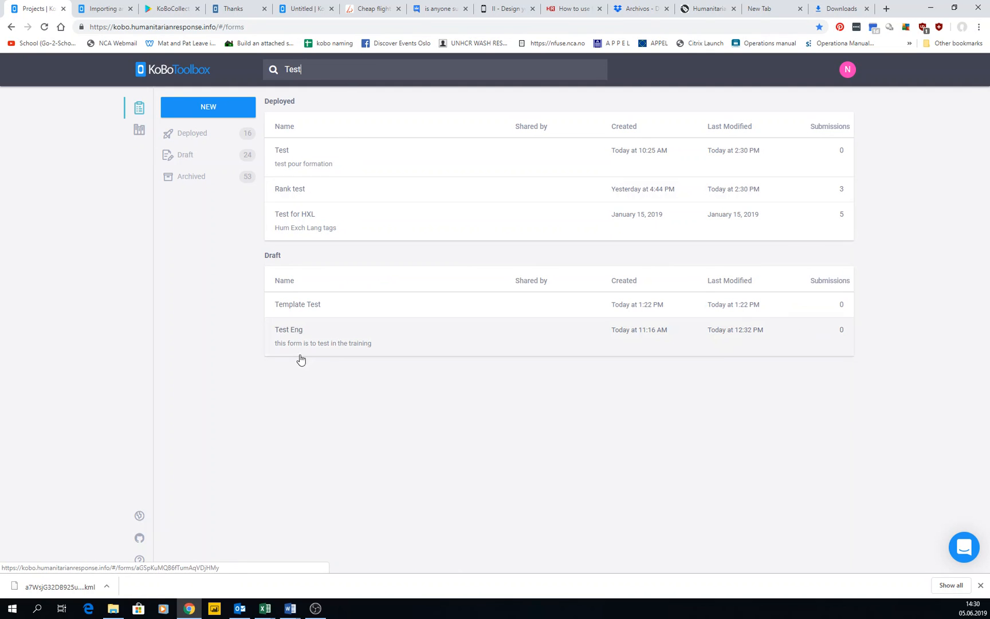
mouse_move(294, 221)
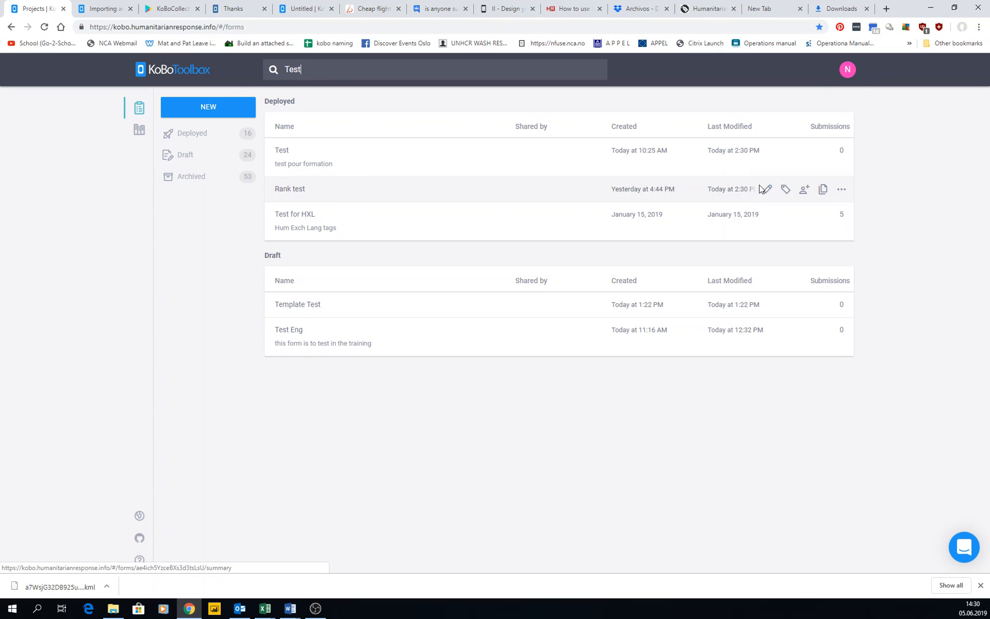
mouse_move(785, 190)
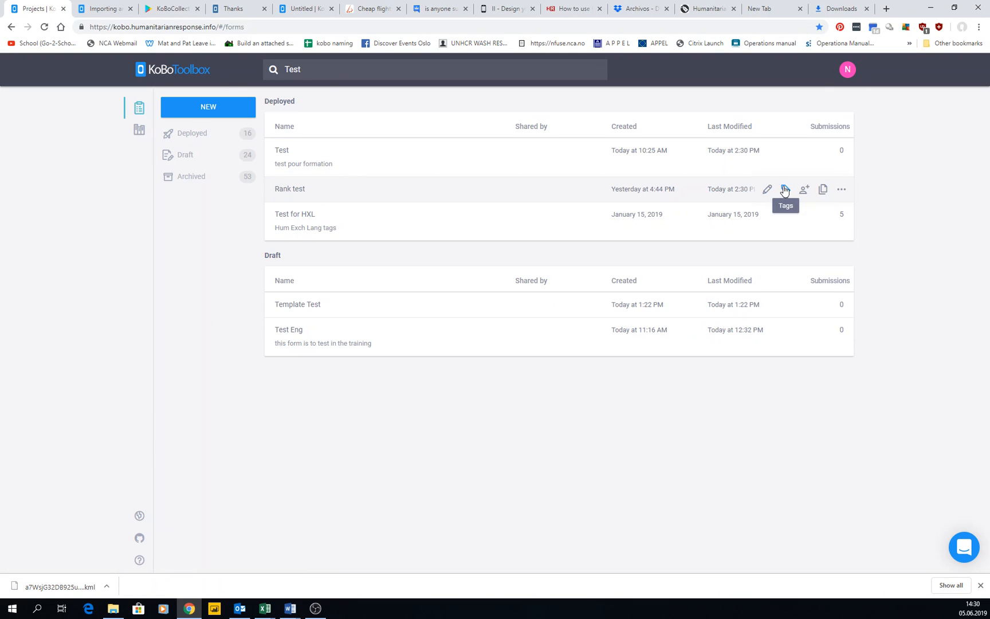
left_click(785, 189)
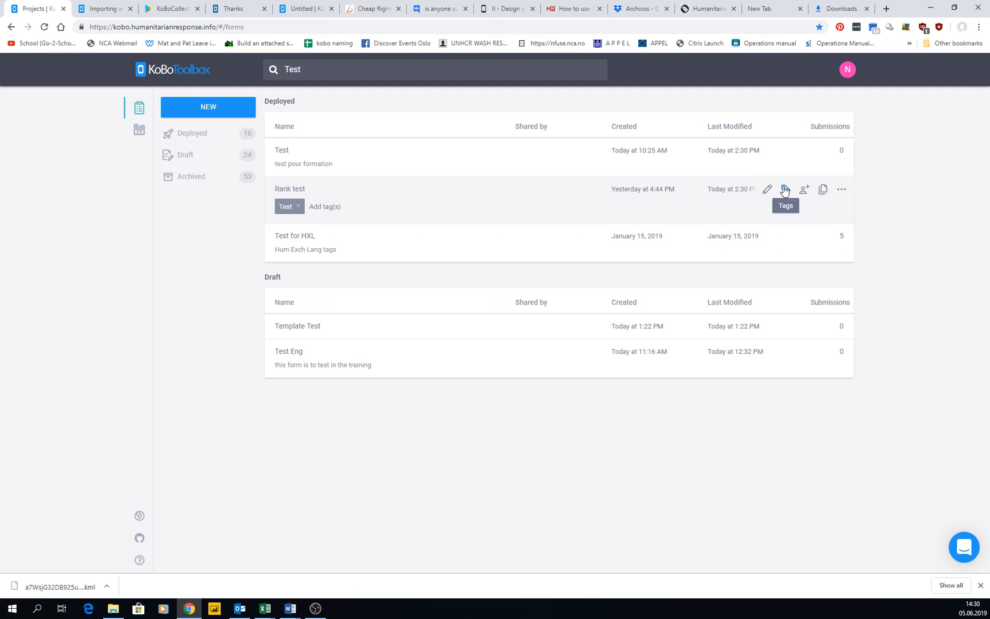
left_click(295, 236)
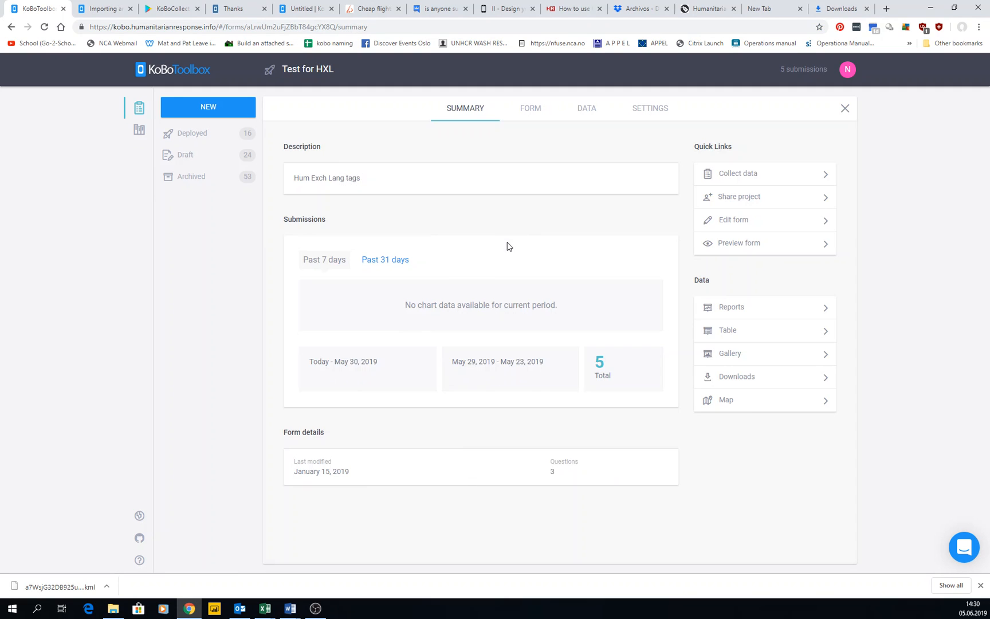
left_click(12, 27)
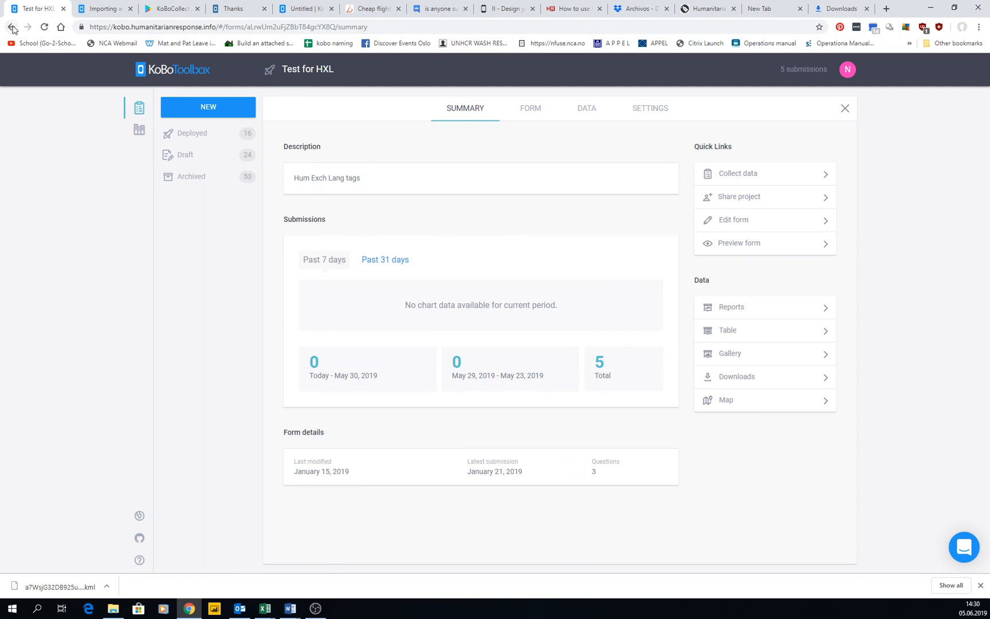
left_click(12, 27)
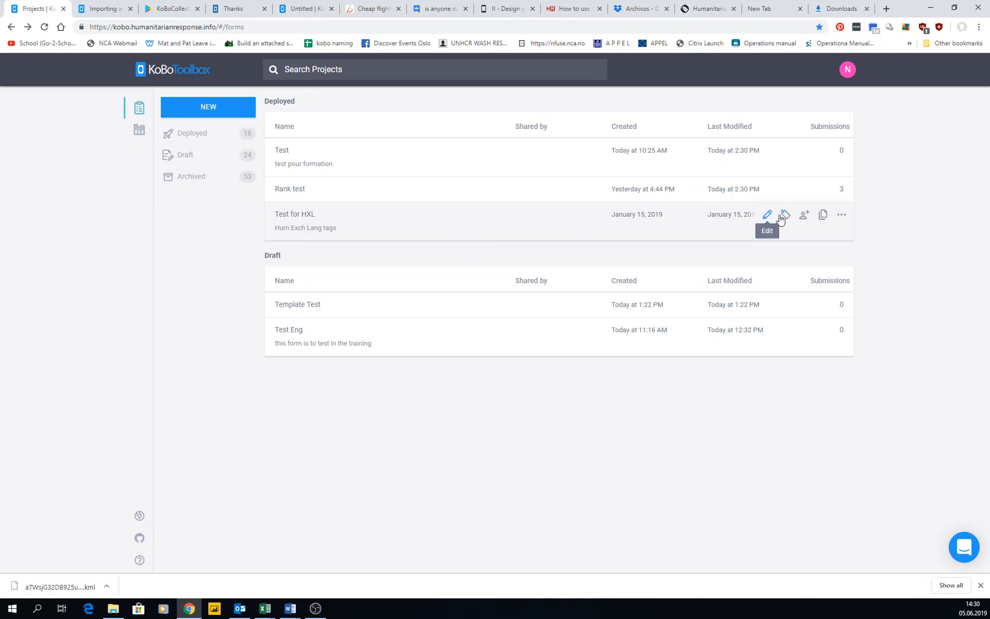
Add the tag 'Dog' to the Test for HXL project.
left_click(785, 215)
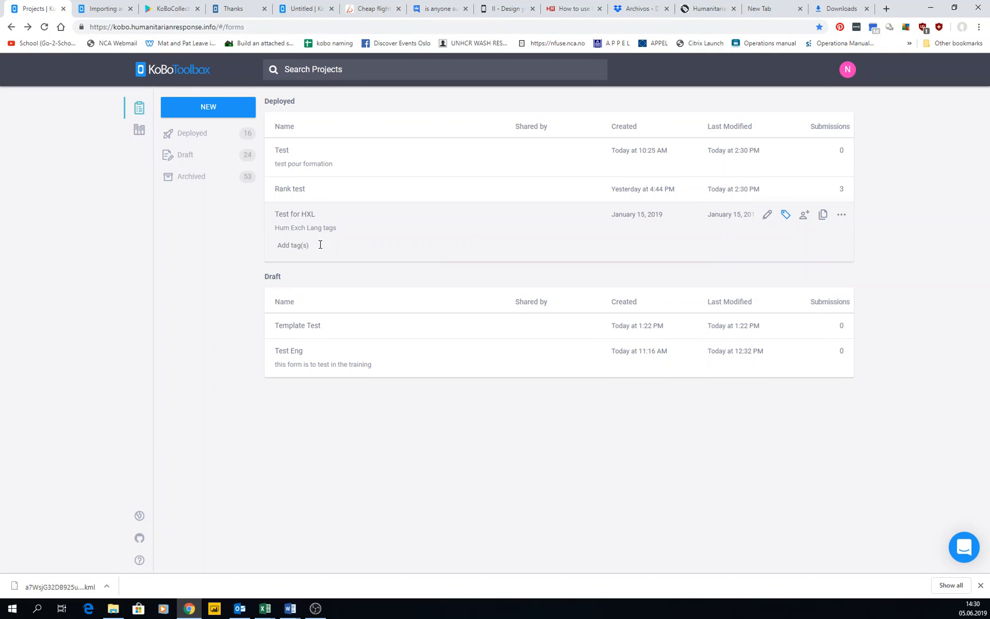
type("R")
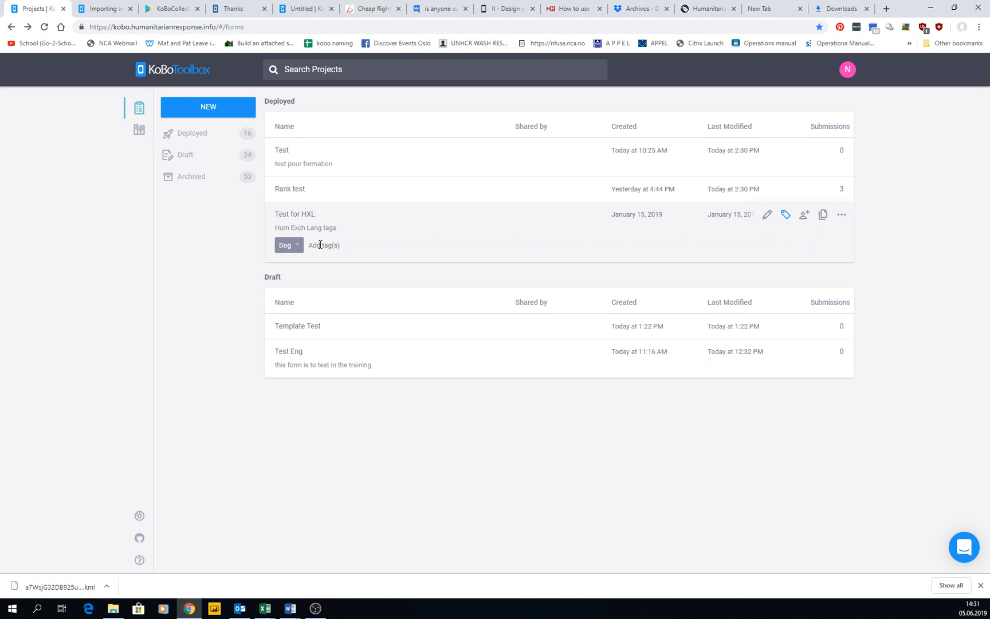
left_click(435, 26)
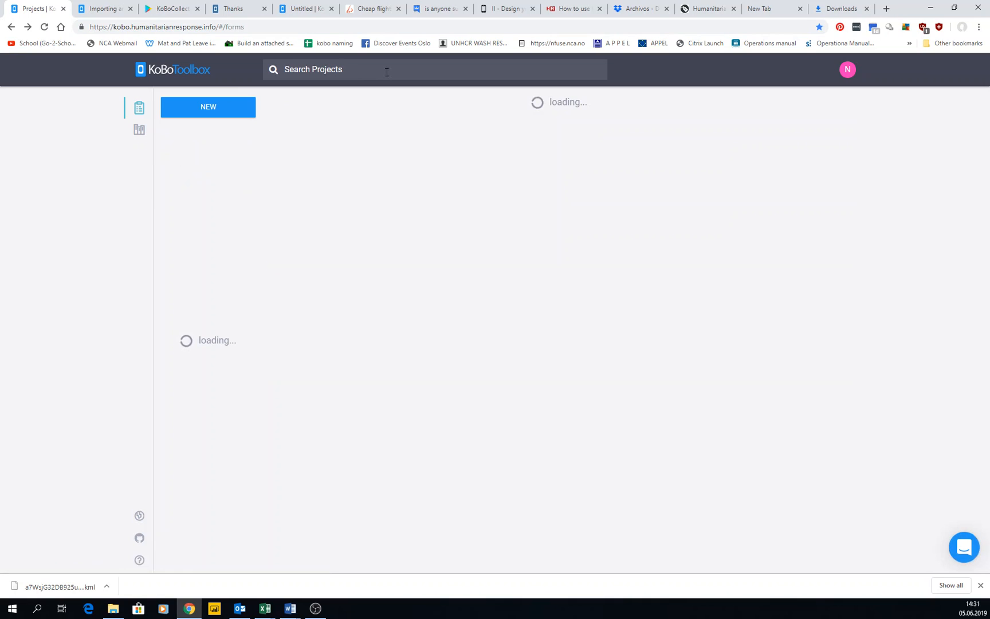
Search projects for 'dog', delete Rank test's 'Test' tag, then open and close Rank test.
type("dog")
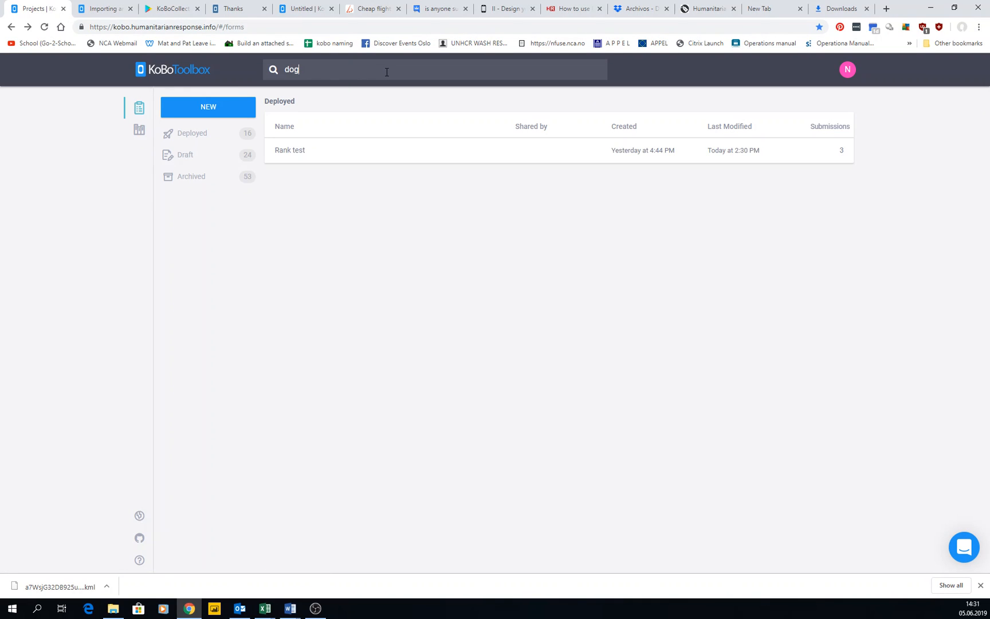
mouse_move(778, 149)
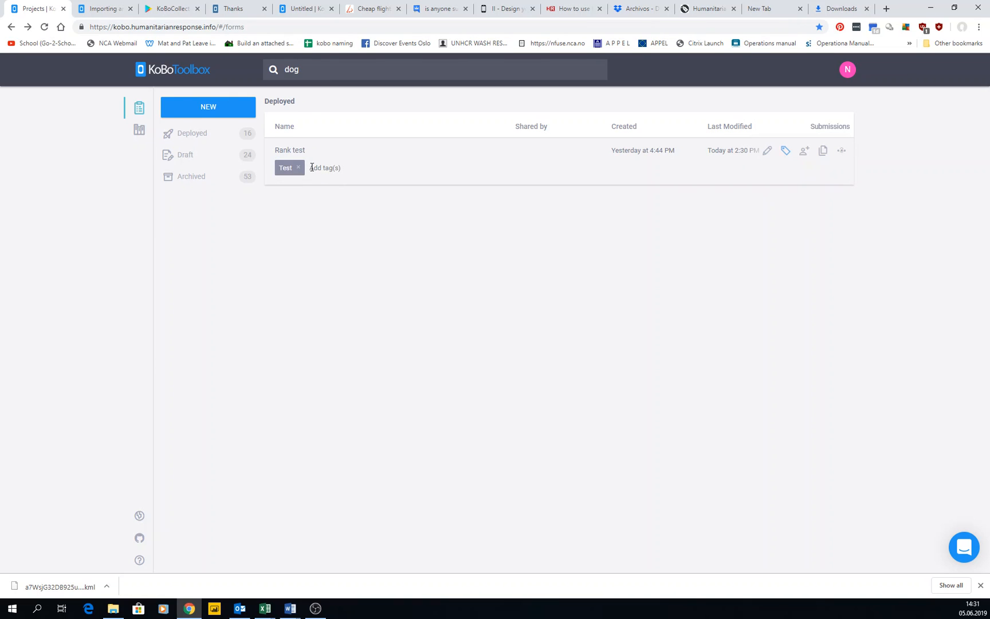
left_click(297, 167)
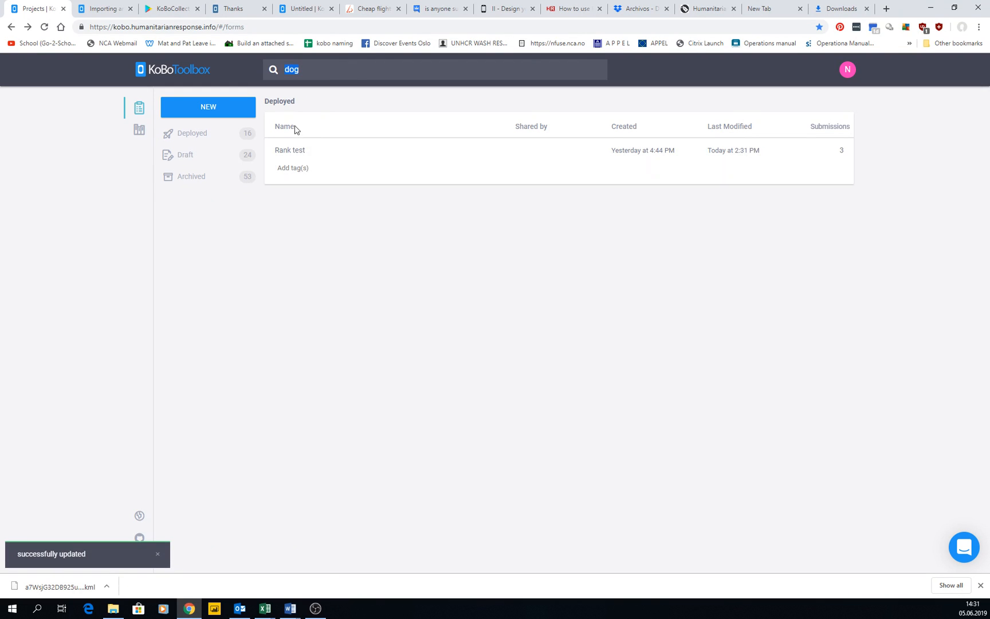
left_click(289, 150)
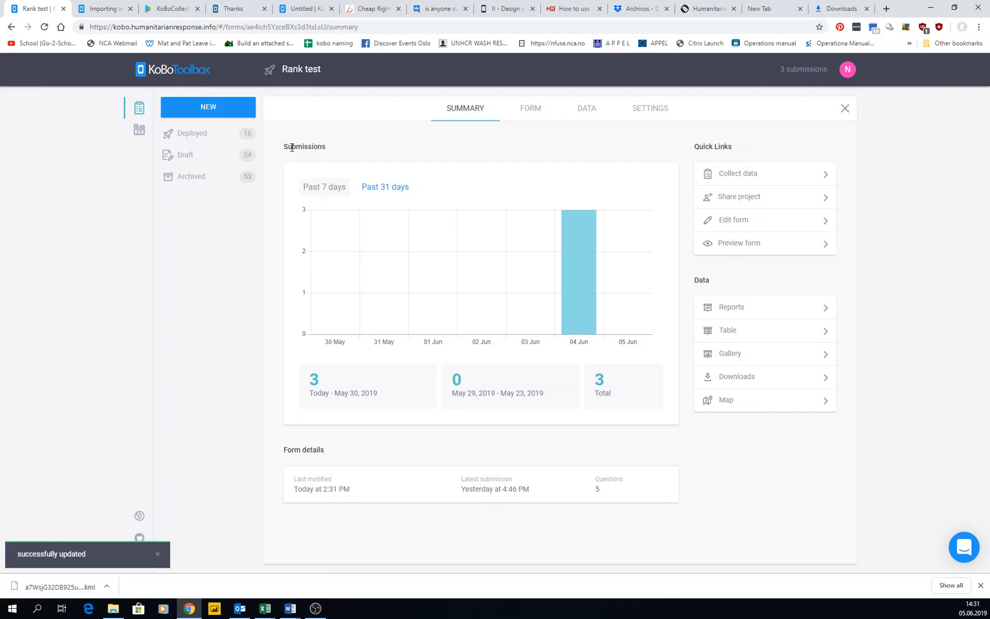
left_click(845, 108)
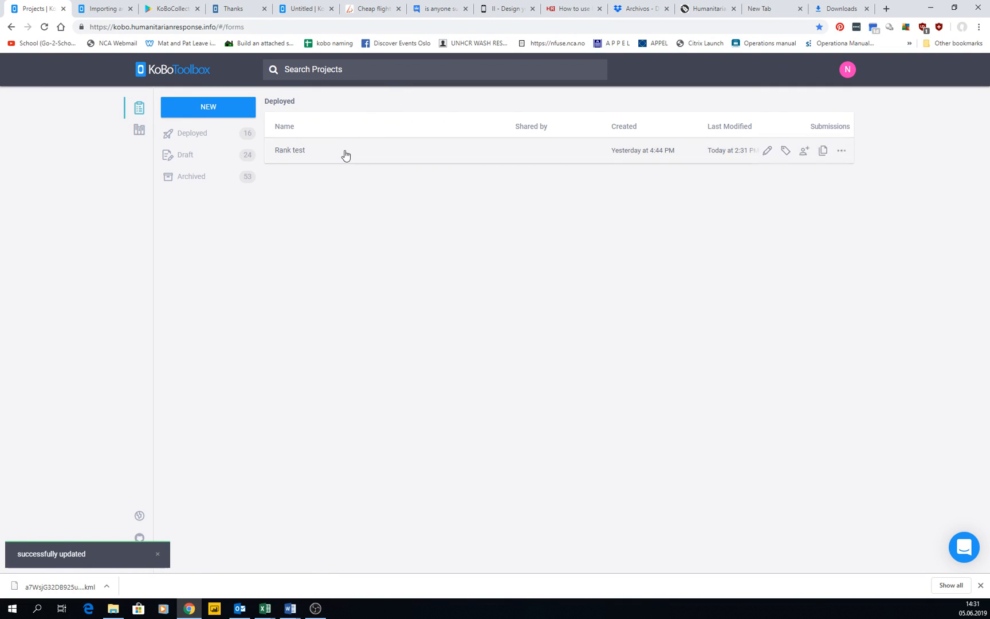
mouse_move(785, 150)
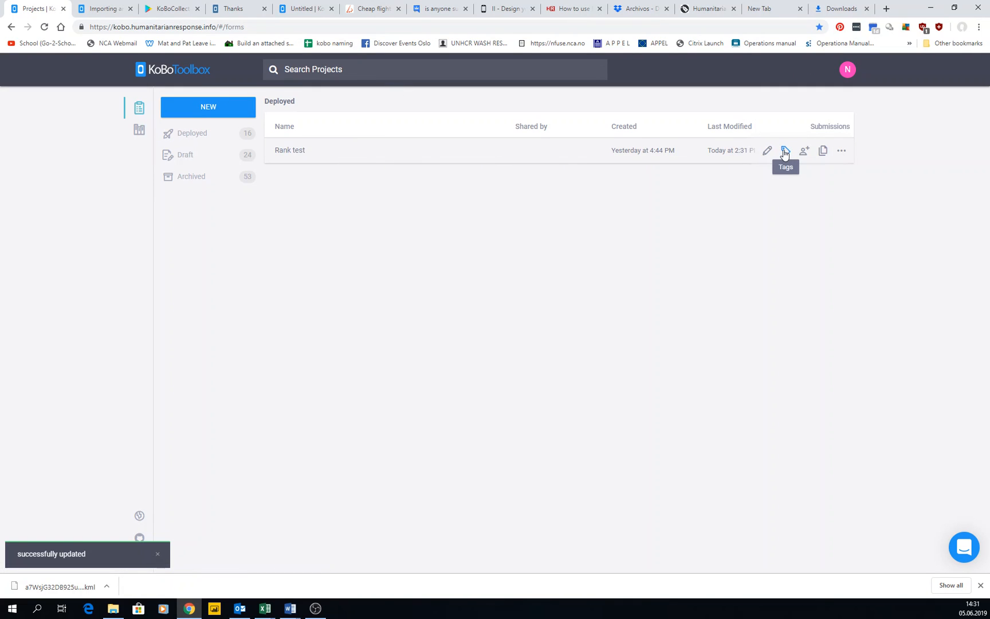
left_click(192, 133)
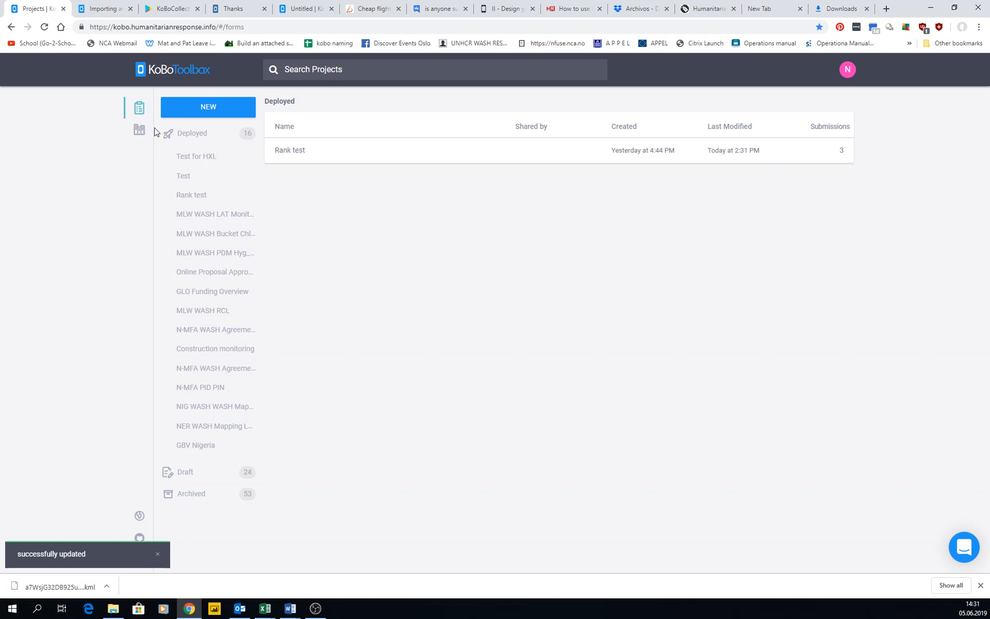
mouse_move(293, 153)
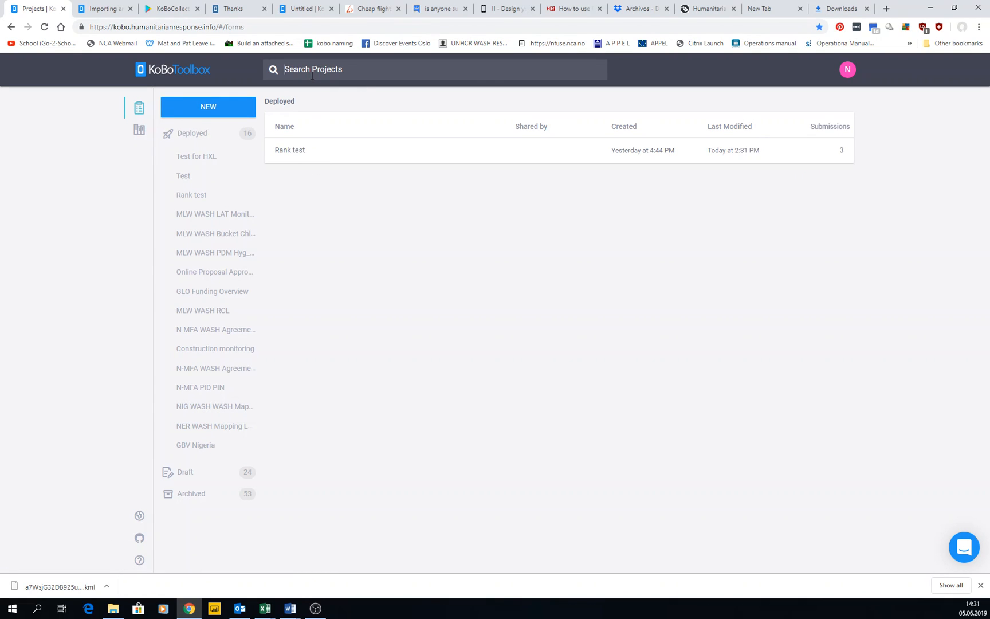
left_click(193, 133)
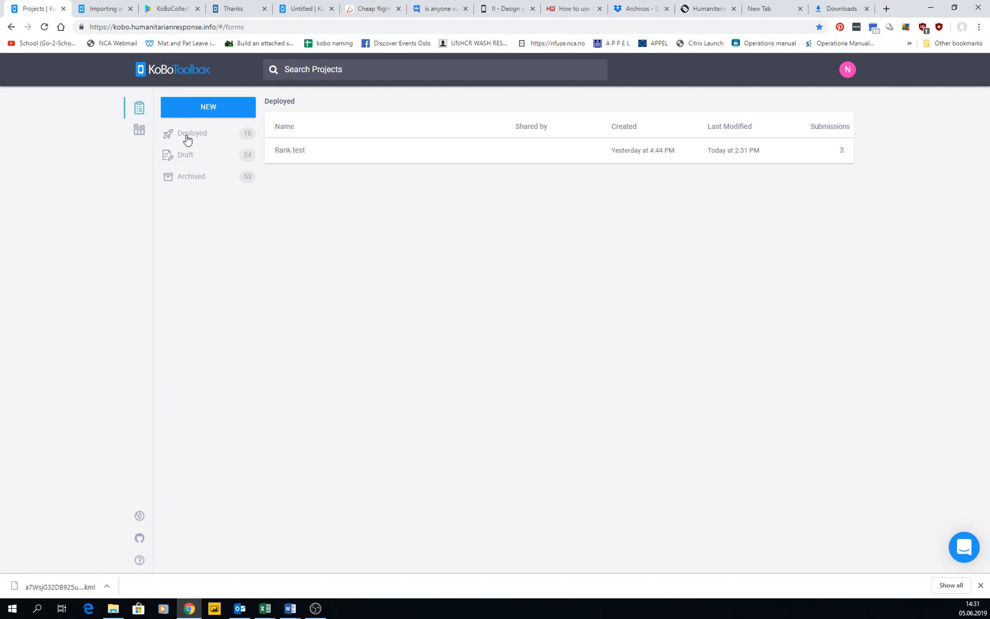
mouse_move(139, 107)
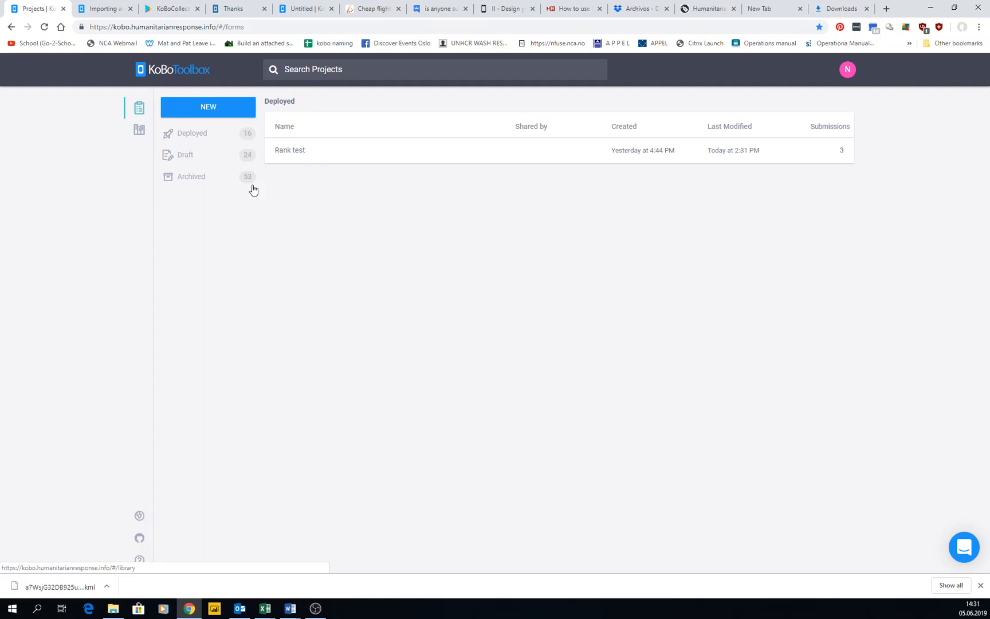
mouse_move(286, 183)
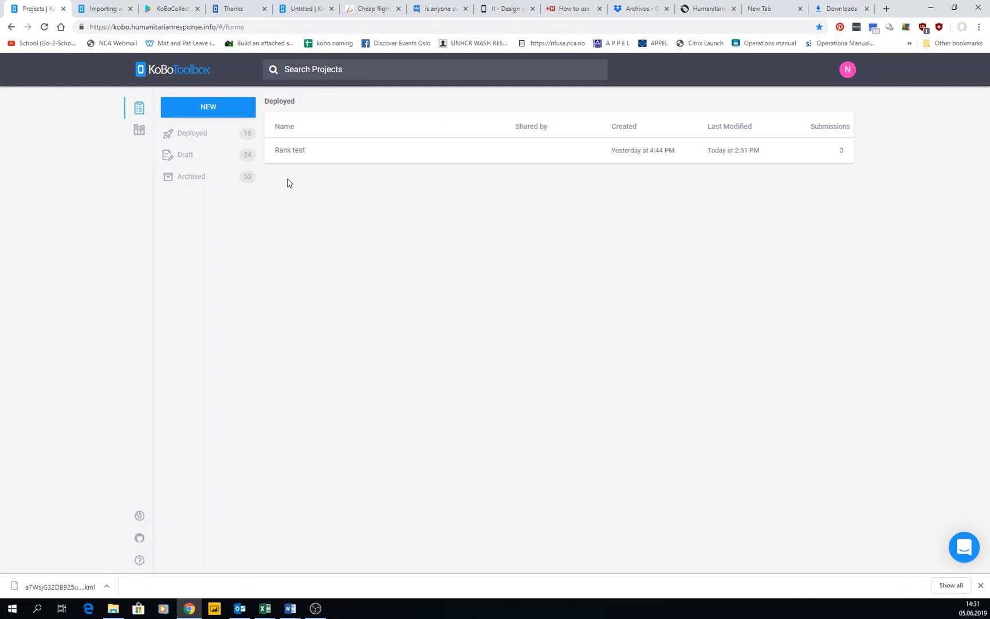